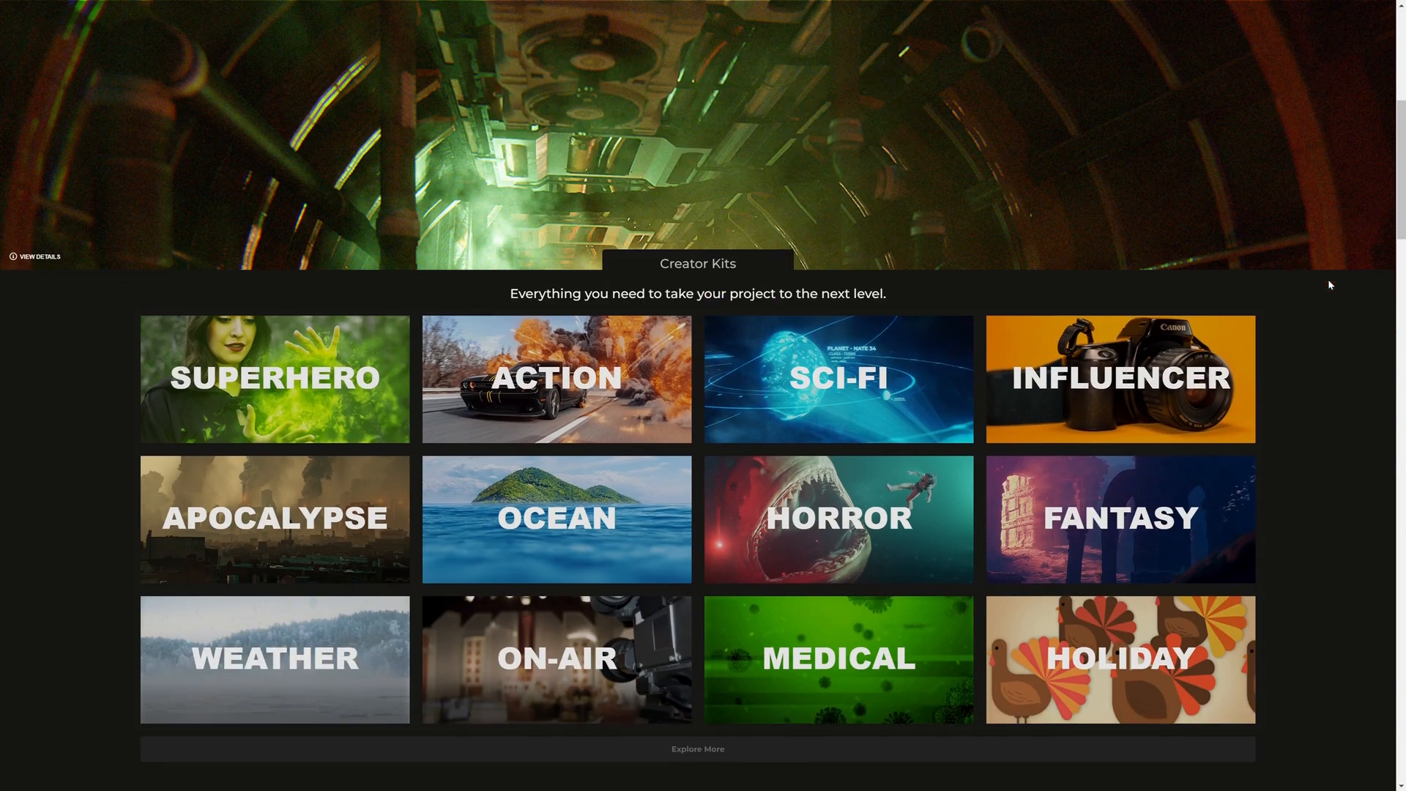
Step: Search 'explo' on ProductionCrate, browse Explosions by category and pick the Ultimate Explosion 2 effect
scroll(down, 3)
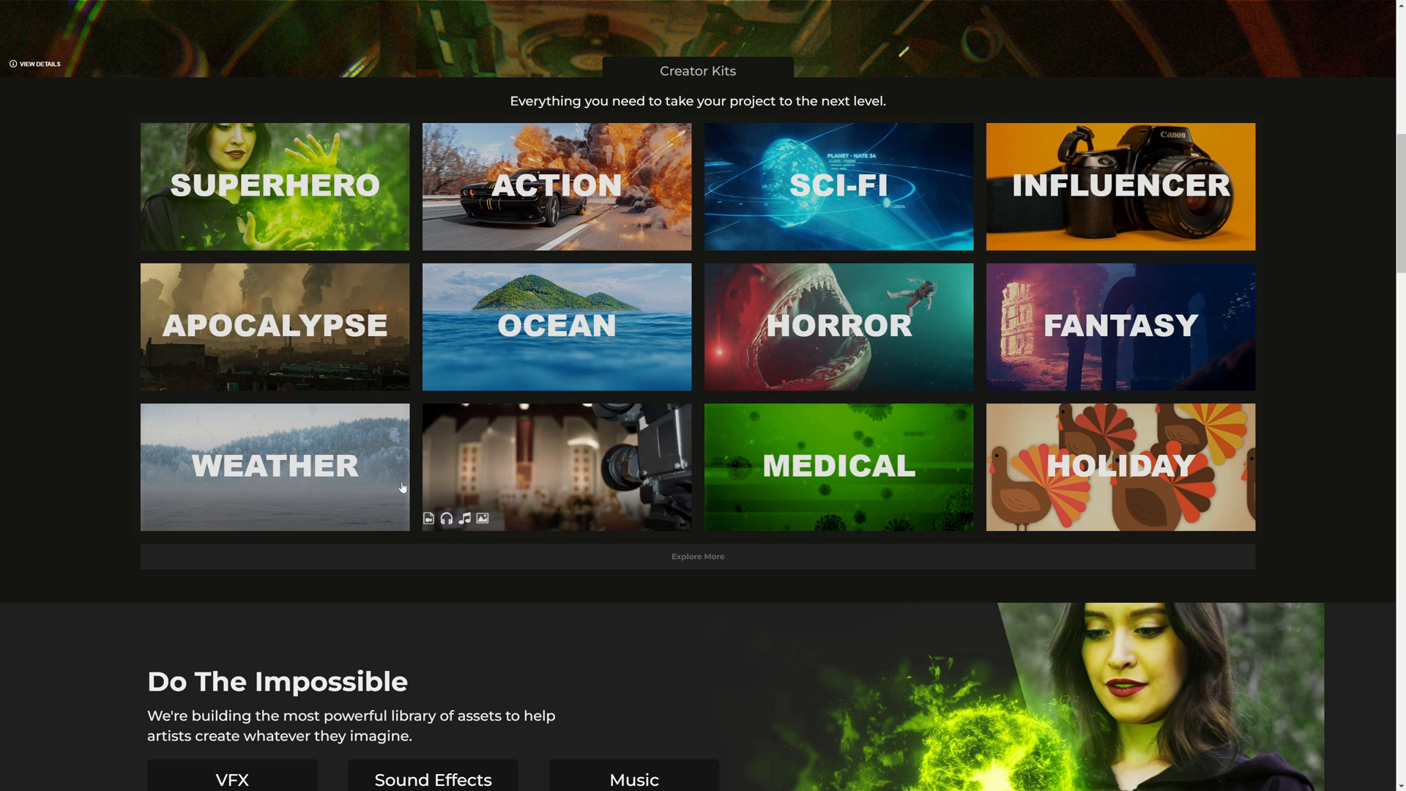
scroll(up, 3)
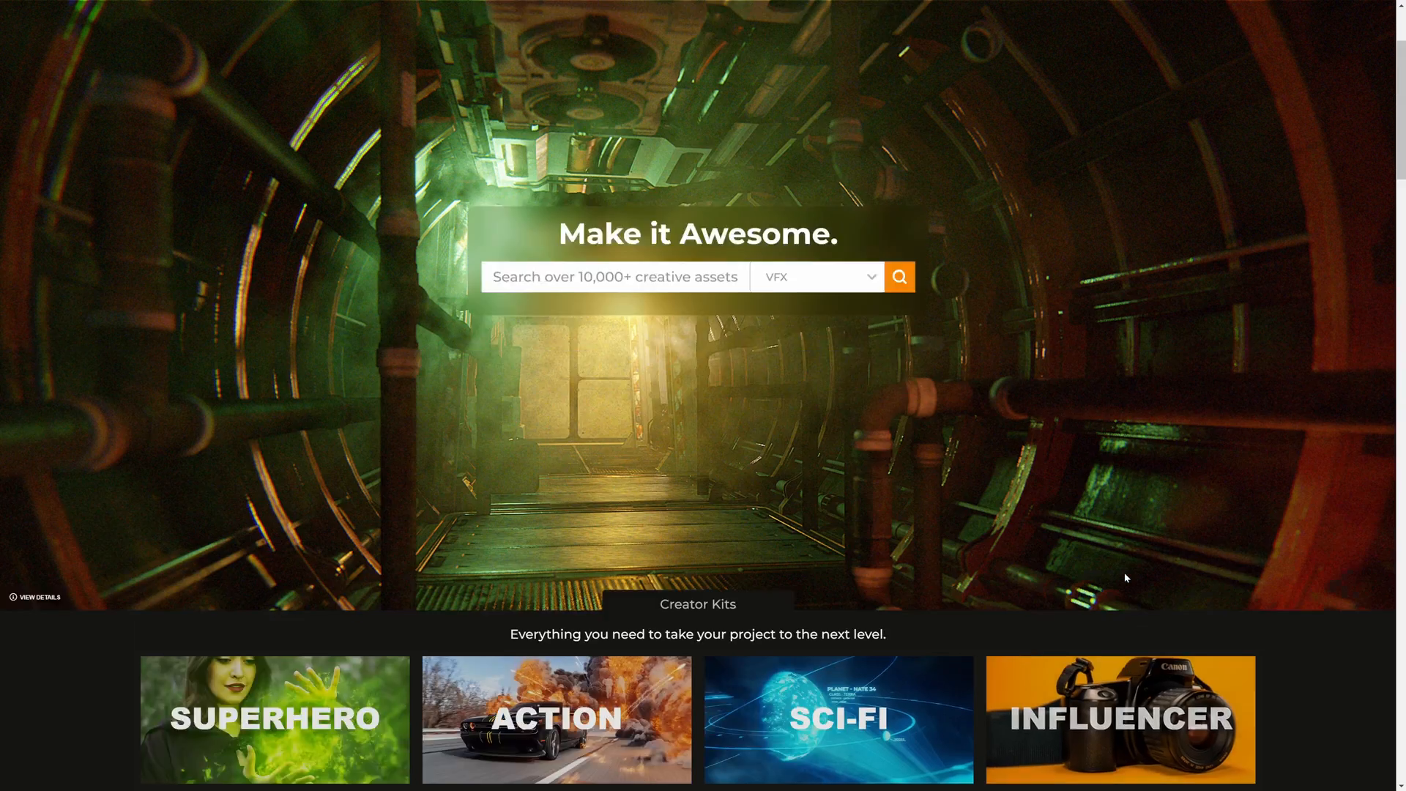
text(explo)
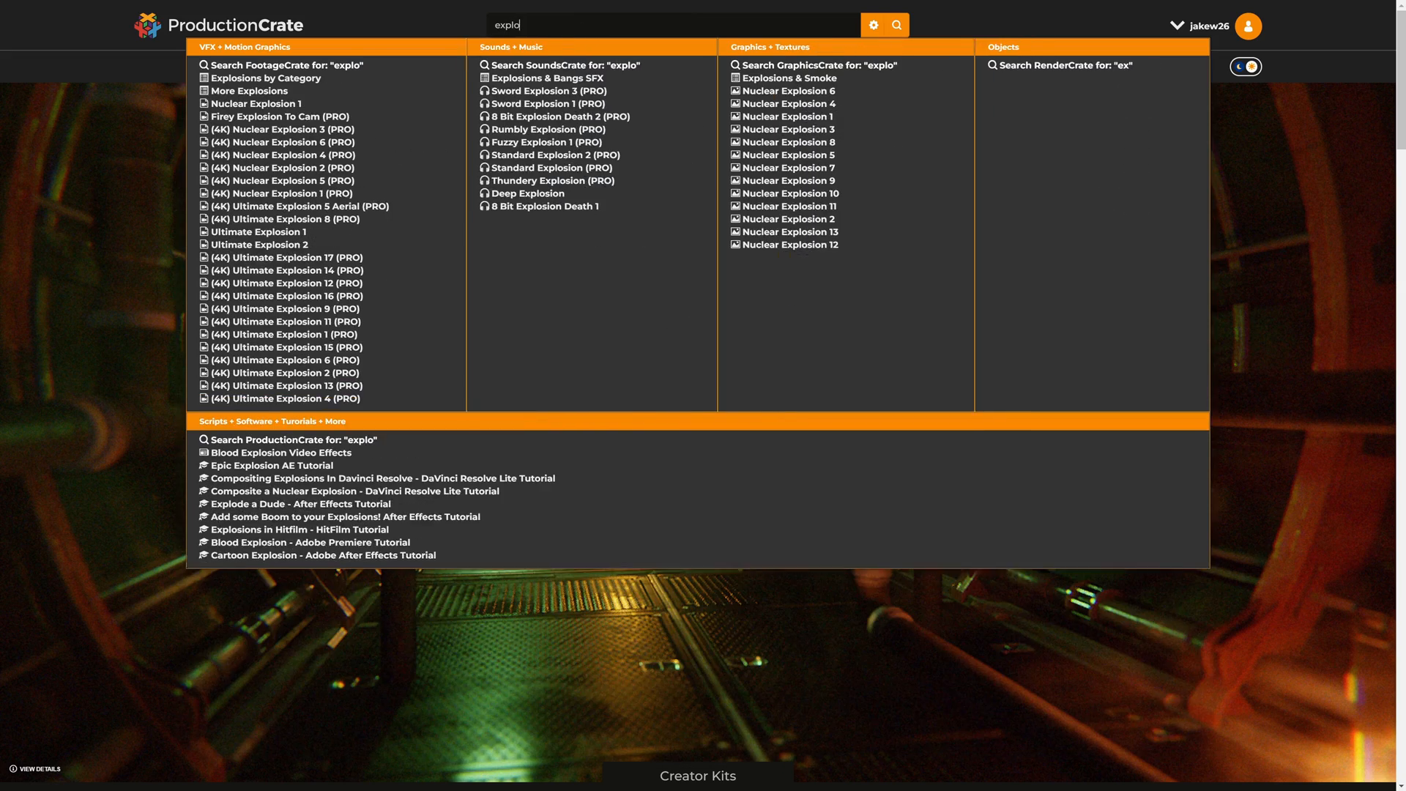
click(265, 78)
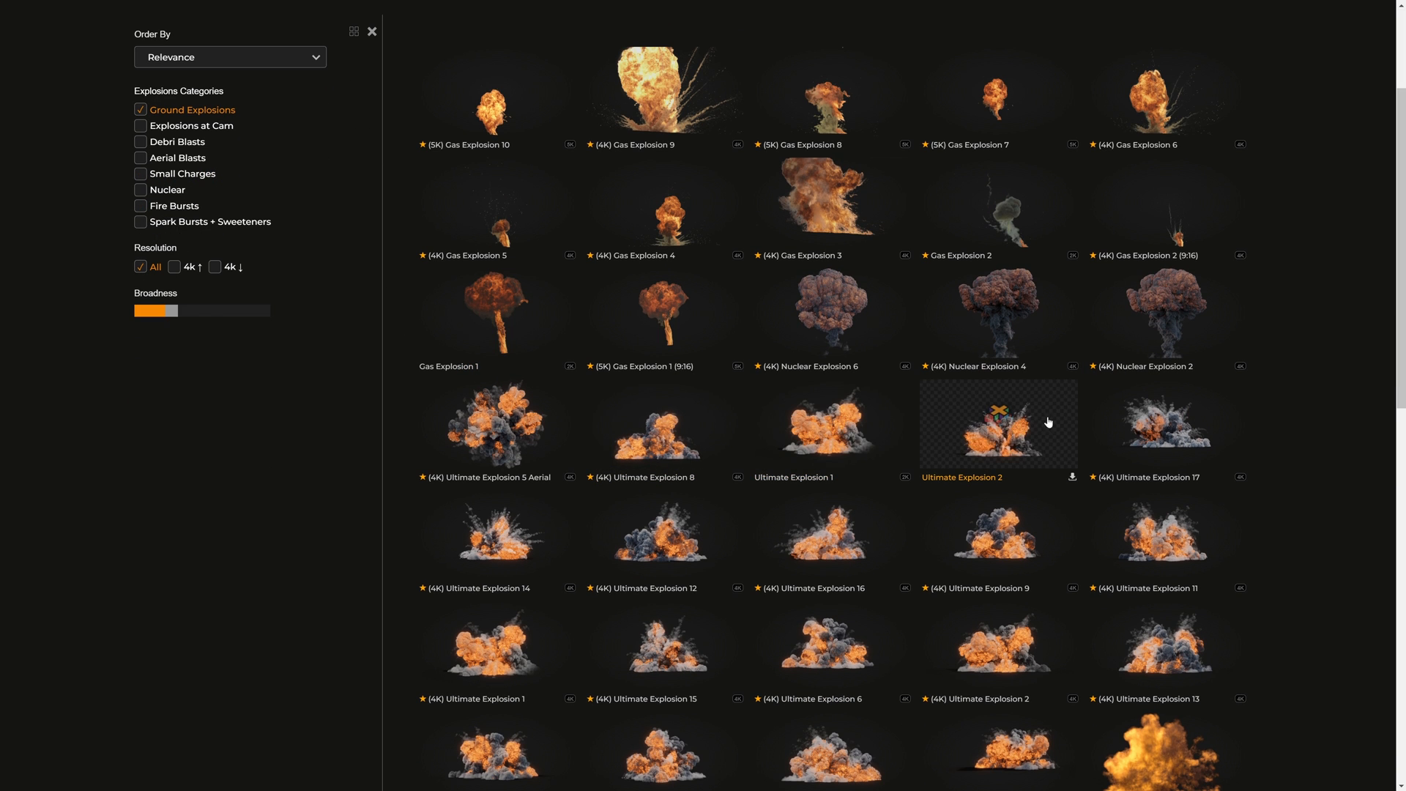
click(997, 425)
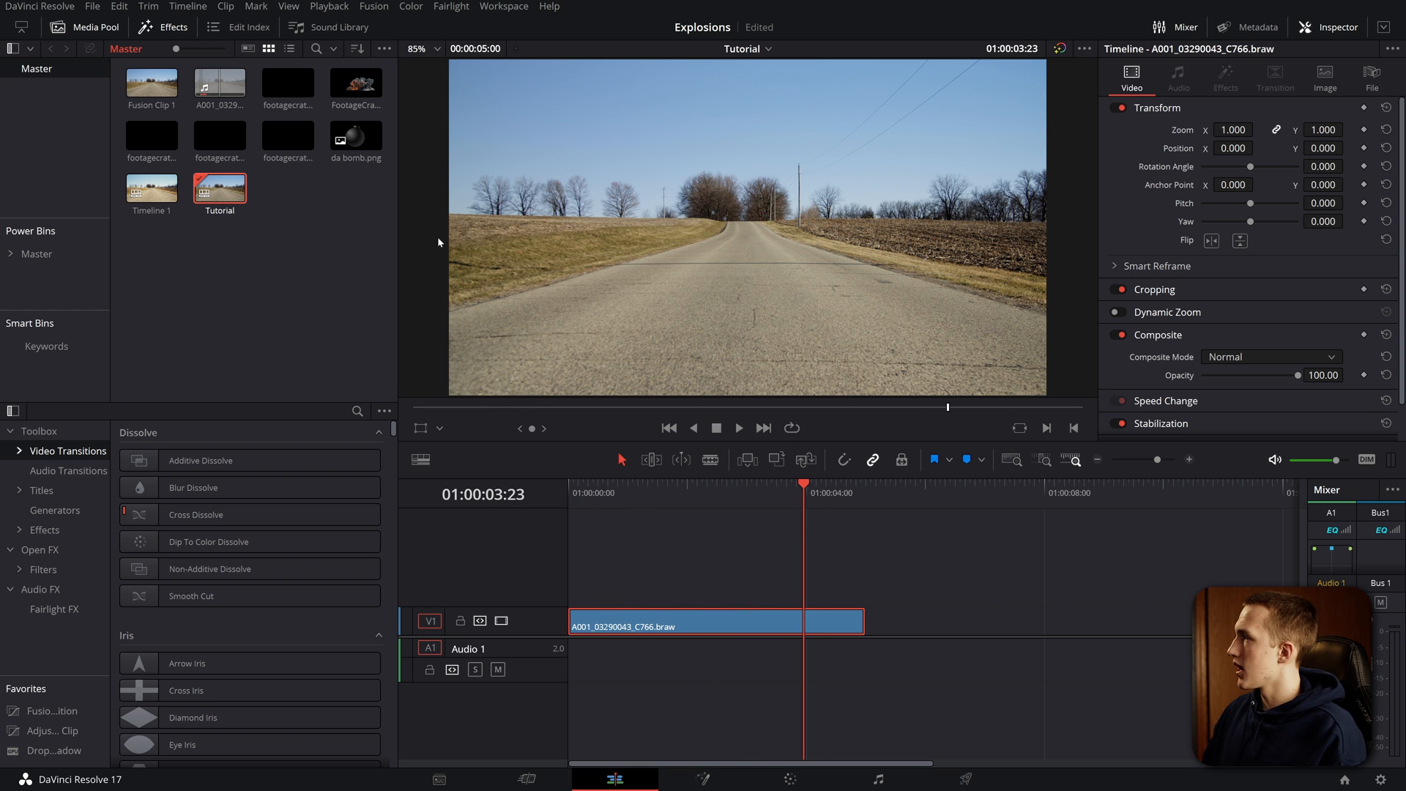
Step: Place Ultimate Explosion 3 above the road shot and the ground-impact clip beneath it
click(355, 82)
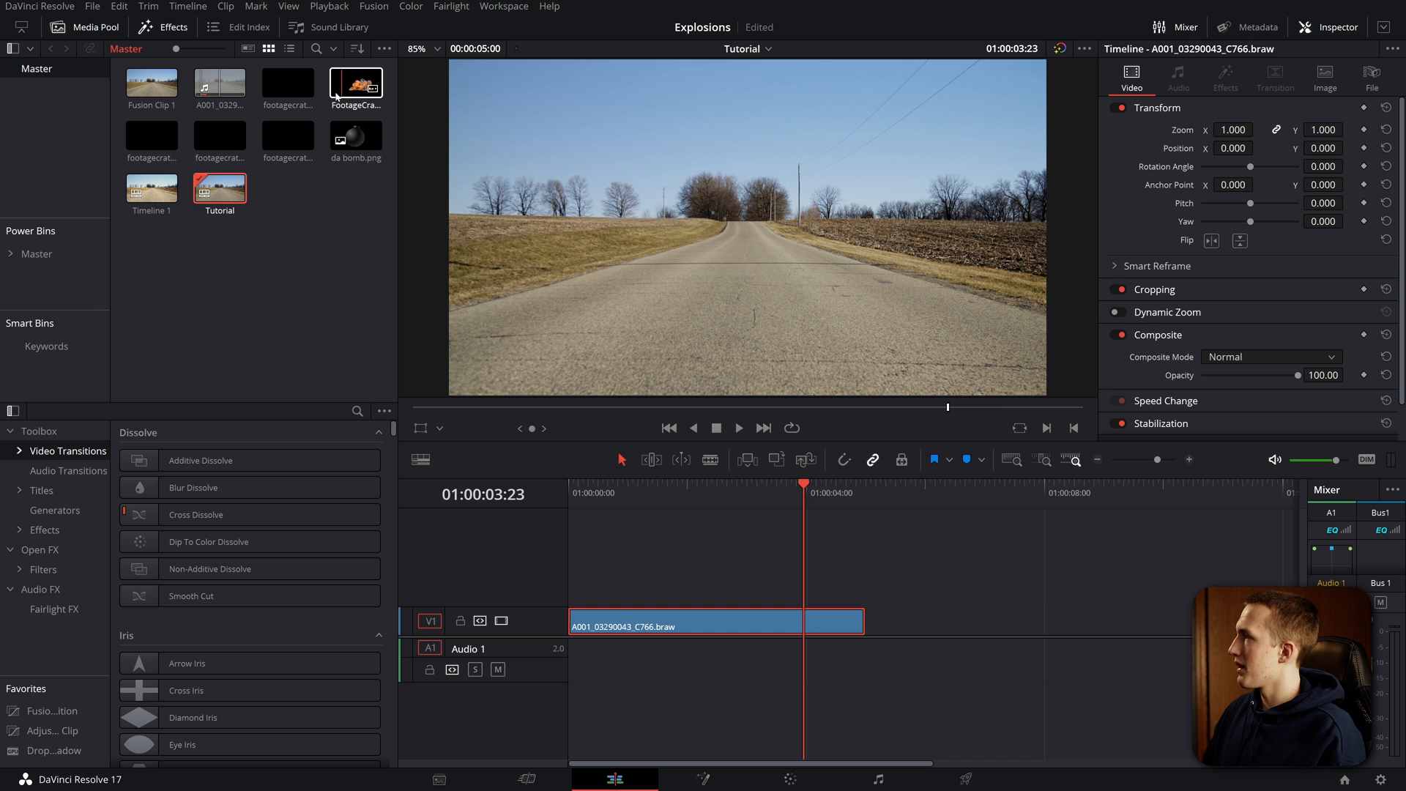
drag(356, 82, 600, 579)
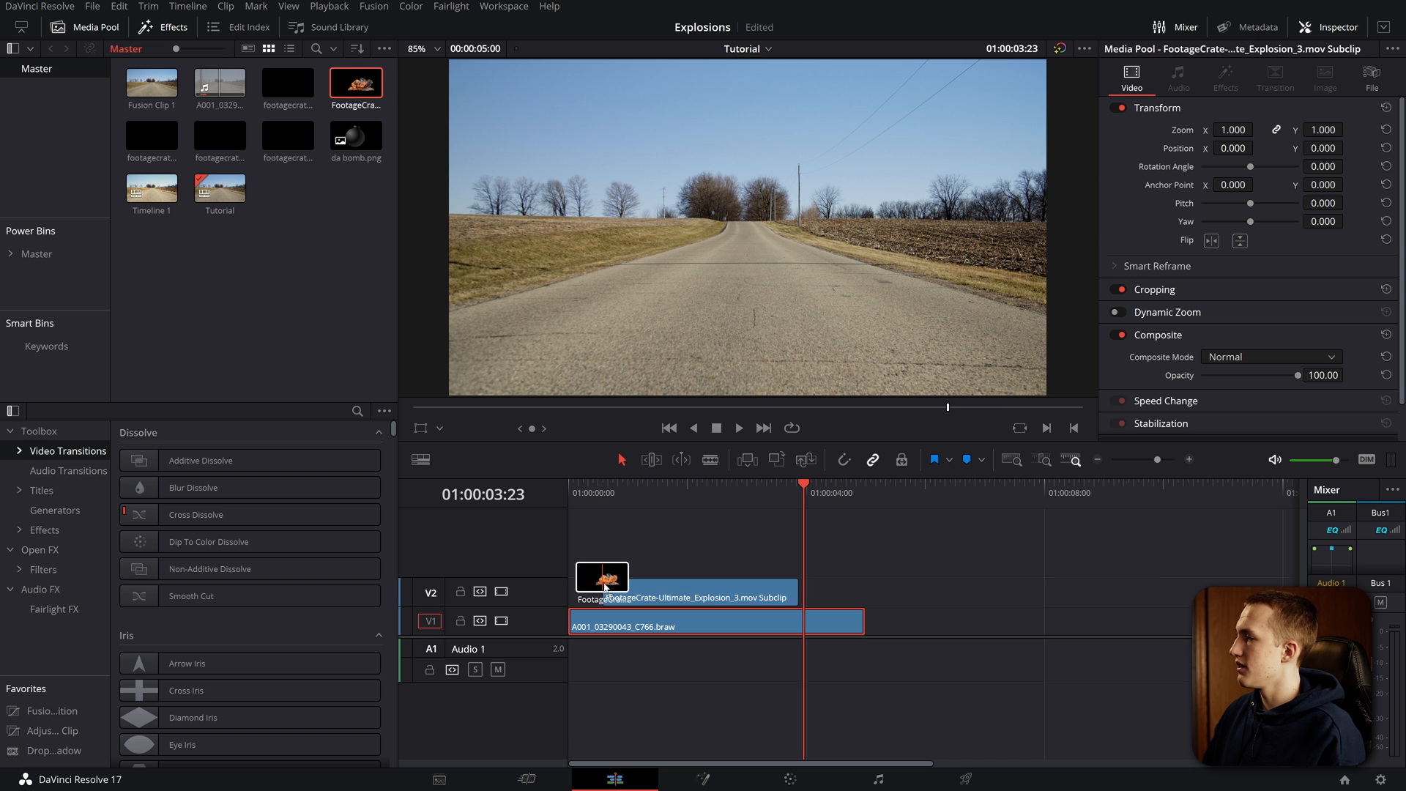
click(684, 593)
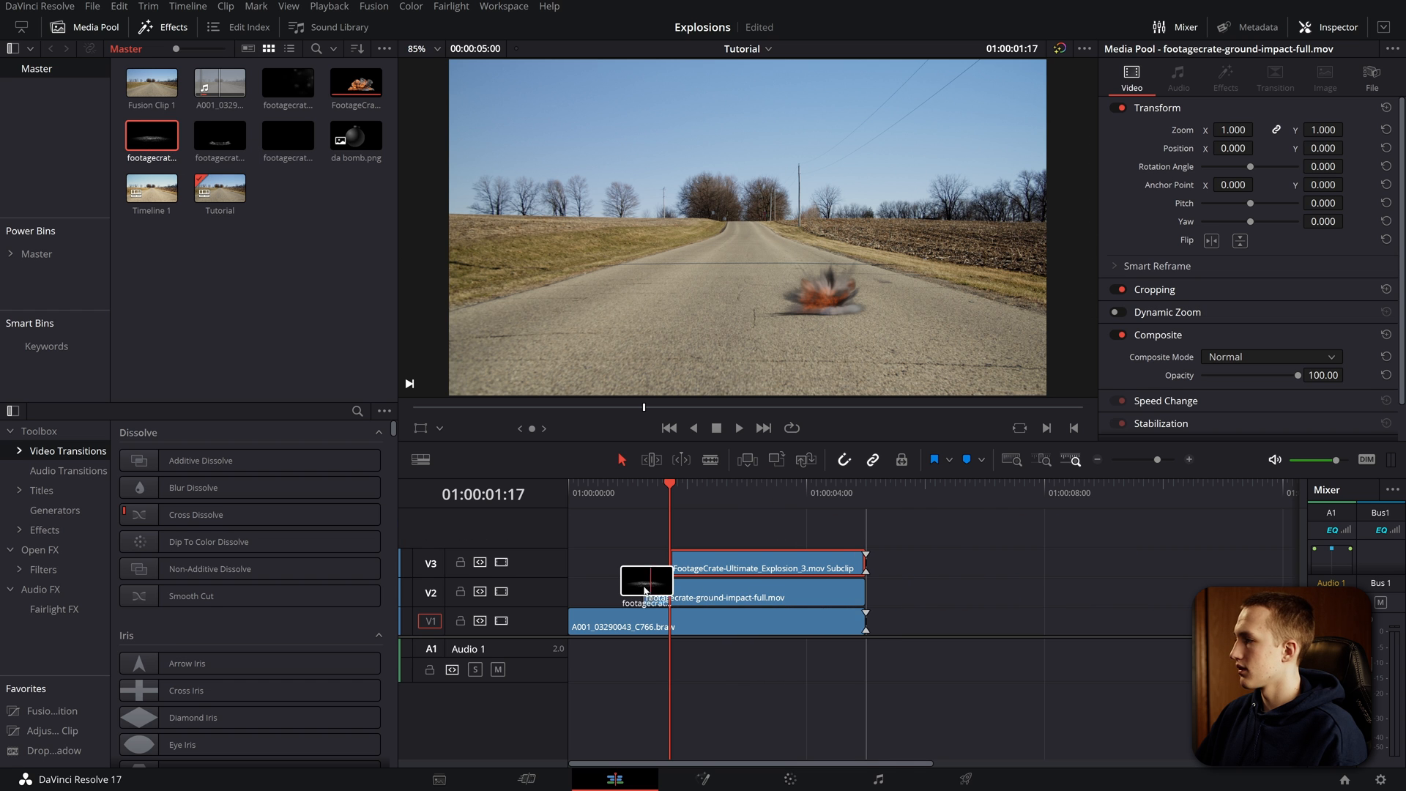
click(762, 563)
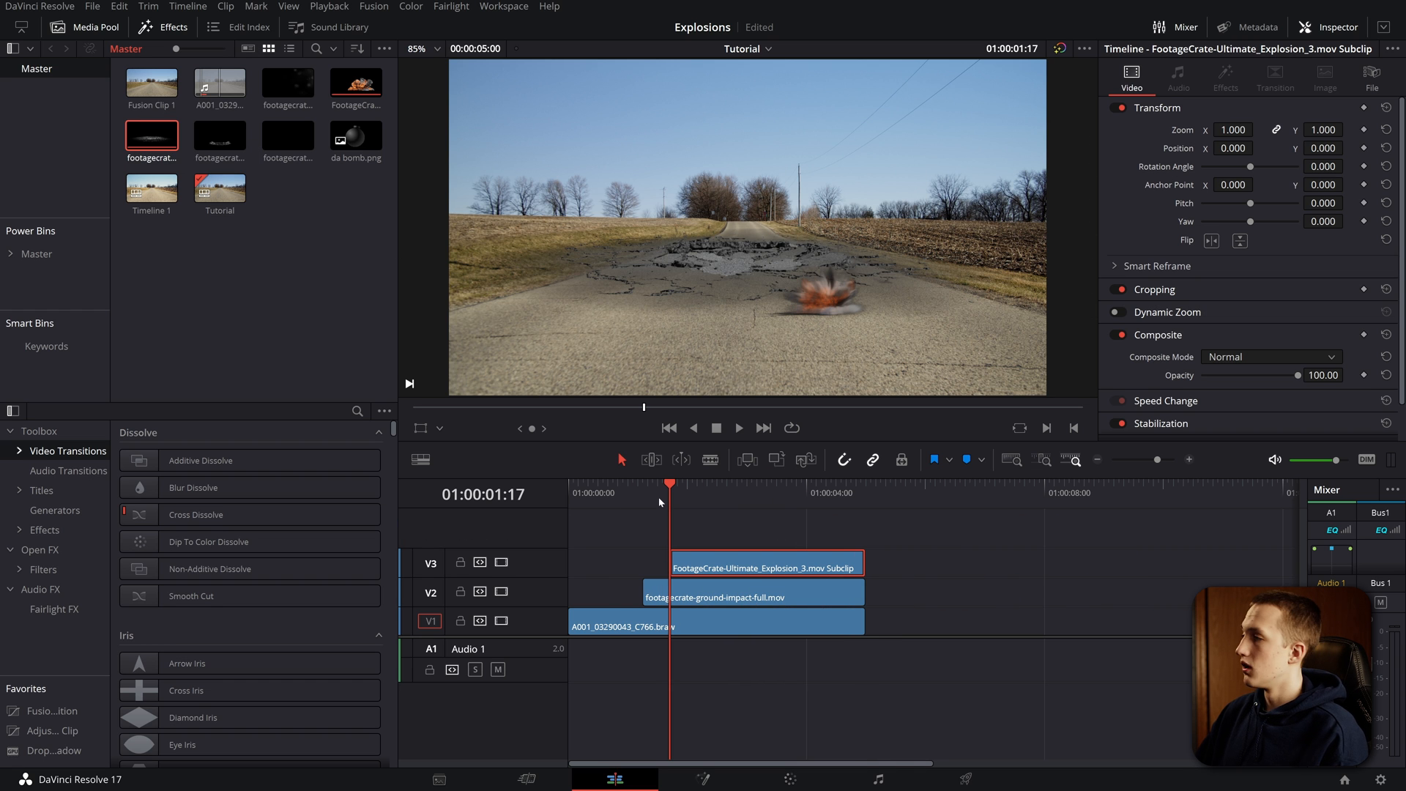
Step: Shift the ground-impact clip slightly later relative to the explosion
click(739, 428)
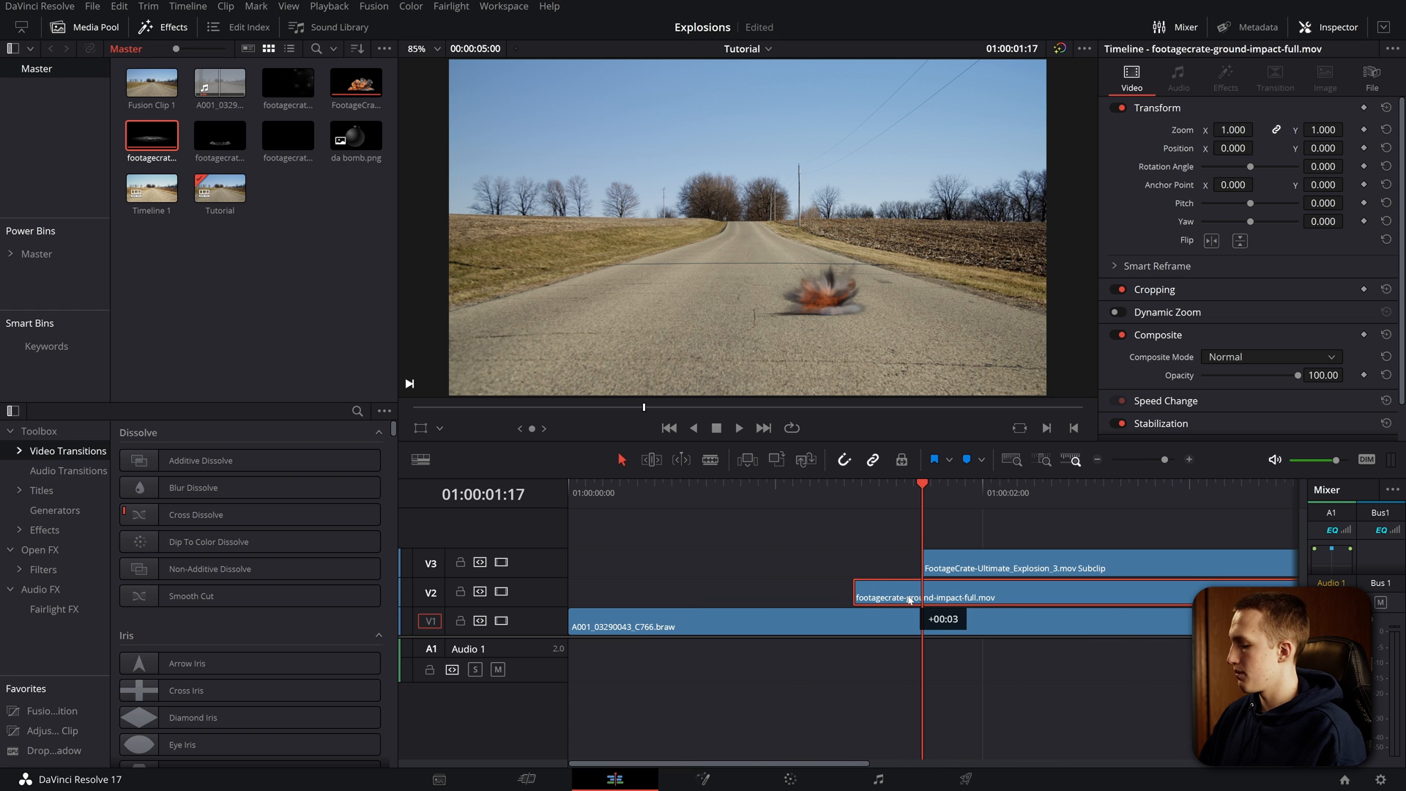
click(737, 428)
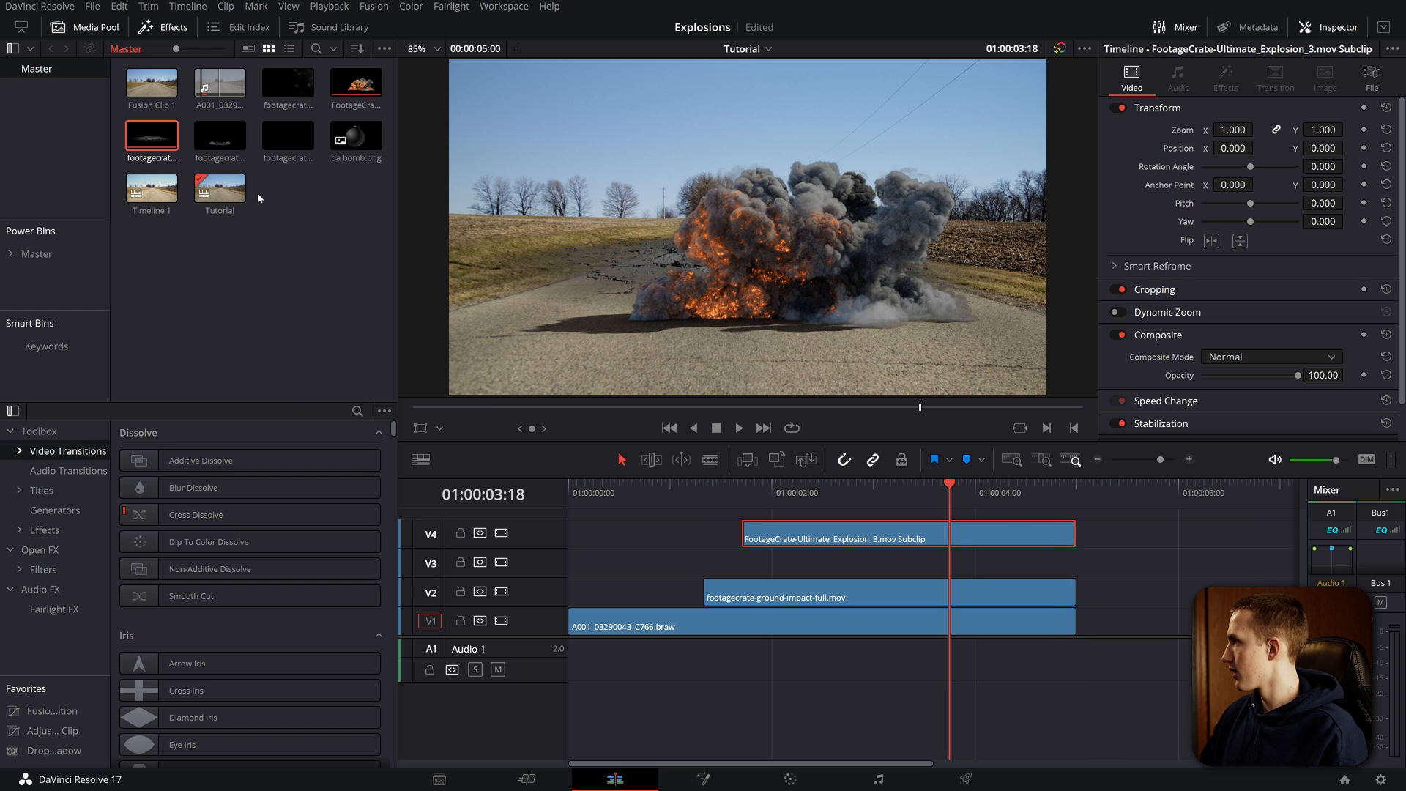
Step: Add the sand shockwave clips and footagecrate-dust-on-lens-1.mov on V6 above the composite
click(287, 136)
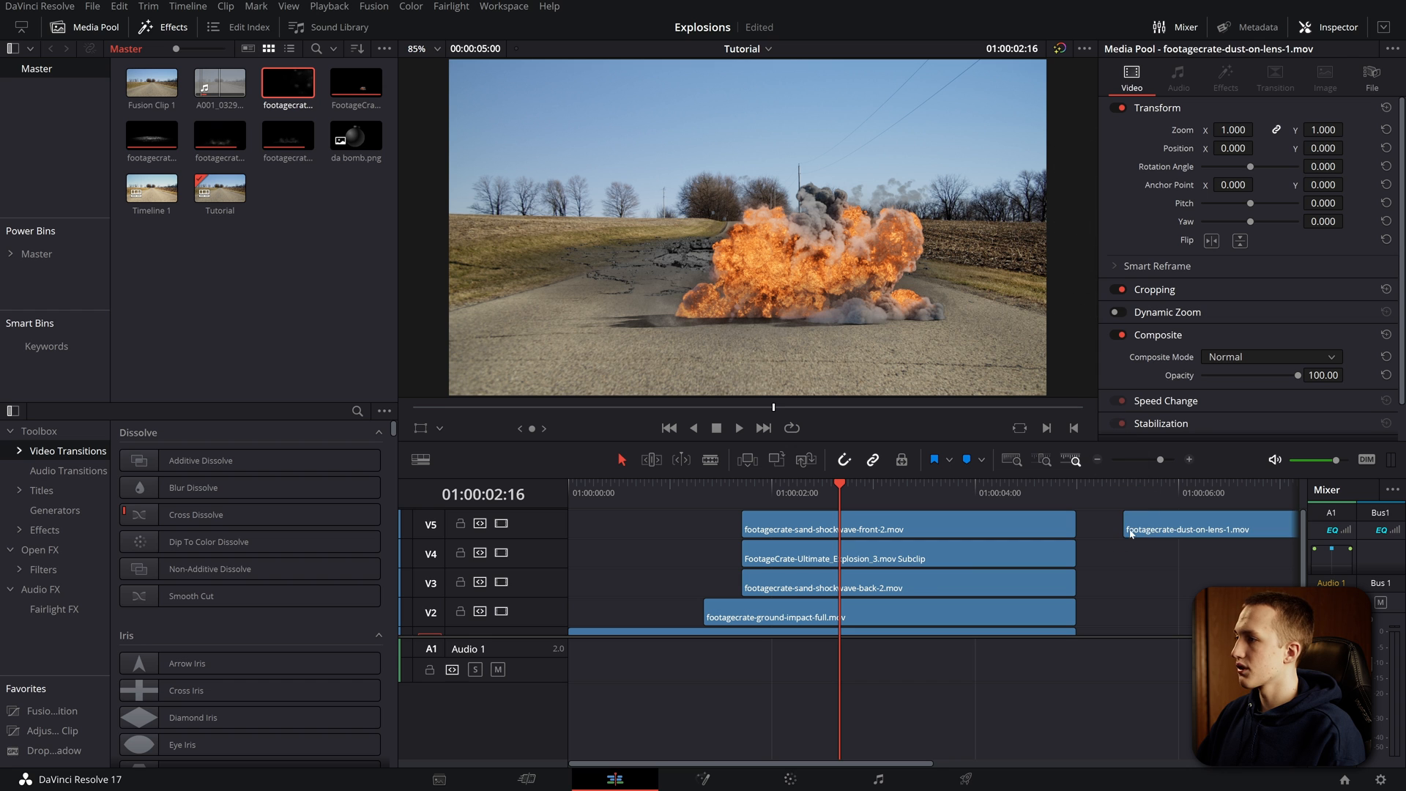
click(1183, 529)
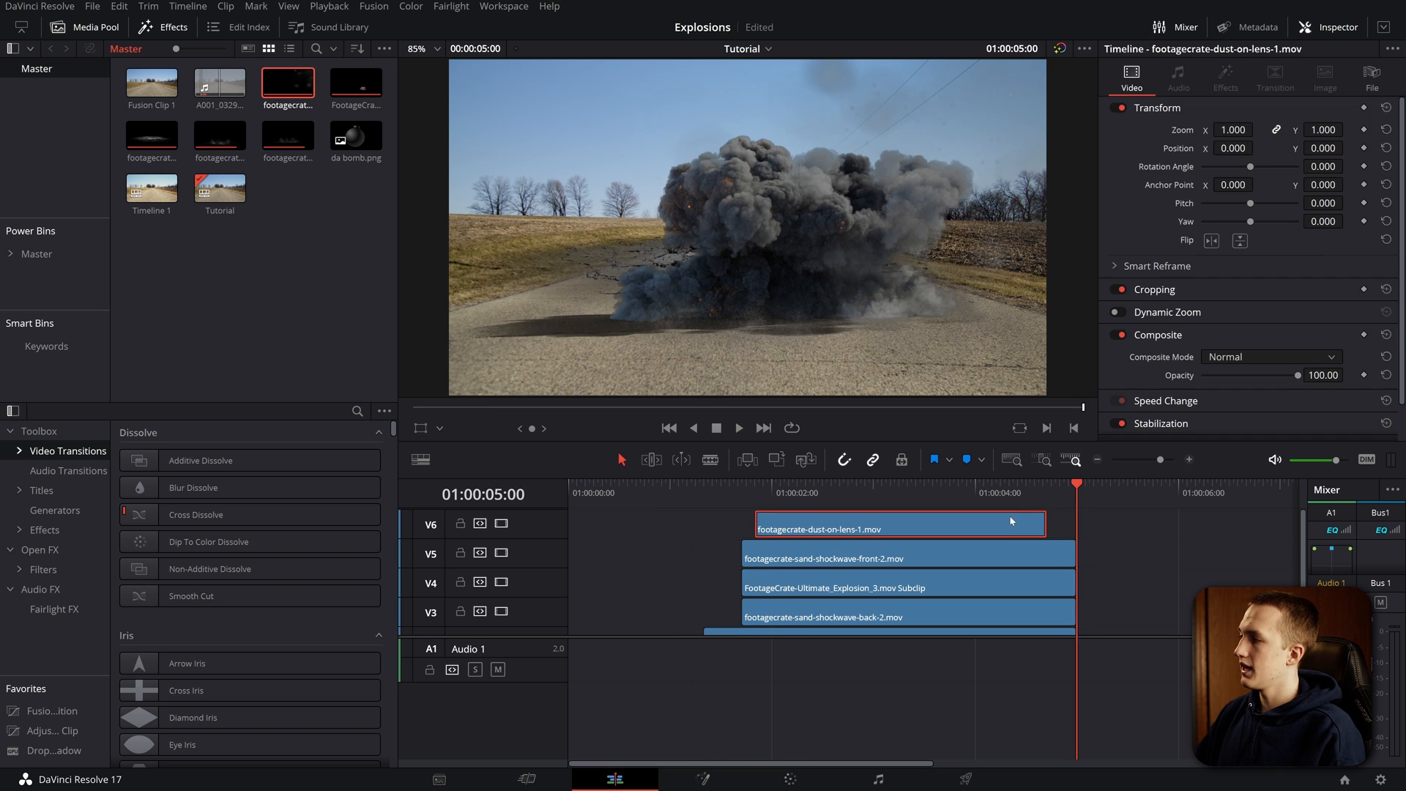
click(1014, 494)
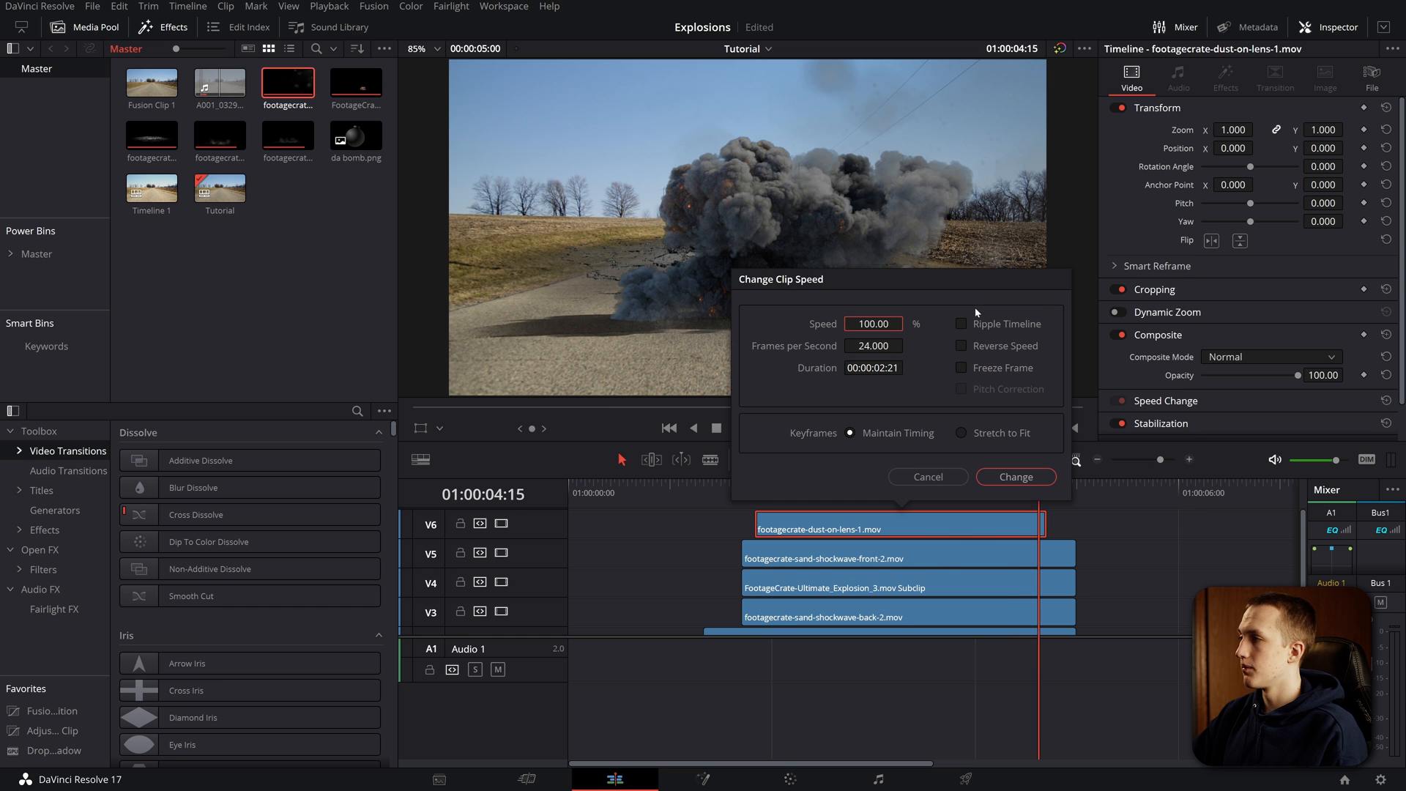
Step: Freeze the dust-on-lens clip on one frame, set its new duration, and preview the composite
click(961, 367)
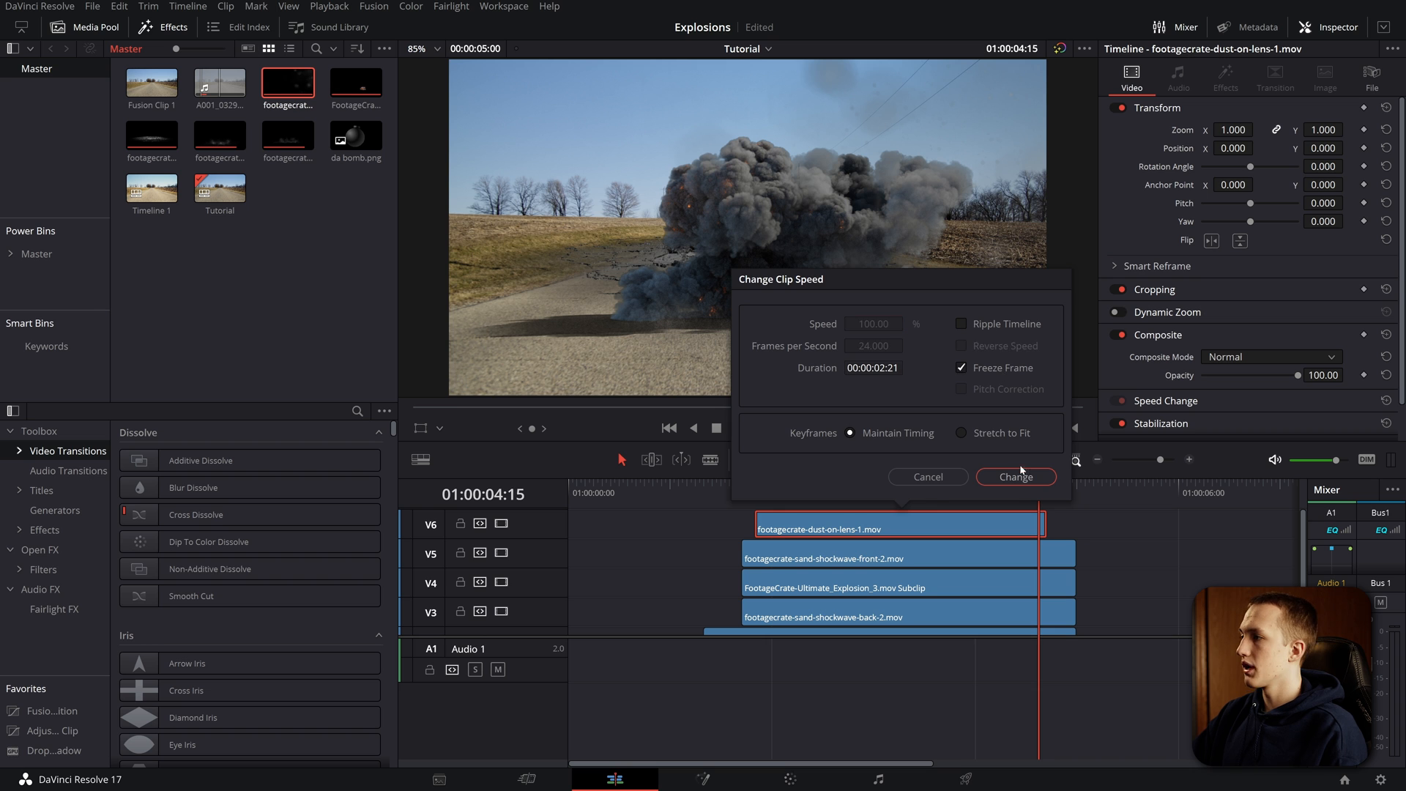
click(1015, 476)
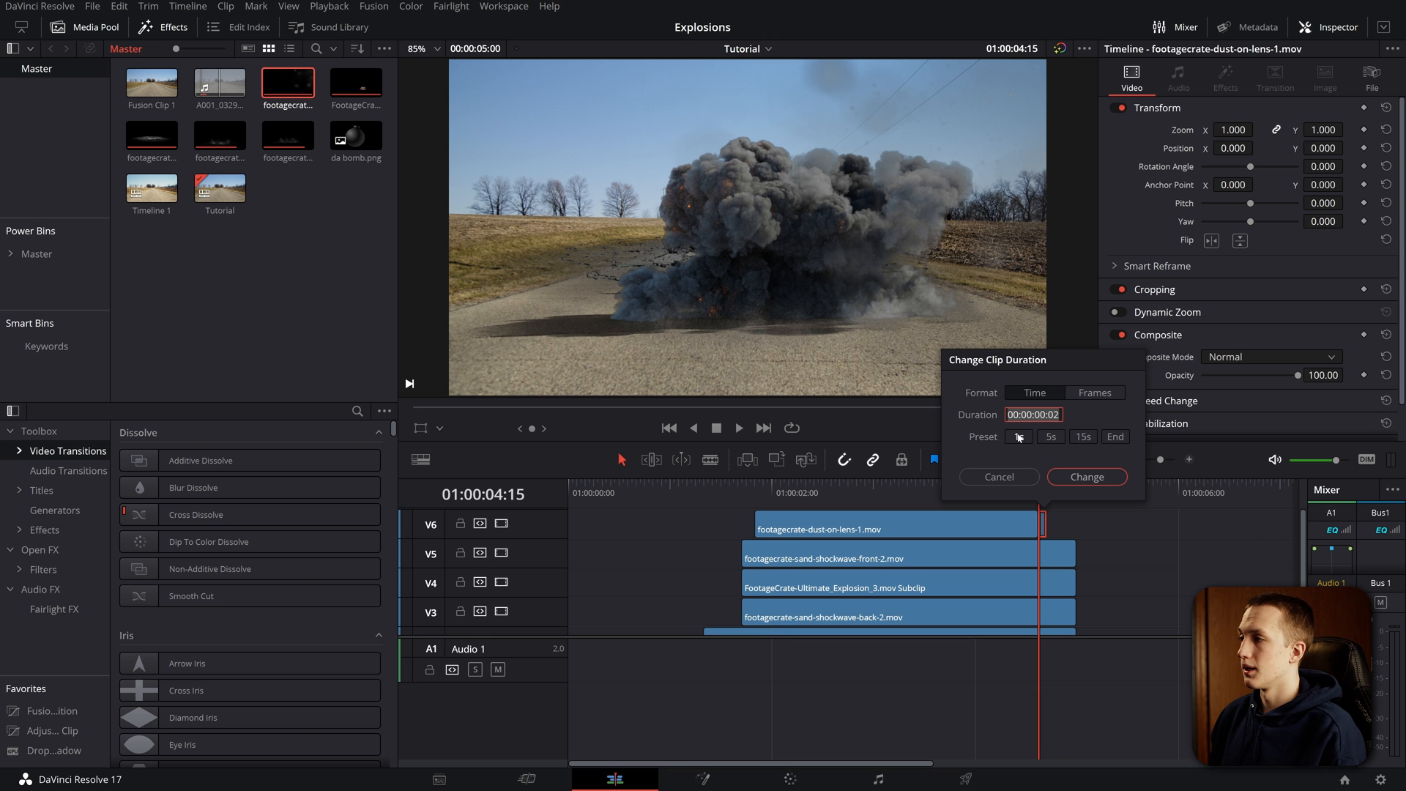
click(1085, 476)
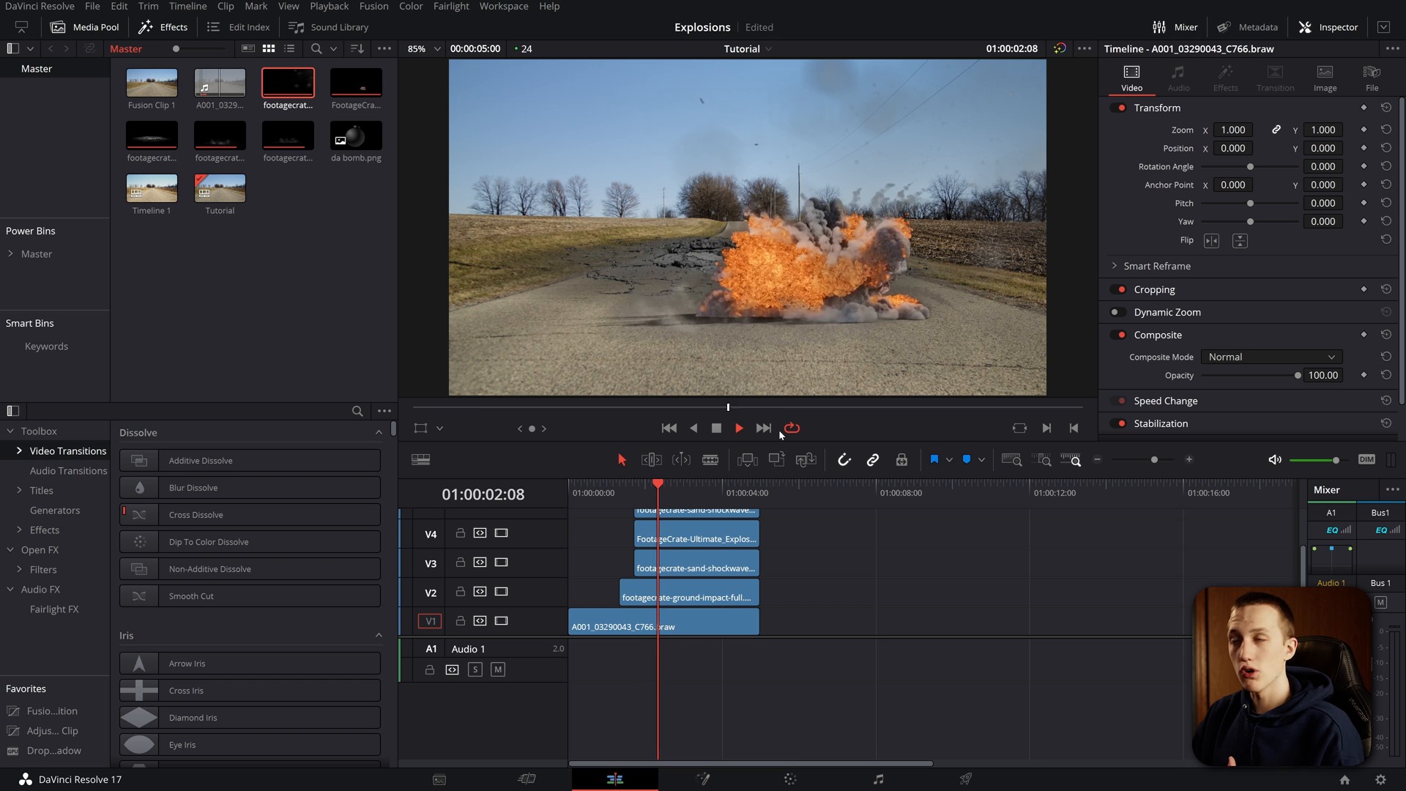
click(737, 427)
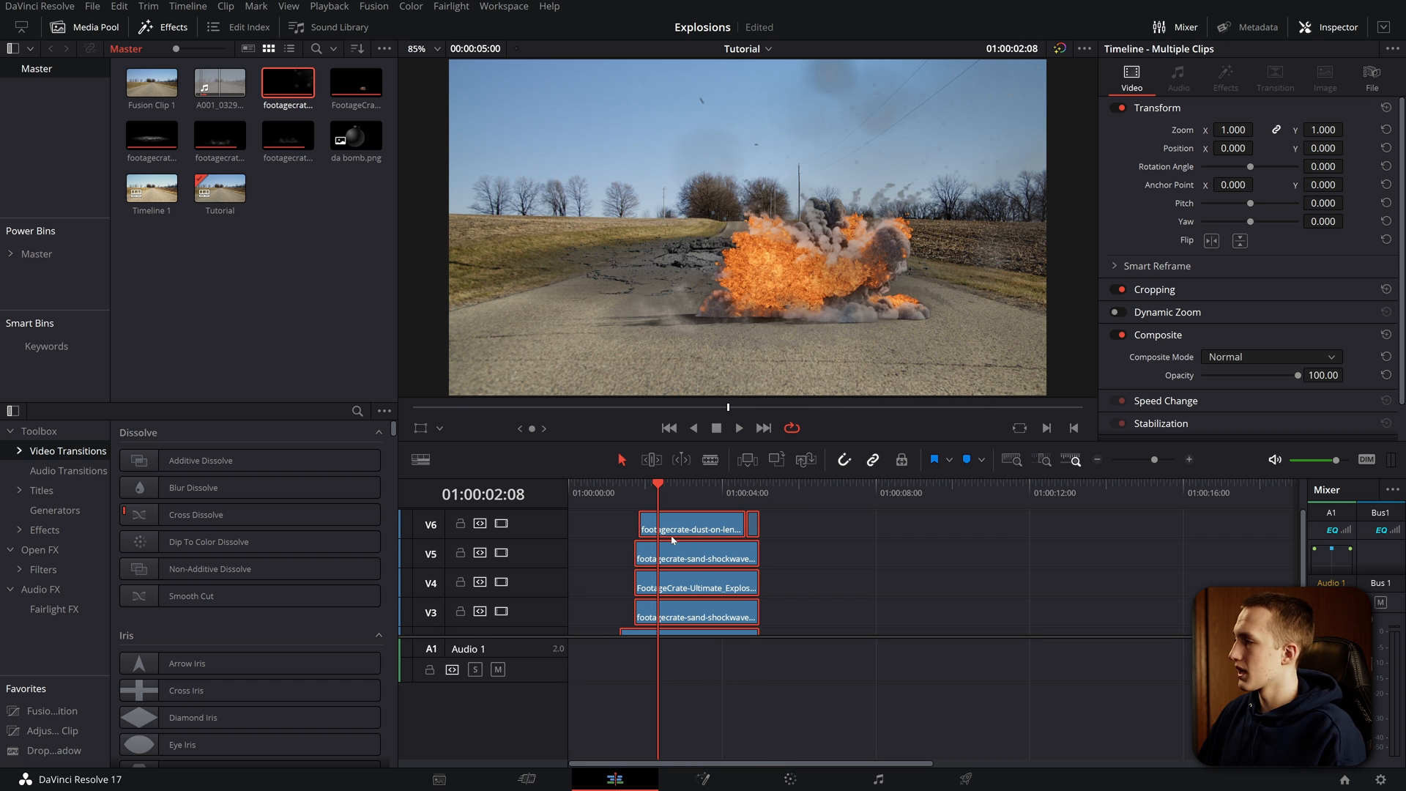
Step: Merge the selected layers into a New Fusion Clip and rename its lens node LENS_DIRT
right_click(690, 529)
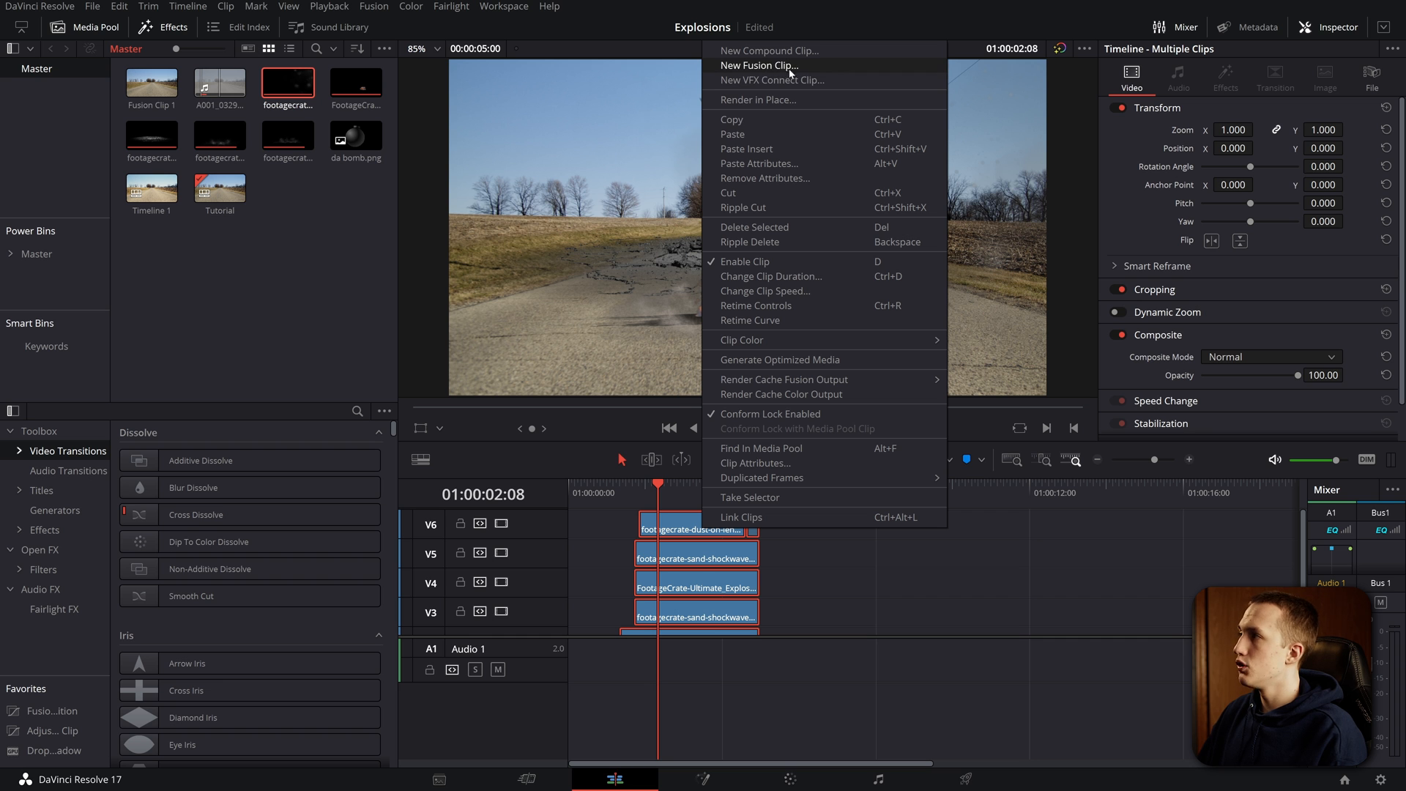
click(759, 66)
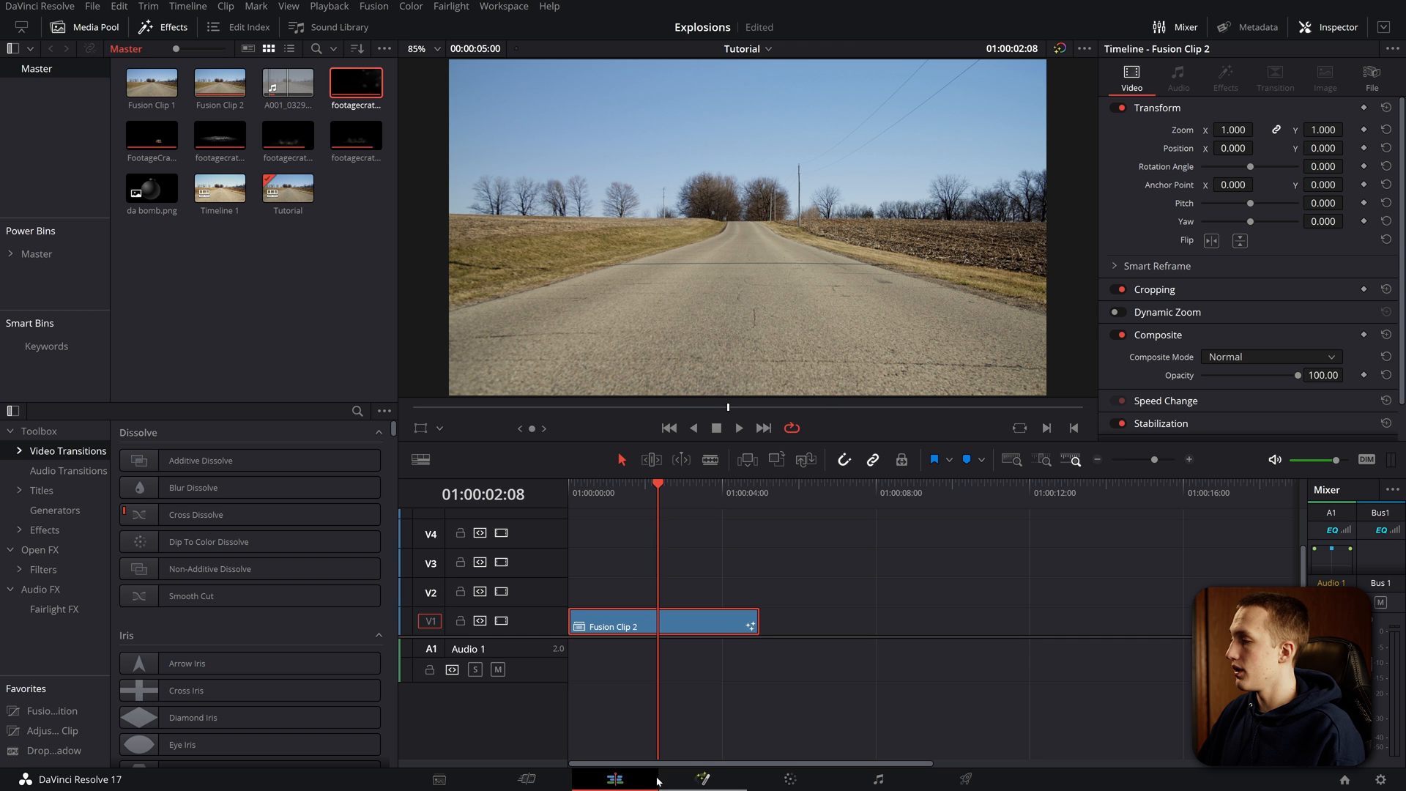
click(701, 777)
text(LENS)
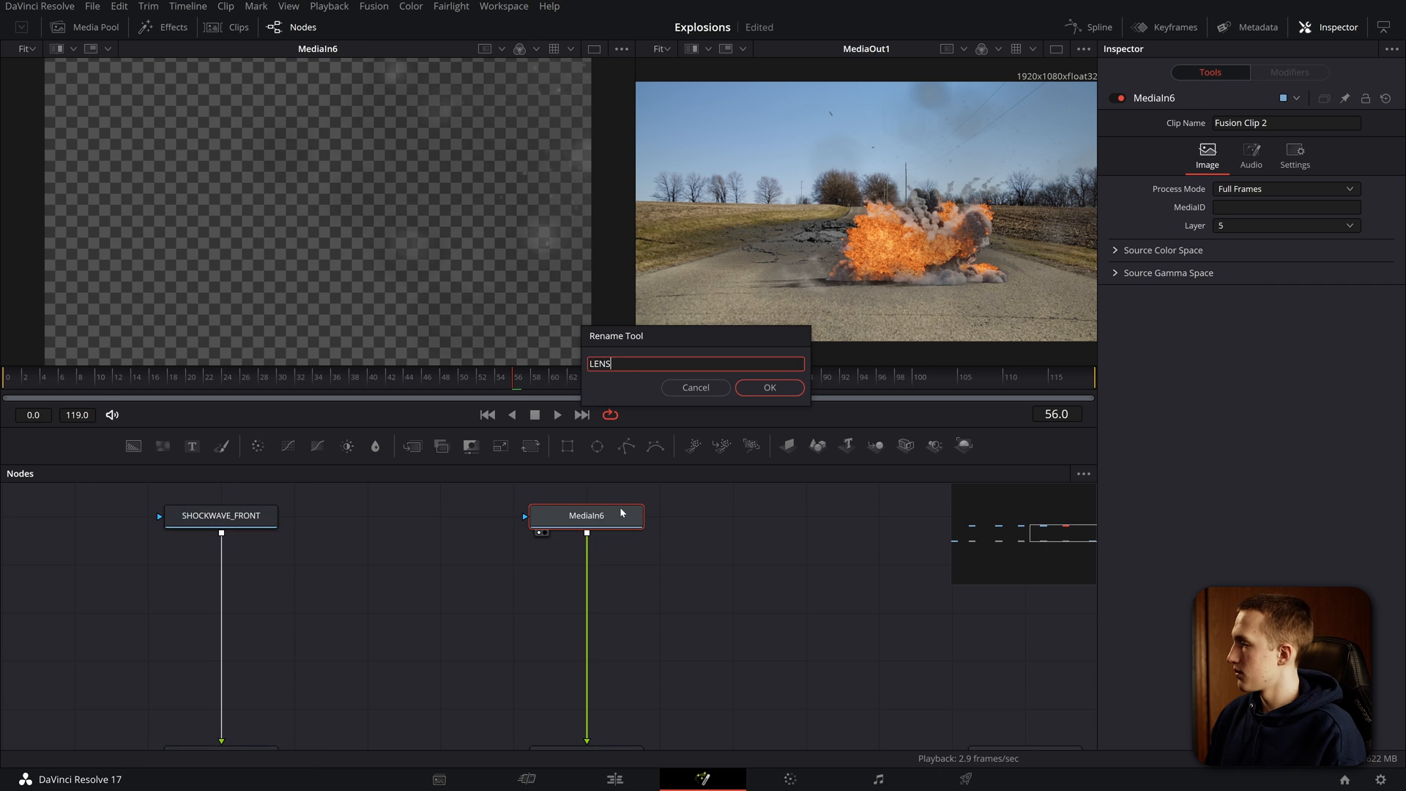
click(768, 387)
text(color)
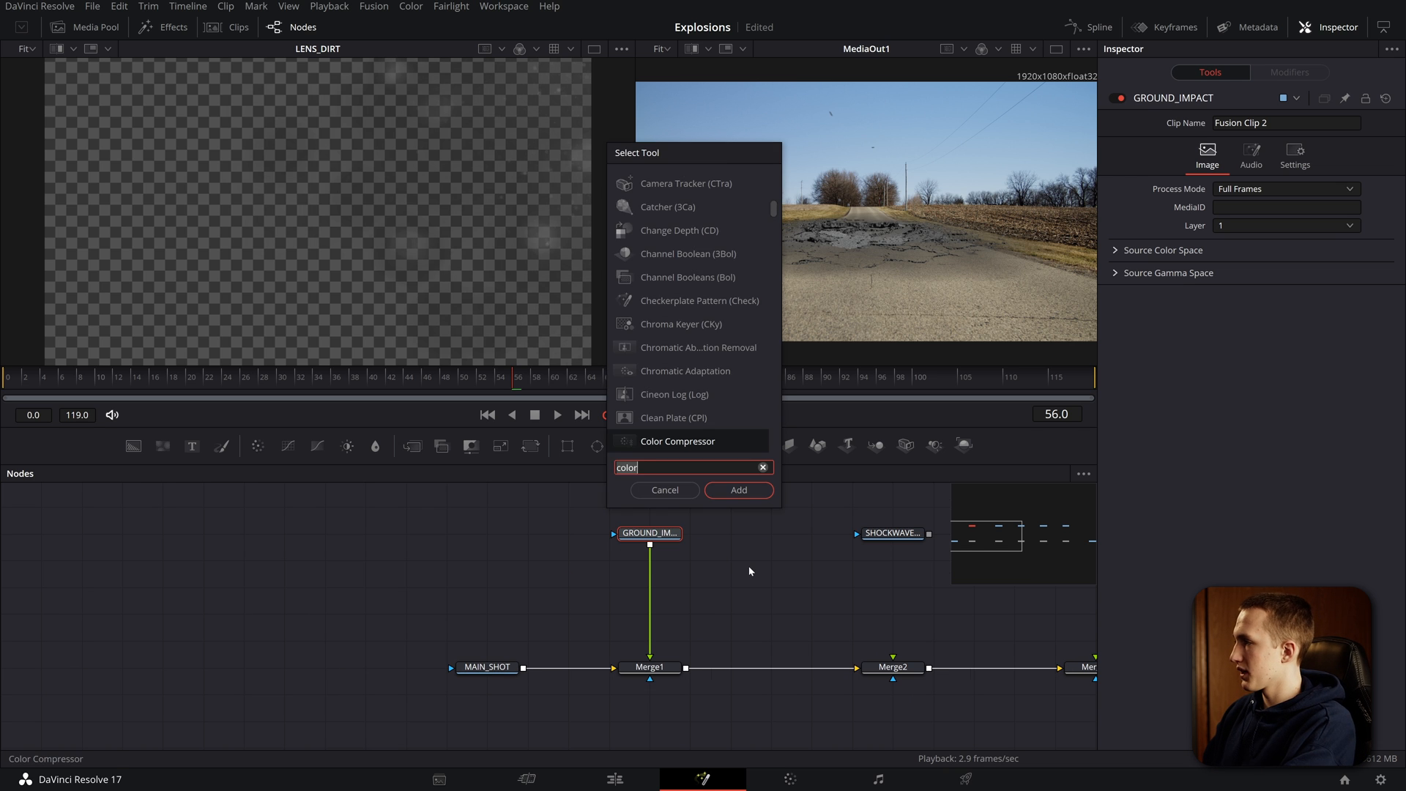
Step: Add a transform after the ground impact to shrink and reposition the crater on the road
click(737, 489)
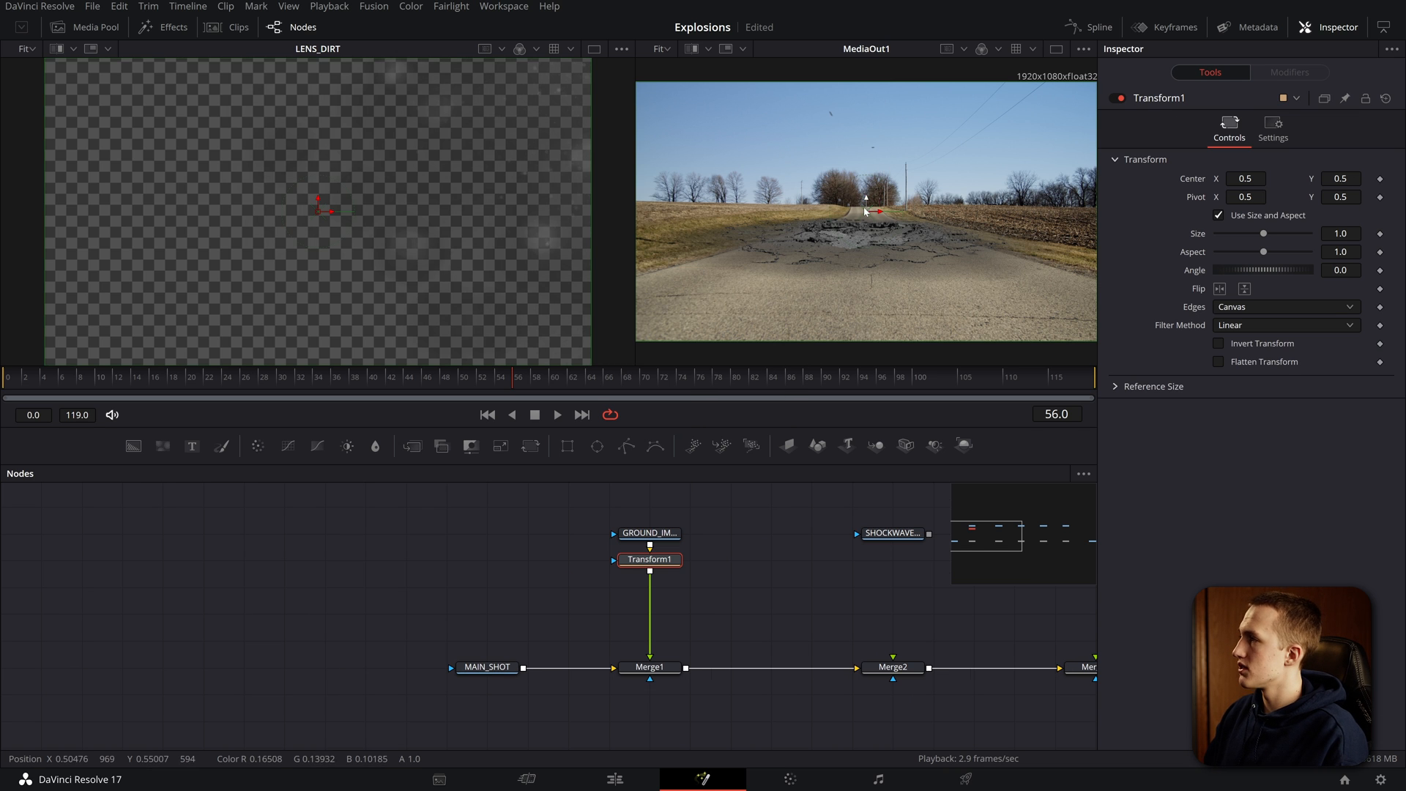
drag(866, 198, 880, 238)
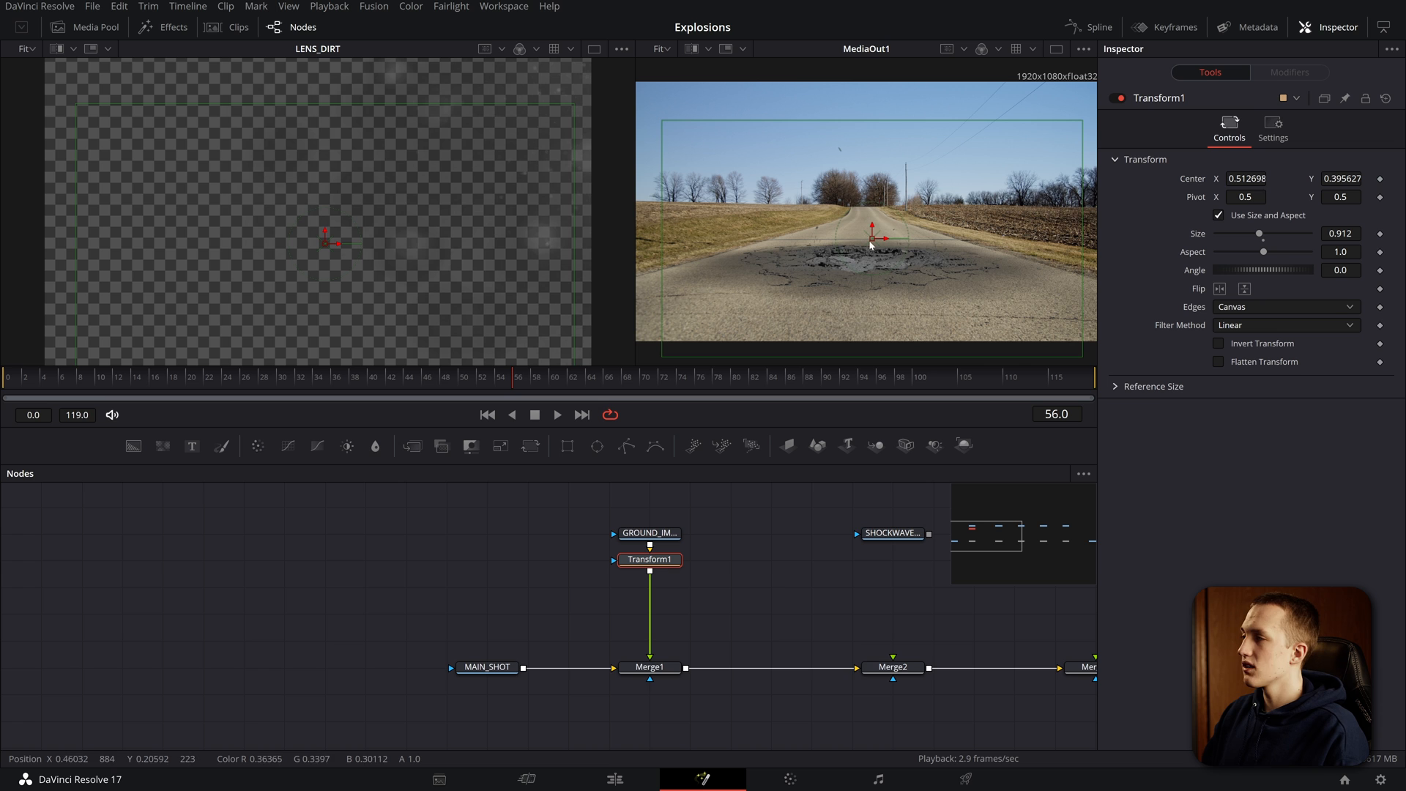
mouse_move(1064, 299)
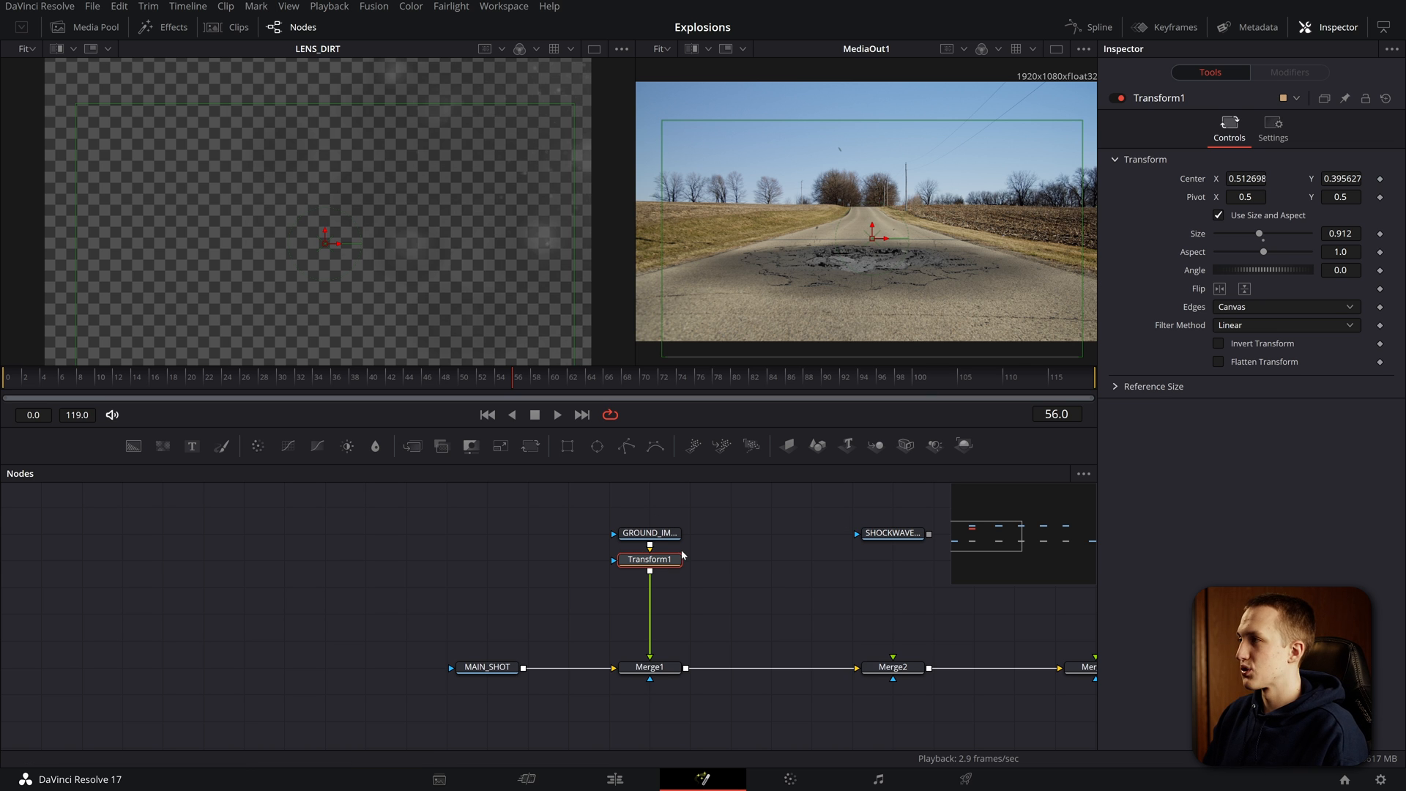
Step: Set the crater-and-road Merge1 Apply Mode to Multiply so the crater darkens the asphalt
click(649, 666)
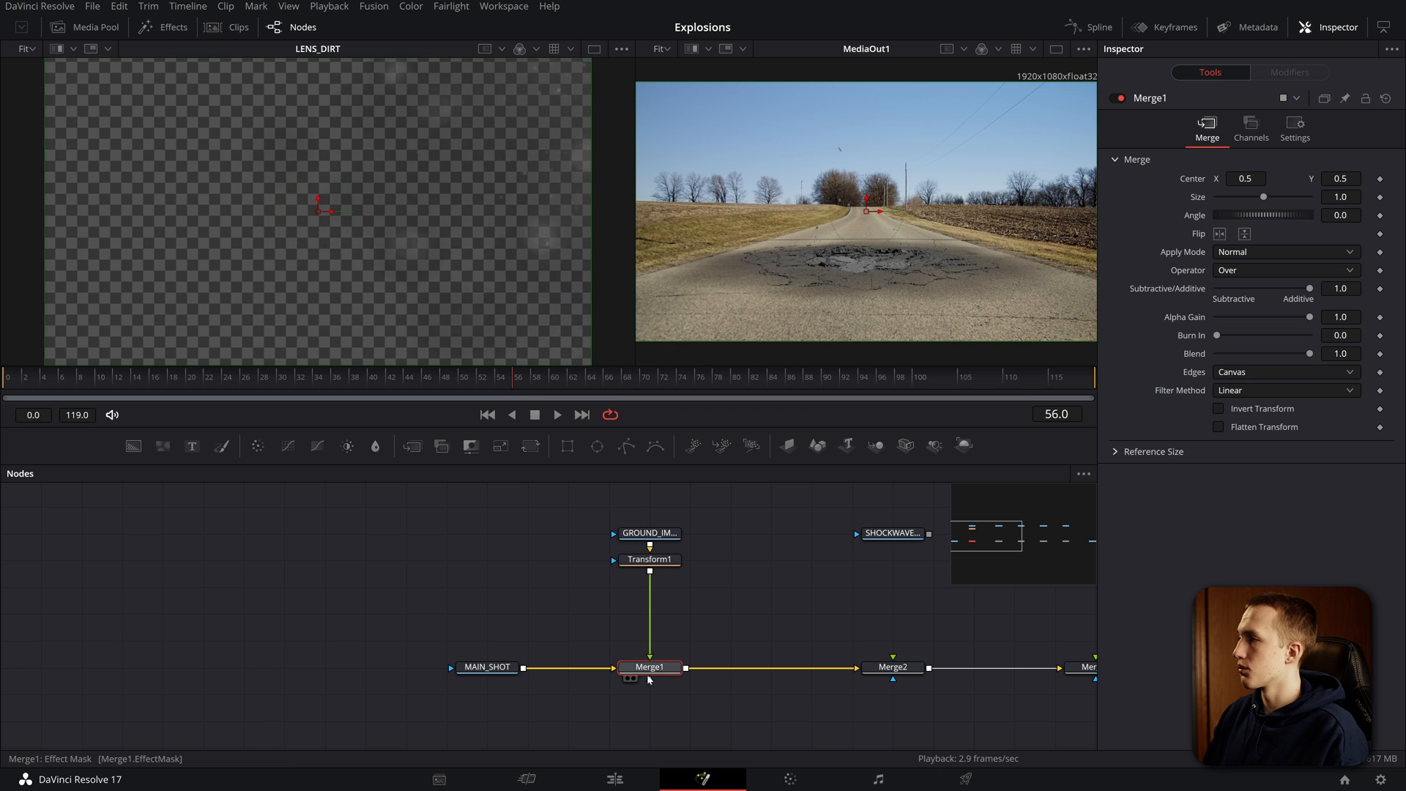
click(1285, 251)
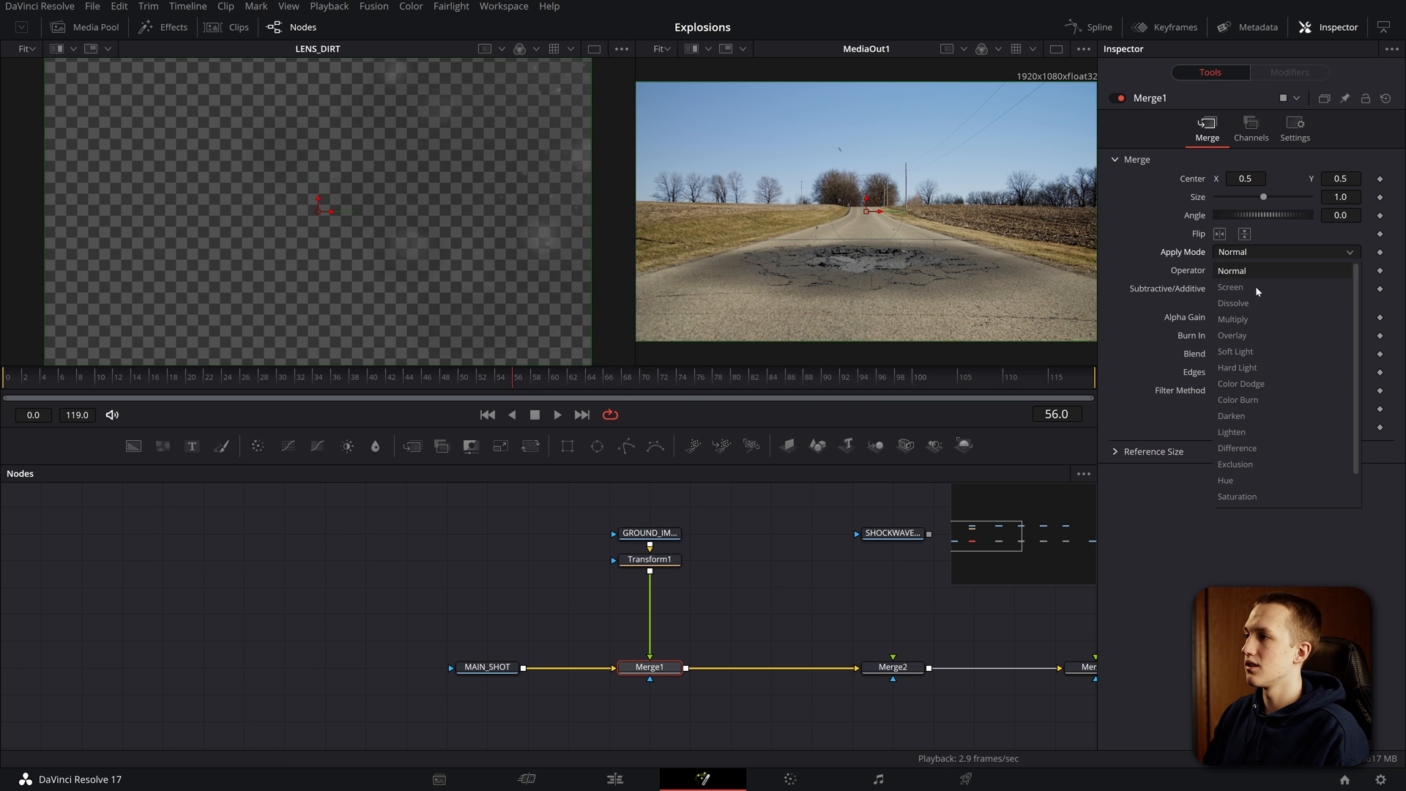
click(1233, 319)
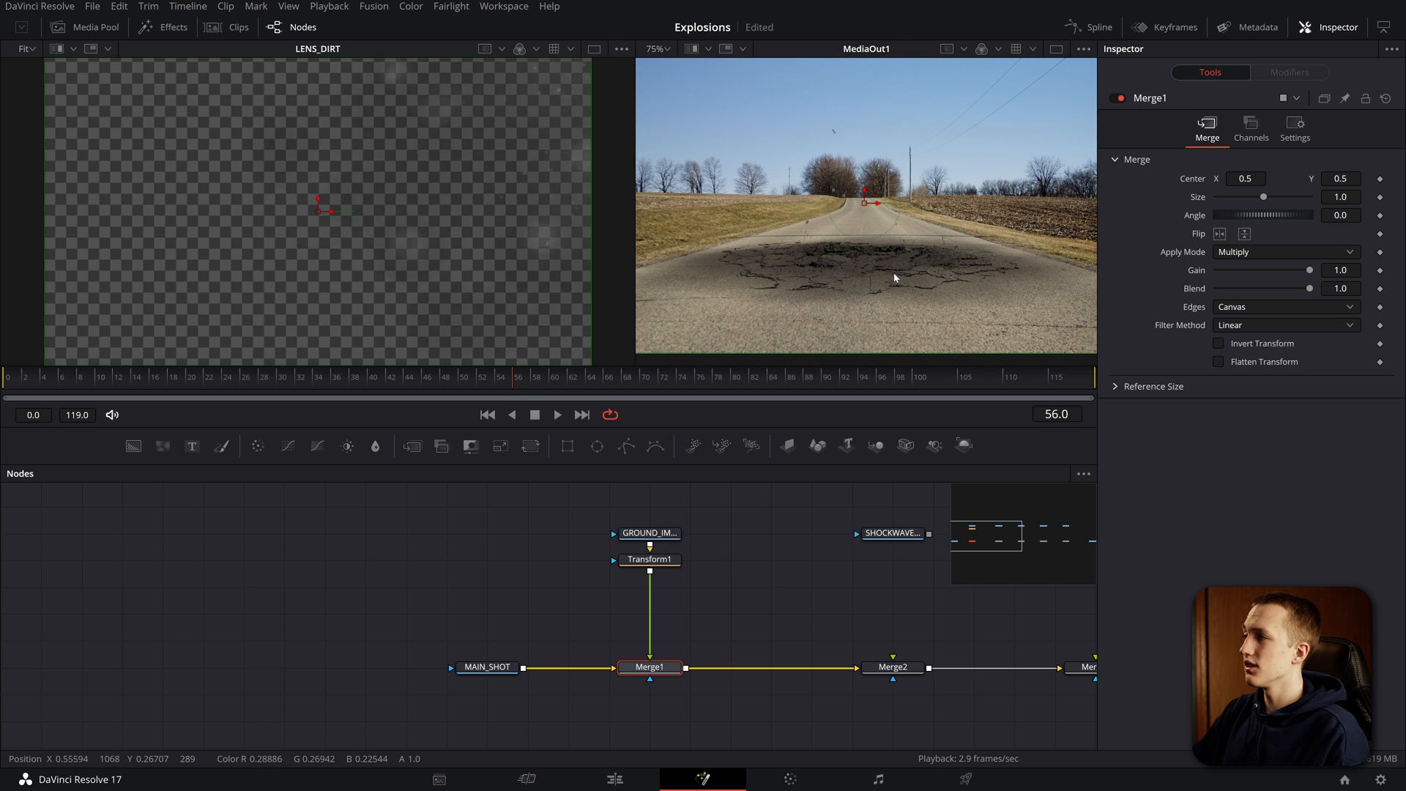
mouse_move(870, 274)
text(c)
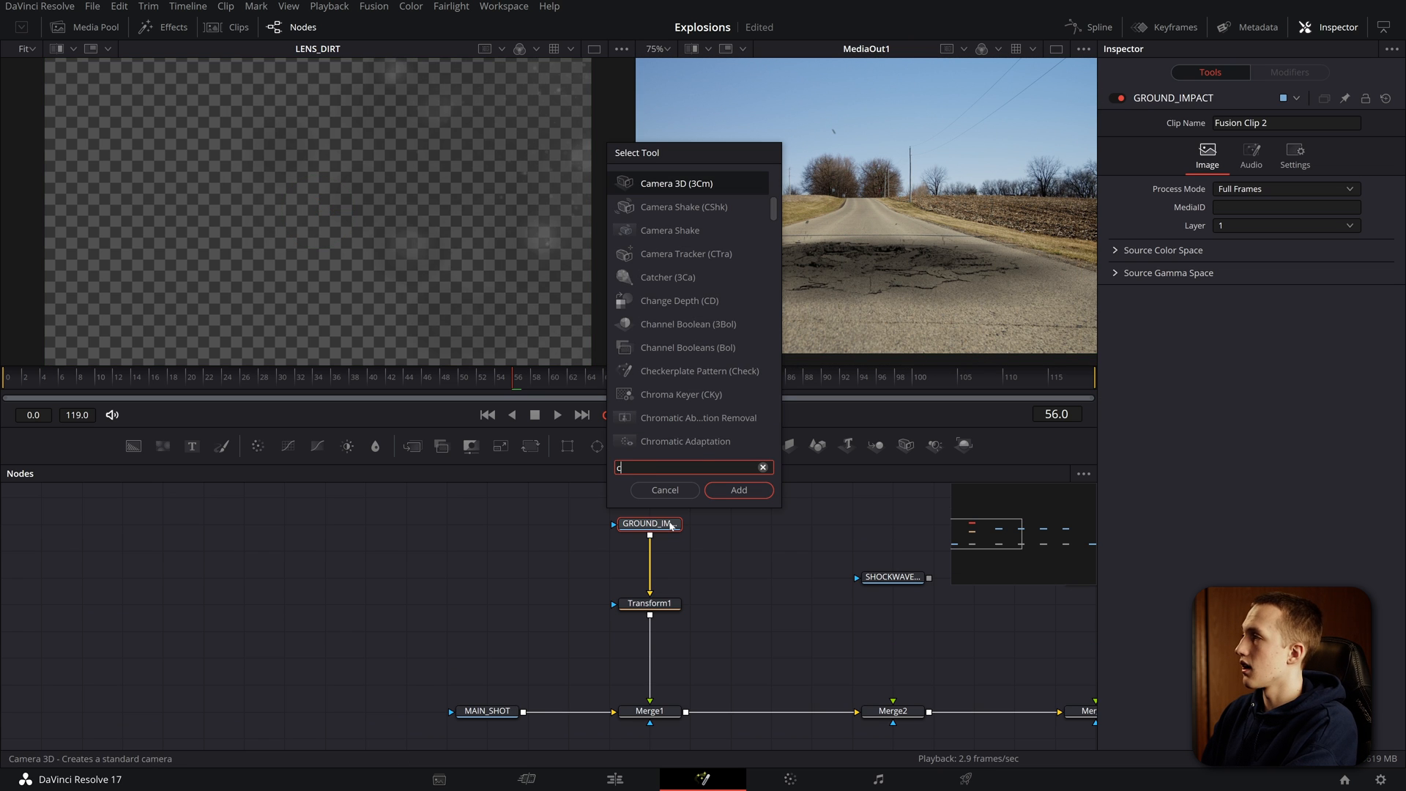
Step: Add a Color Corrector after GROUND_IMPACT and raise its gain to brighten the crater
text(olor)
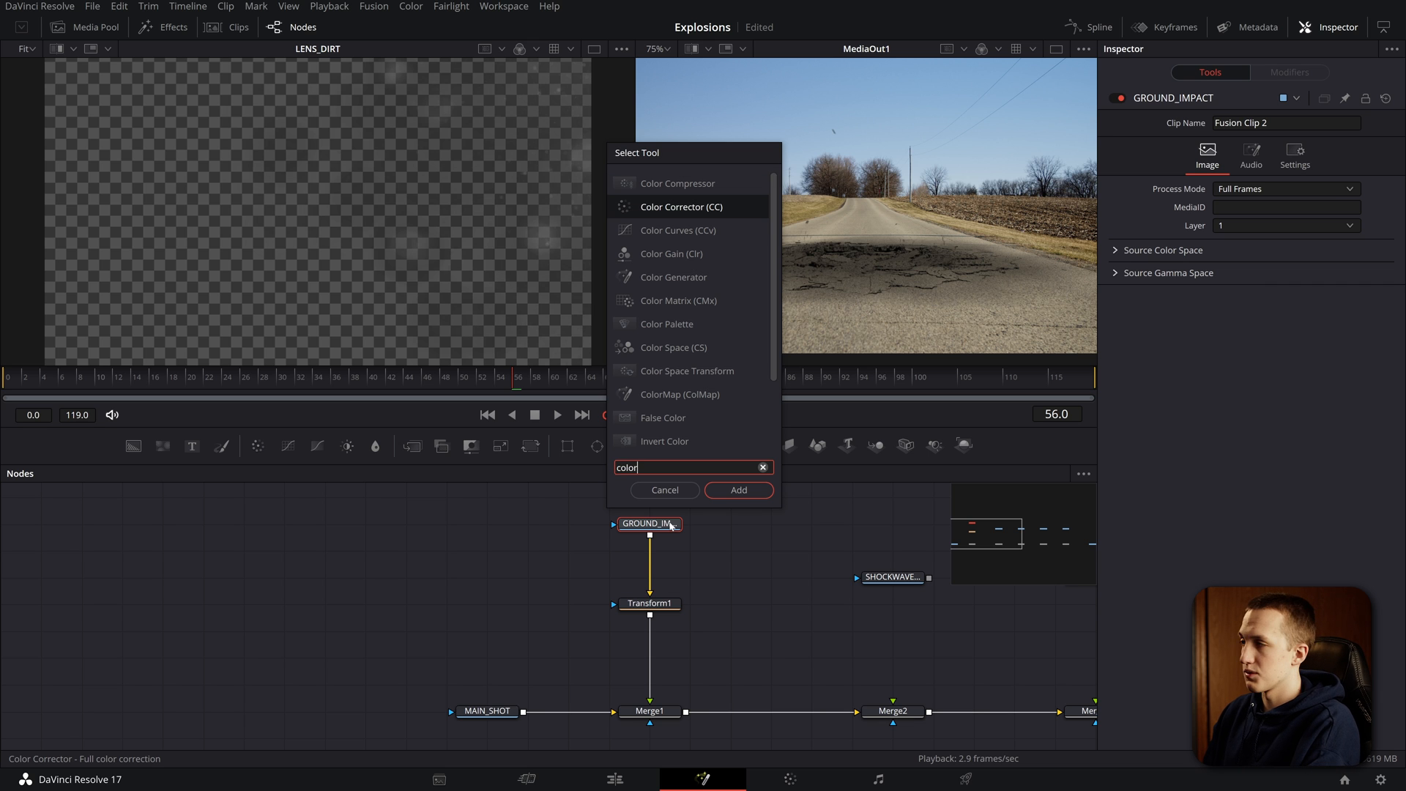
click(739, 489)
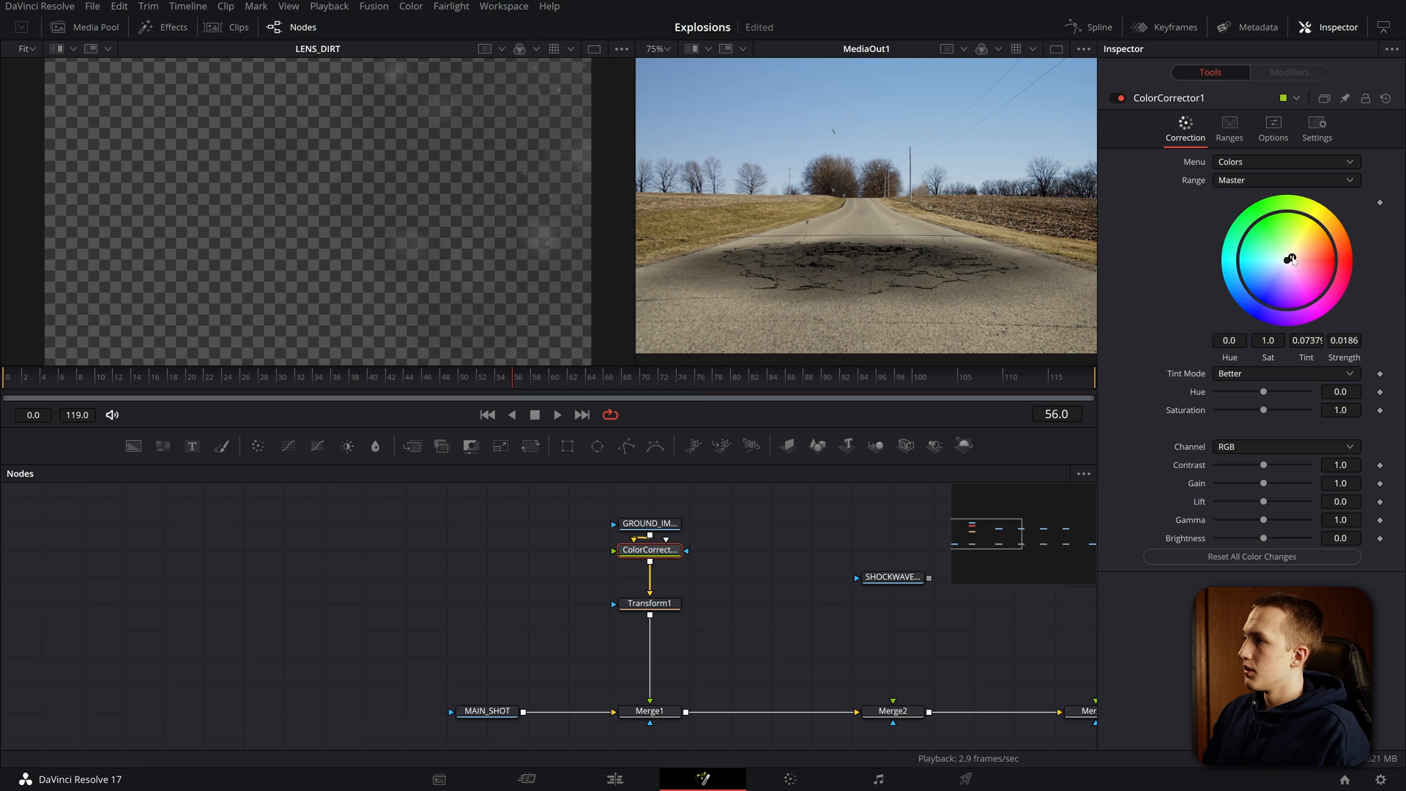
drag(1264, 482, 1271, 482)
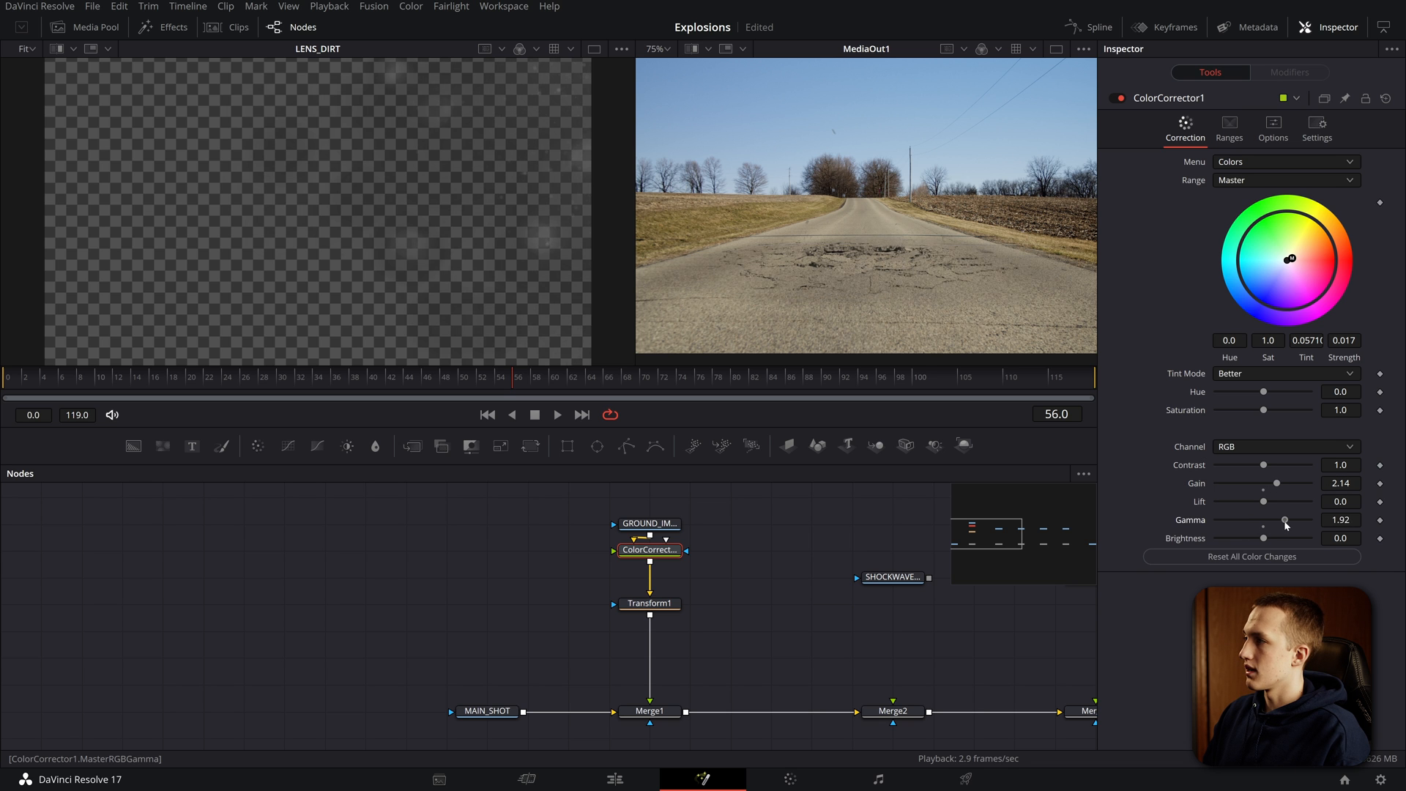
Step: Raise the Color Corrector's Gamma to about 2.27 and fine-tune gain to match the road
drag(1285, 520, 1292, 520)
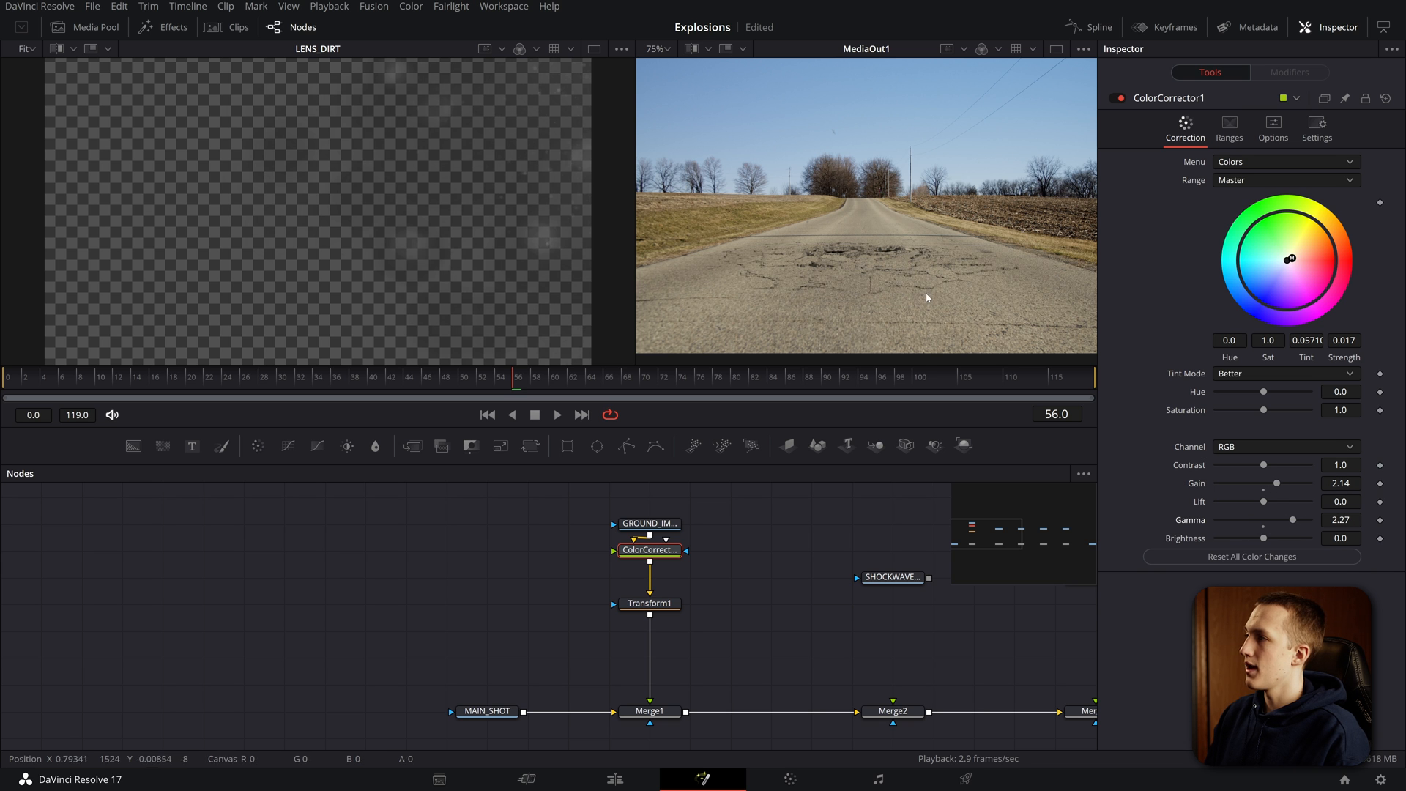
drag(1283, 482, 1273, 482)
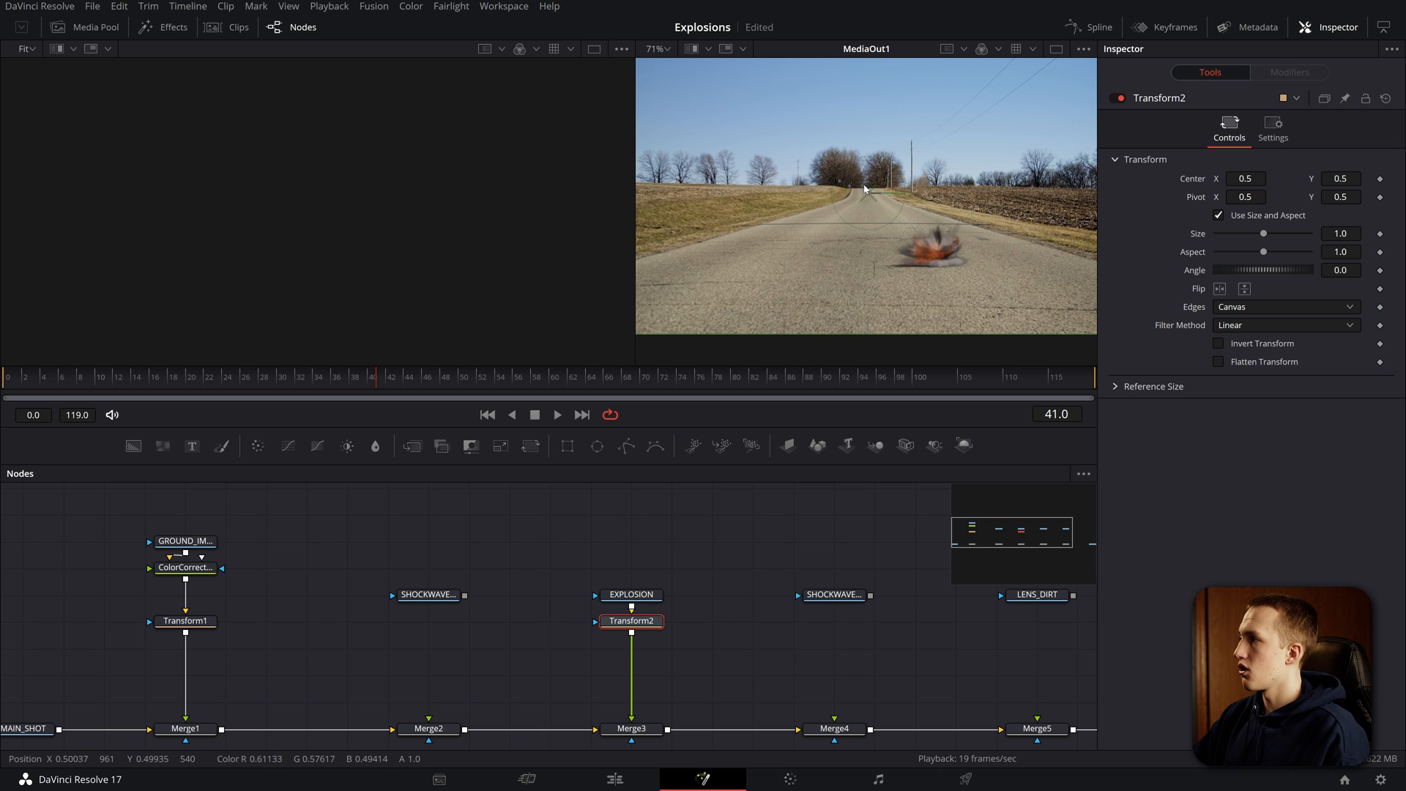
Step: Move the explosion onto the crater via Transform2, size about 1.14, and scrub to preview
drag(865, 189, 809, 178)
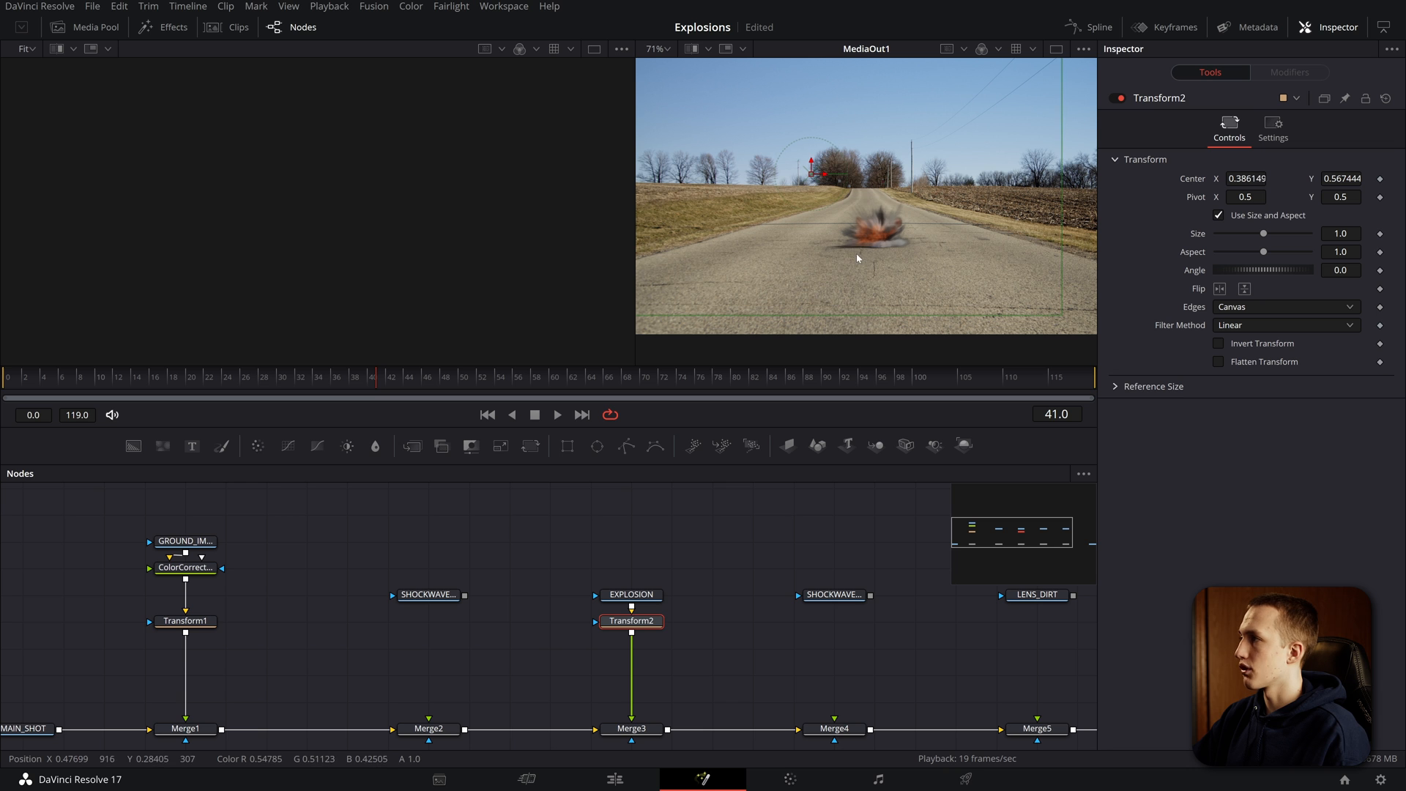
click(556, 415)
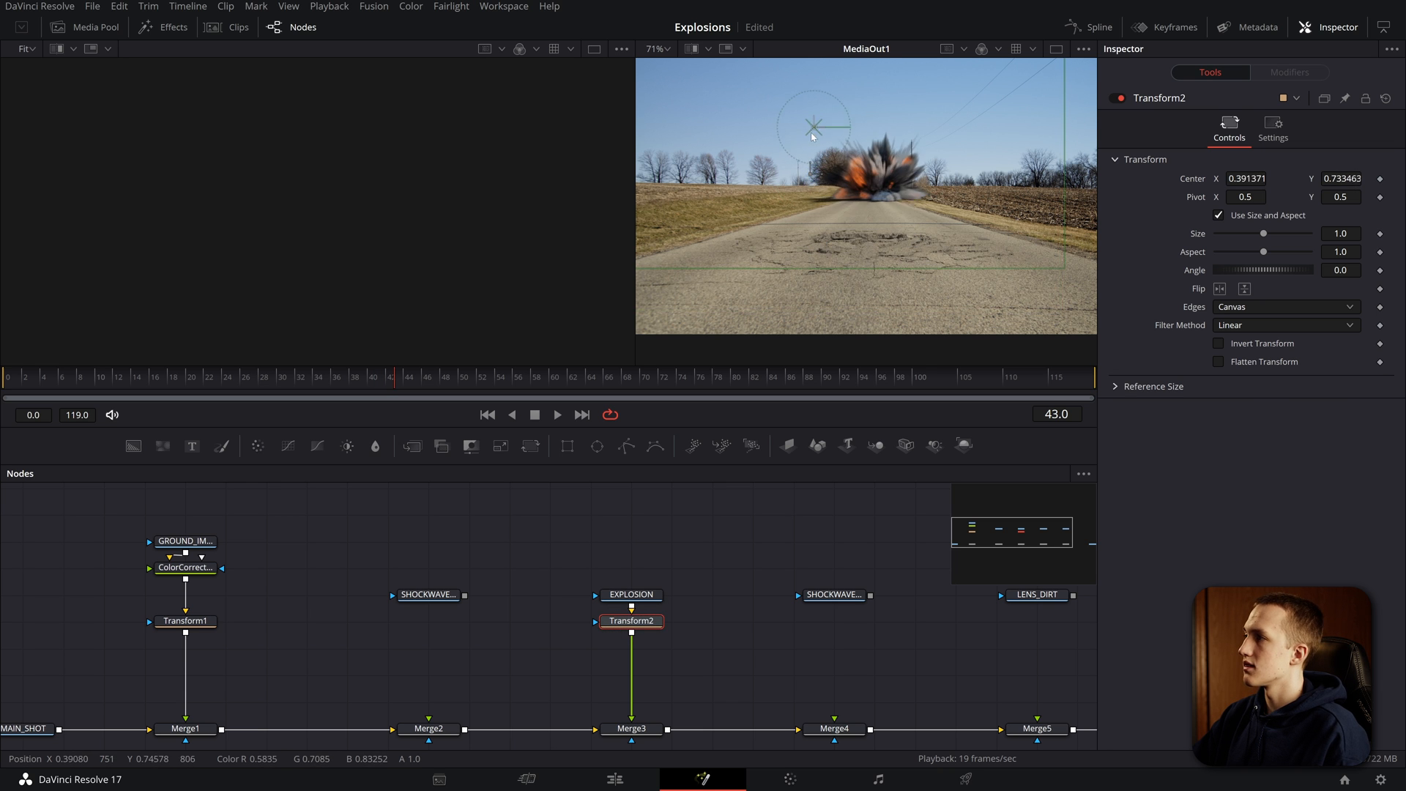
click(556, 413)
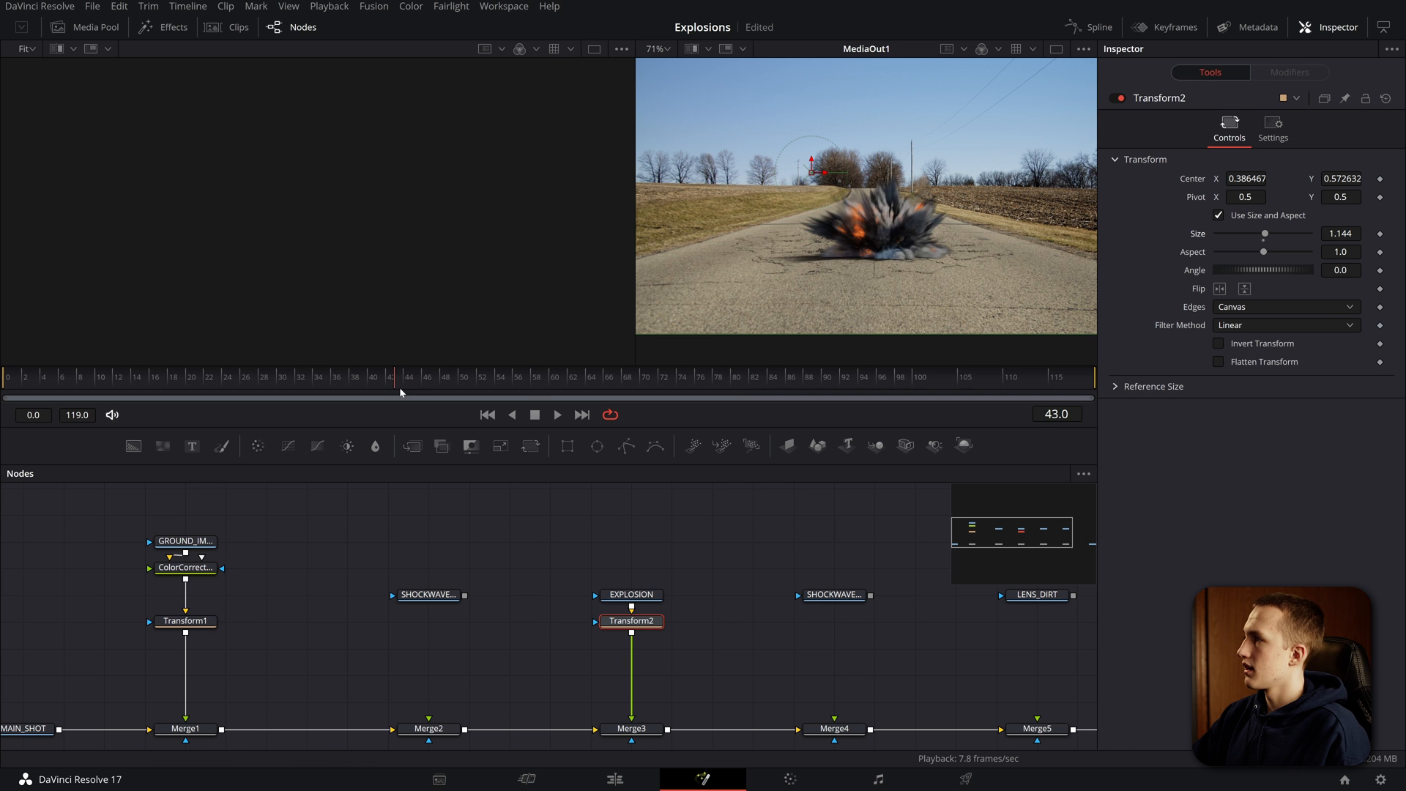
drag(820, 166, 803, 159)
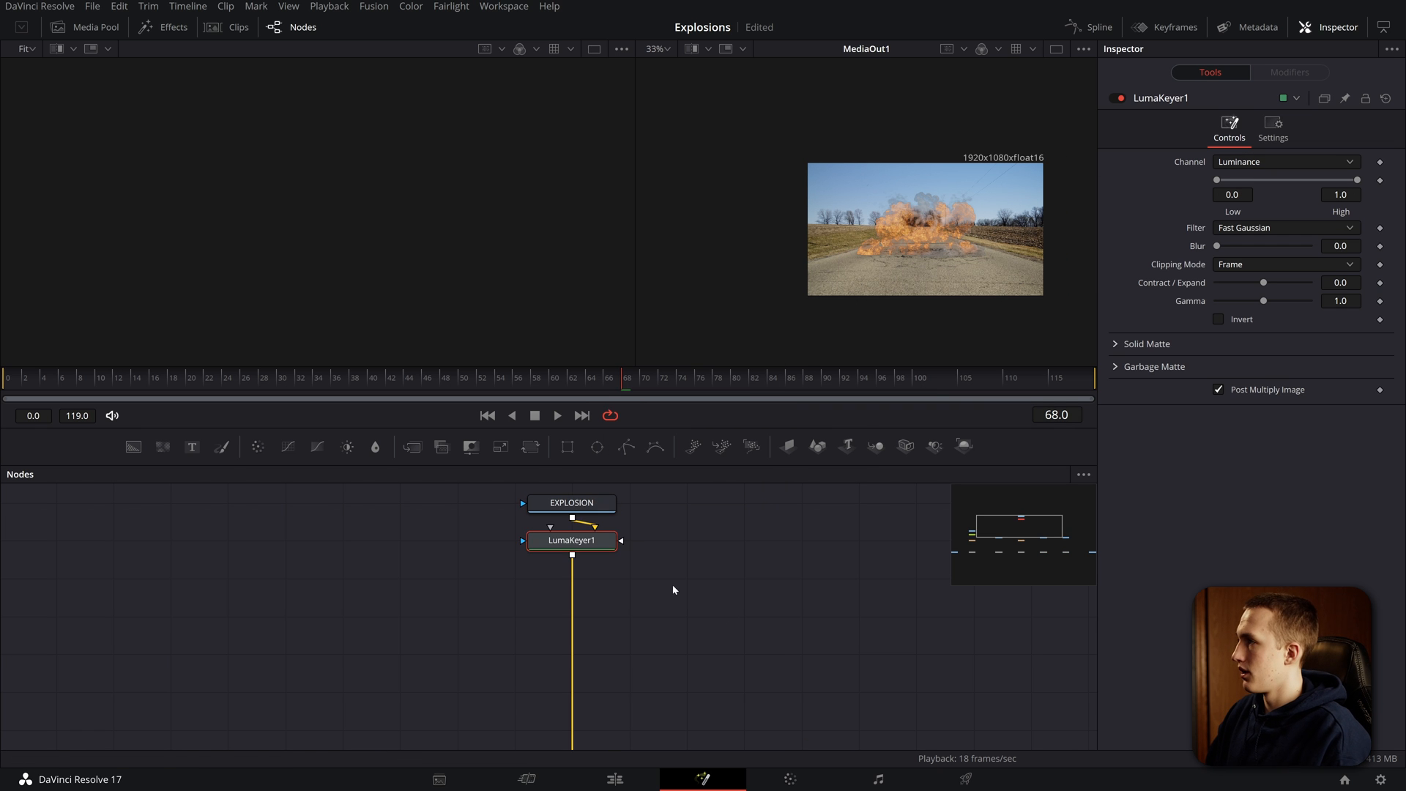
Step: Branch the Luma Keyer off EXPLOSION, key on the Red channel and tighten Low/High to the brightest fire
drag(571, 540, 685, 541)
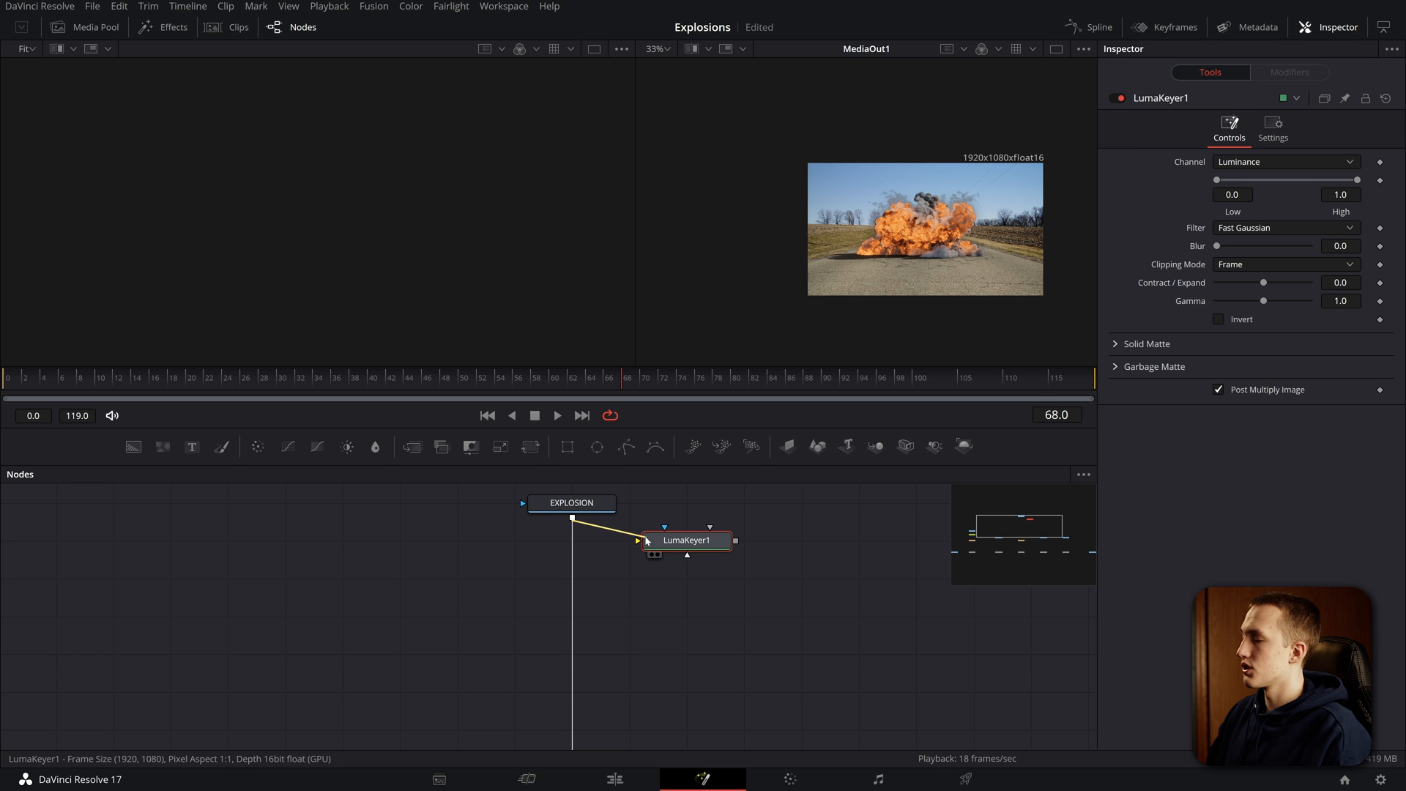
click(685, 541)
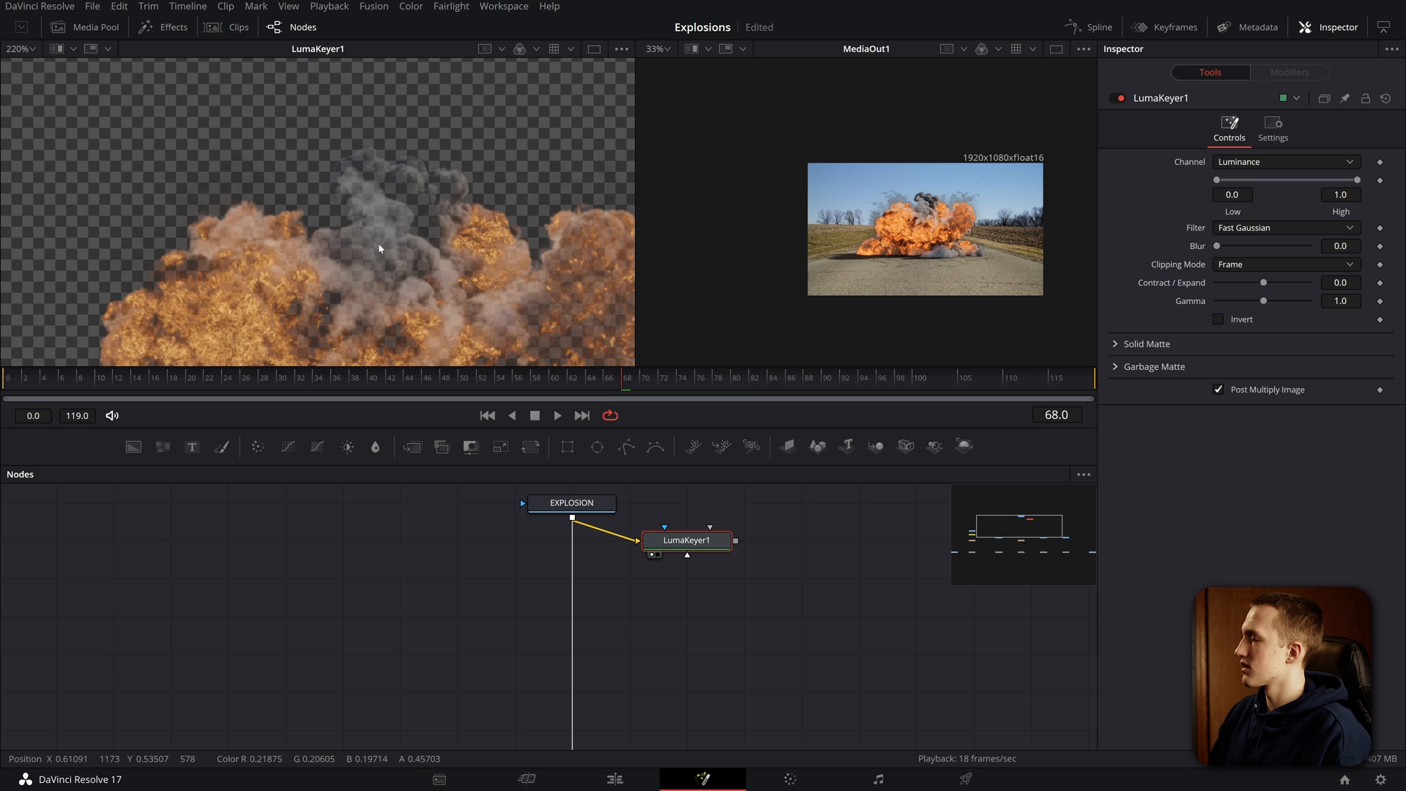
click(1285, 161)
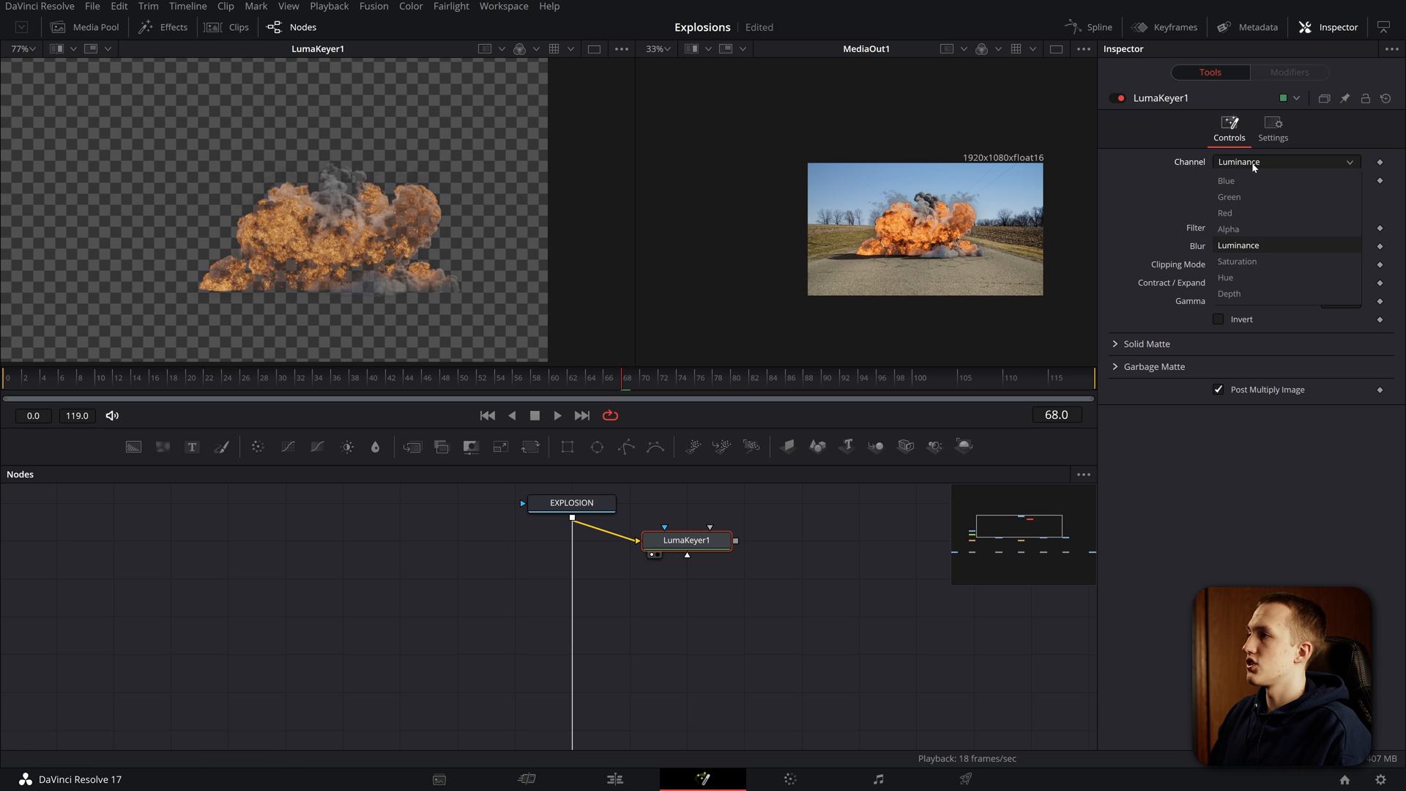
mouse_move(1233, 213)
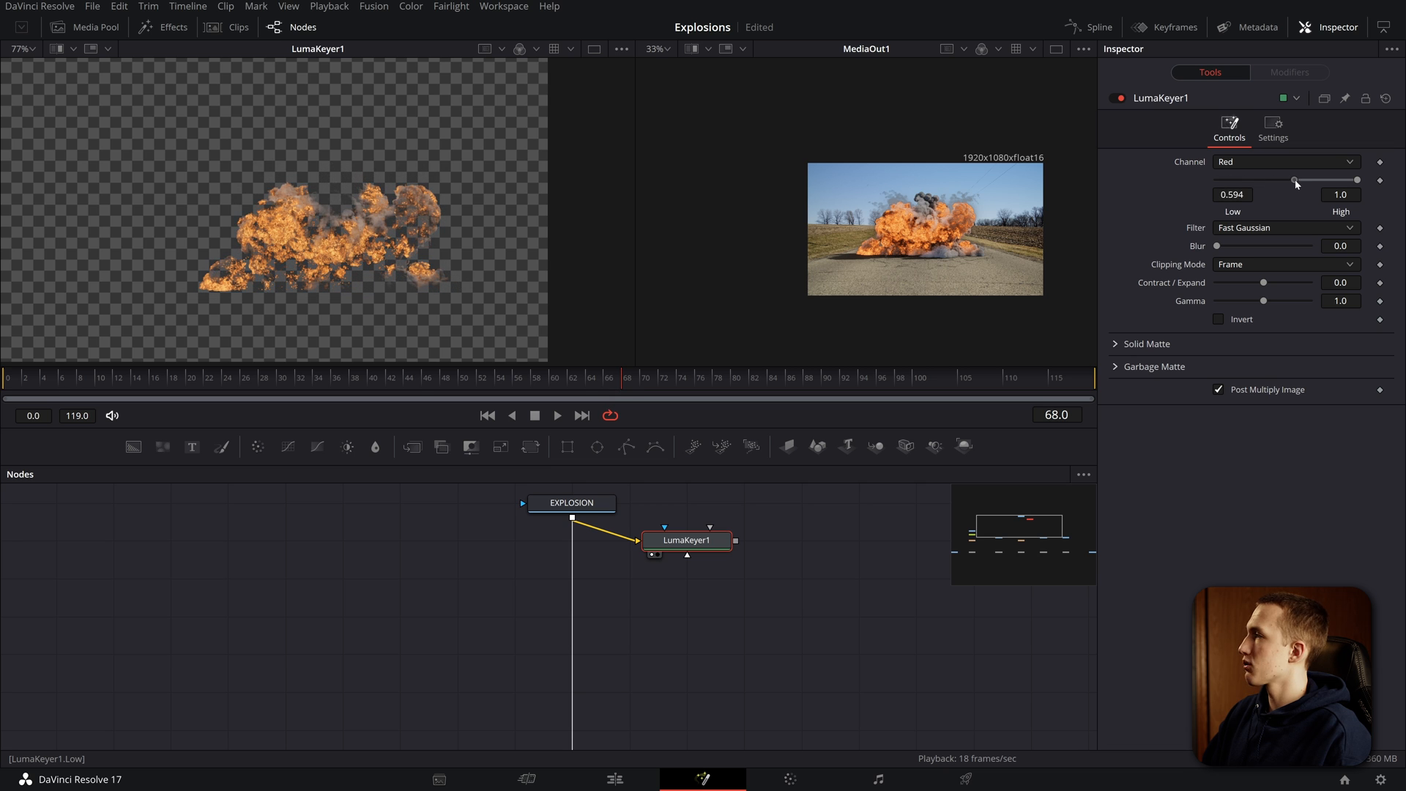
drag(1356, 180, 1332, 180)
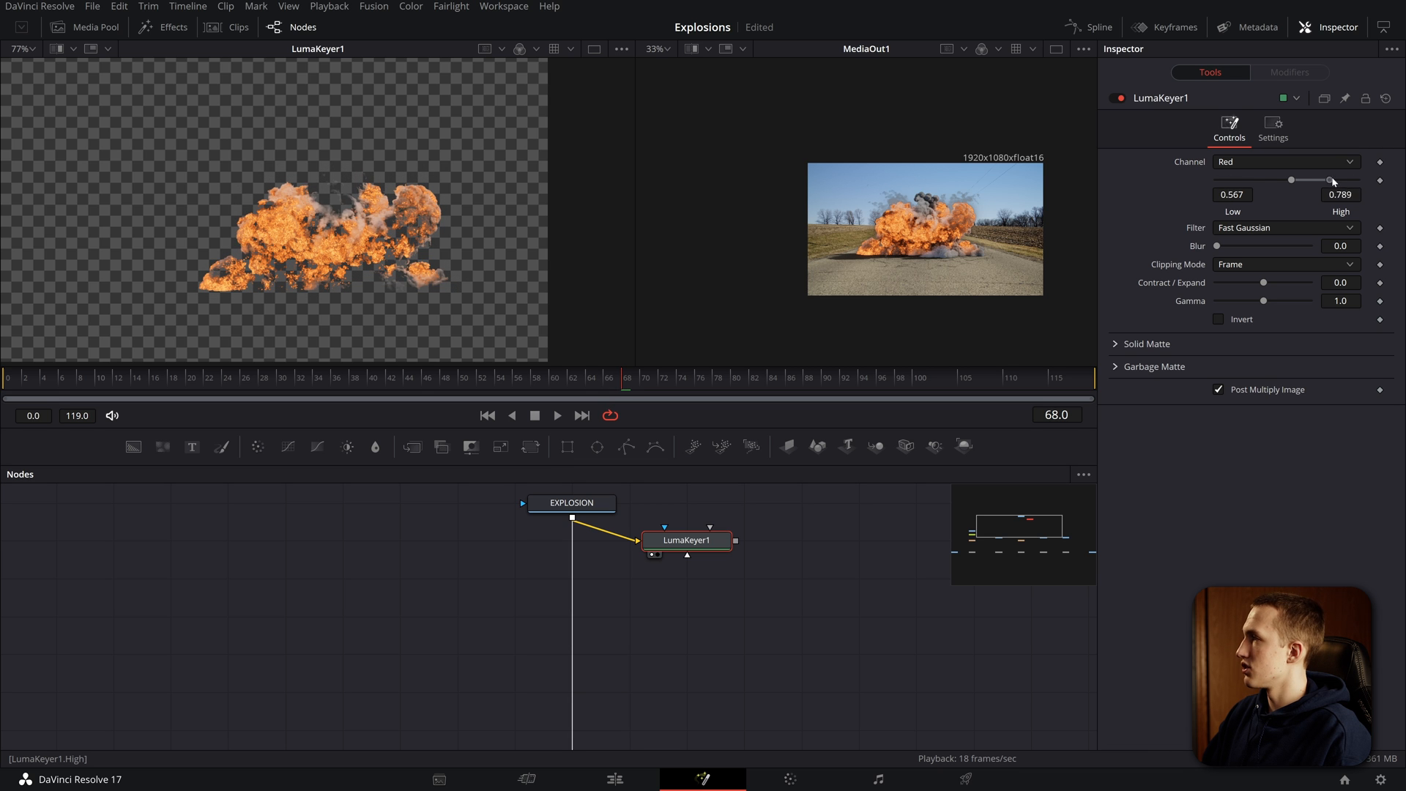
drag(1318, 180, 1349, 181)
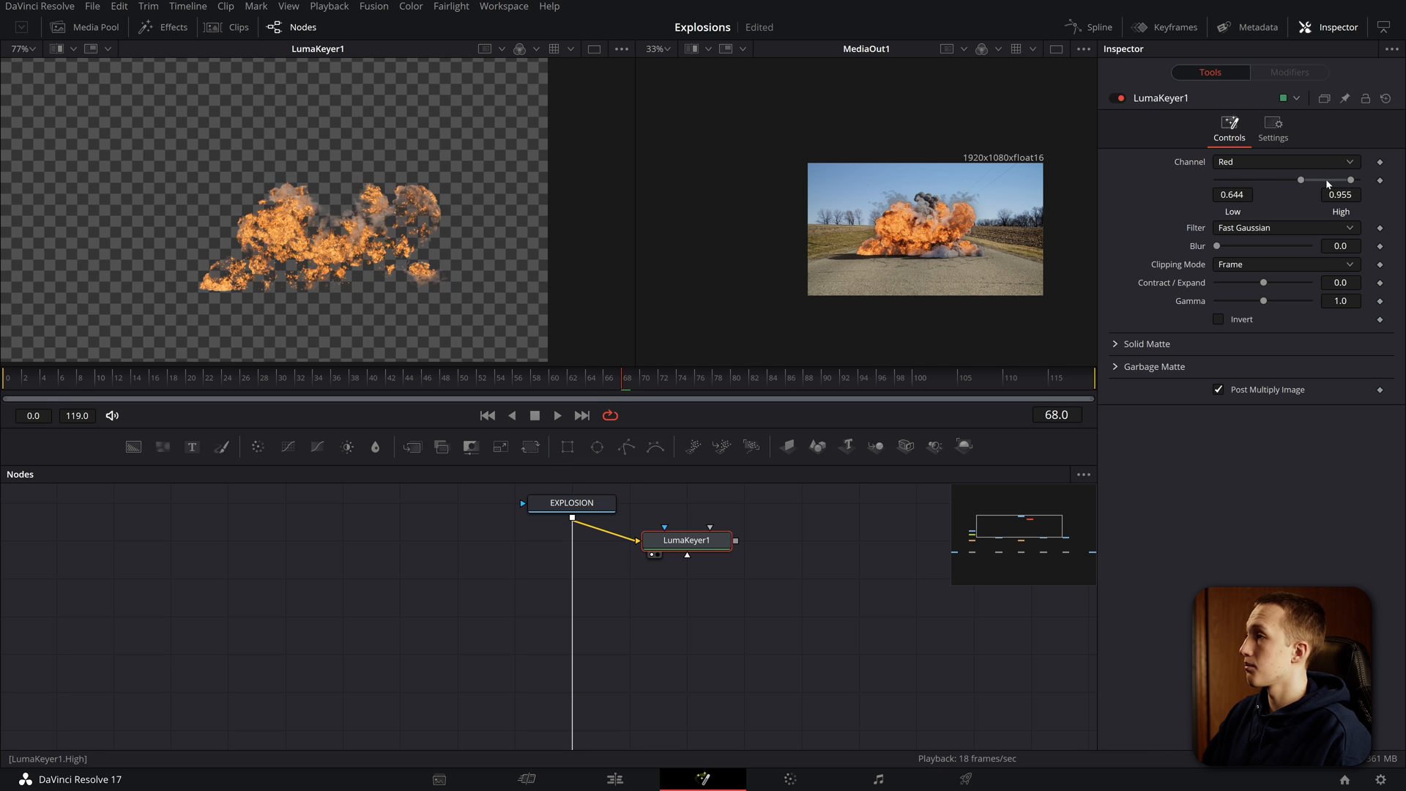
text(luma)
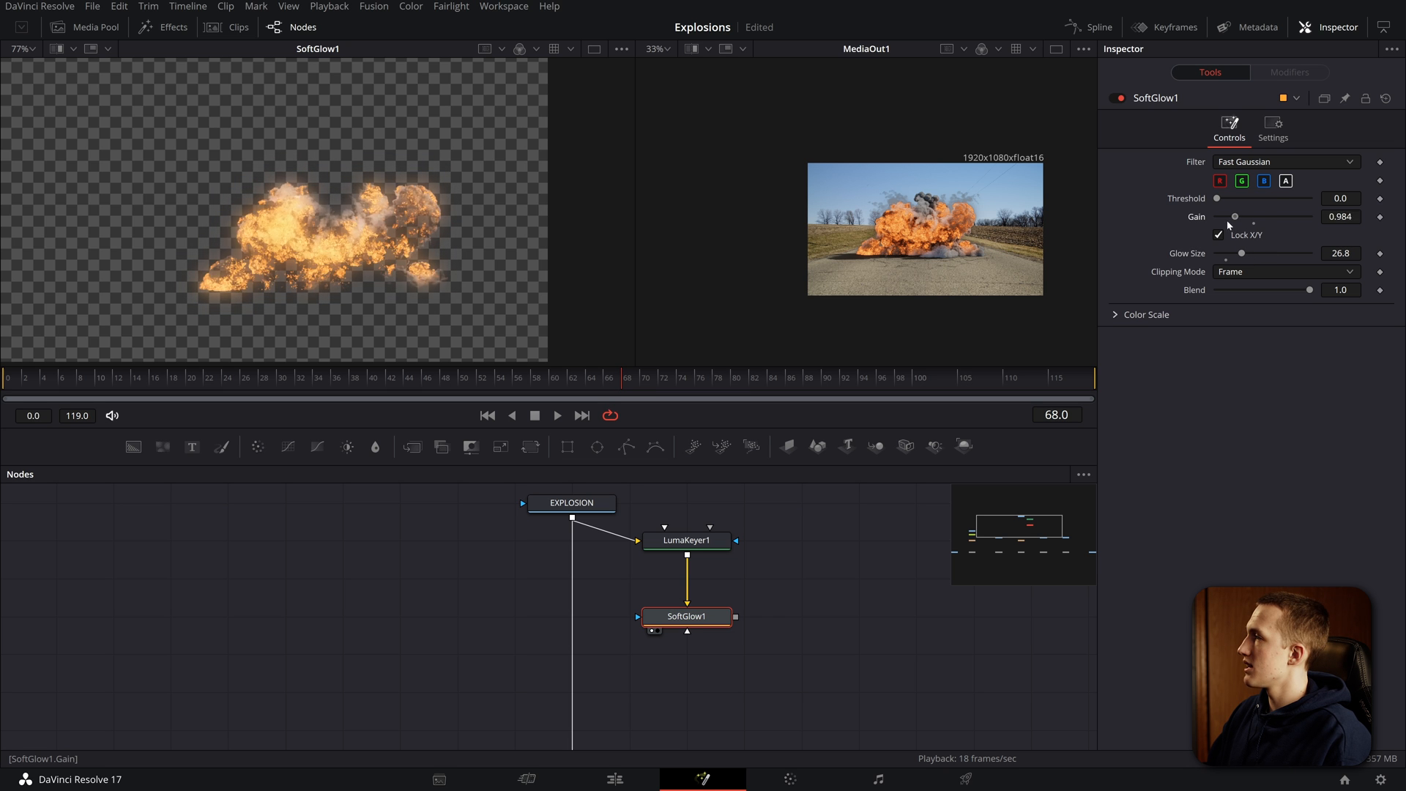
Step: Raise SoftGlow1's gain and place Merge6 combining the glow with the explosion
drag(1235, 217, 1244, 217)
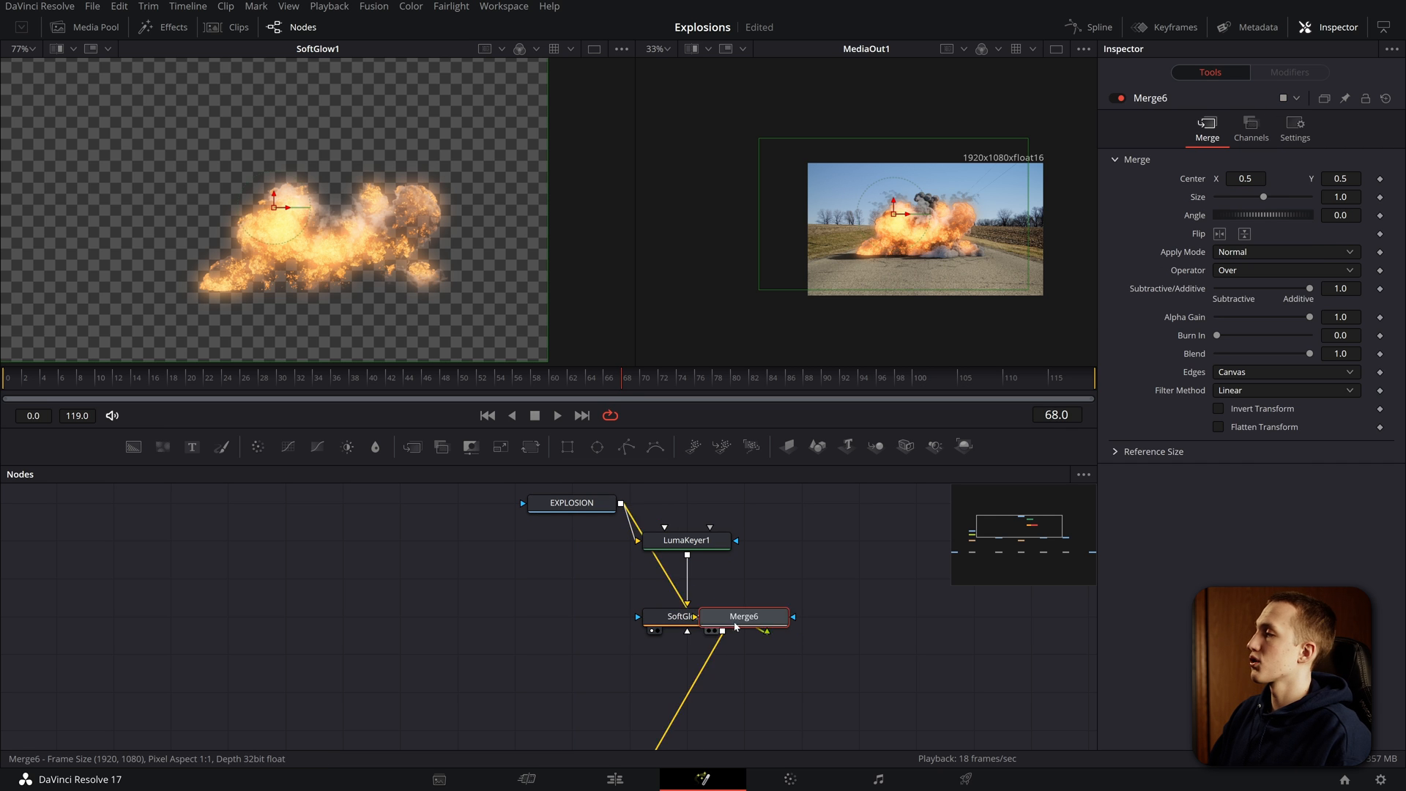
drag(744, 616, 572, 617)
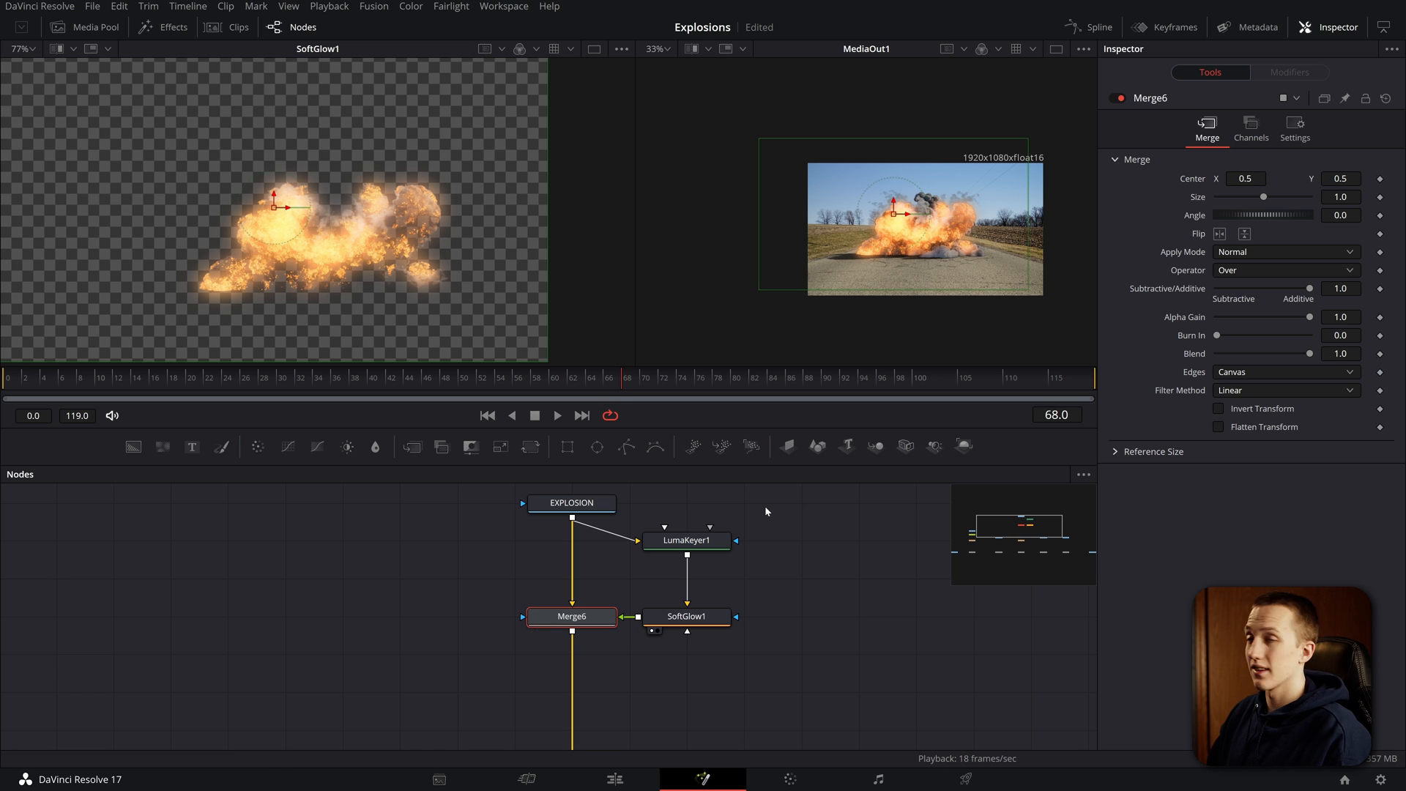
click(687, 617)
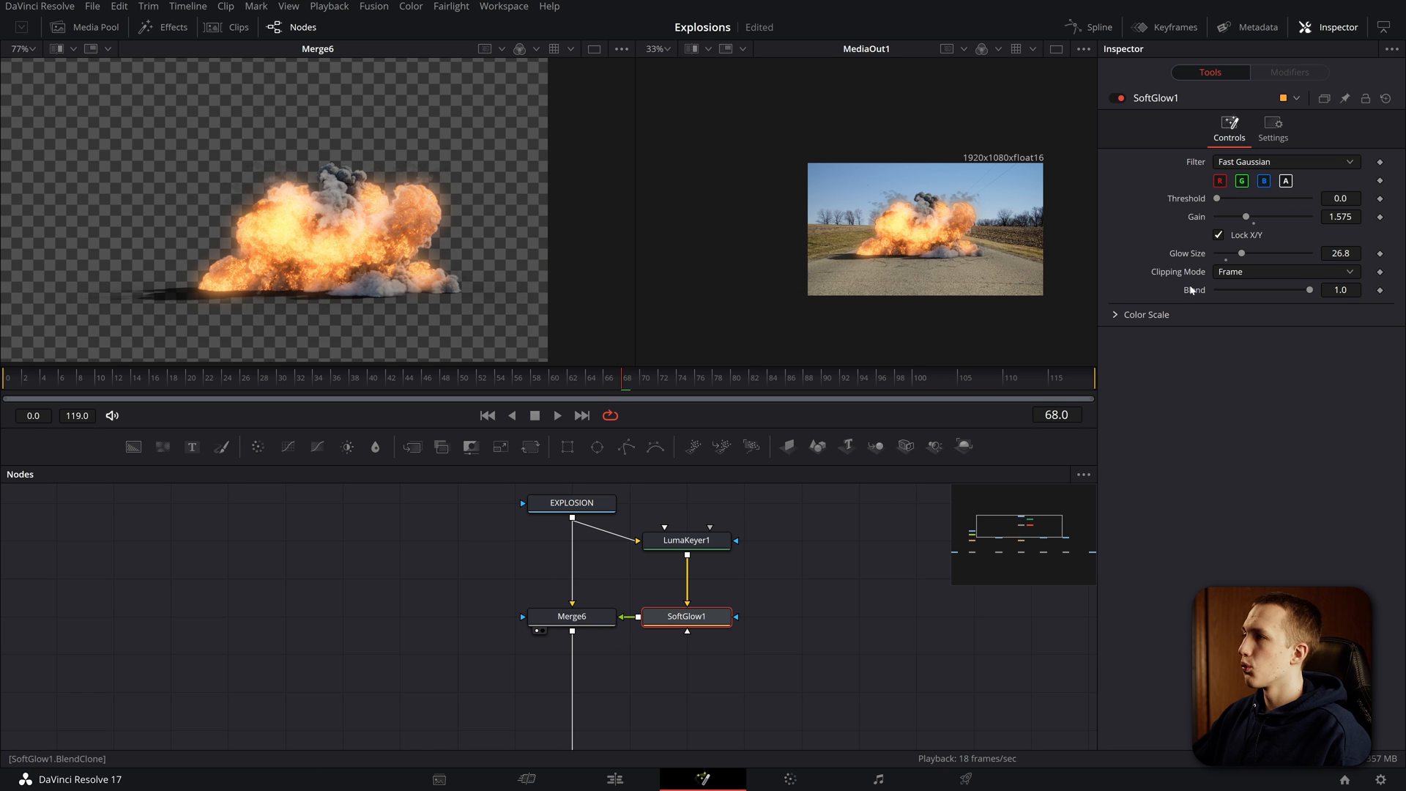
click(572, 617)
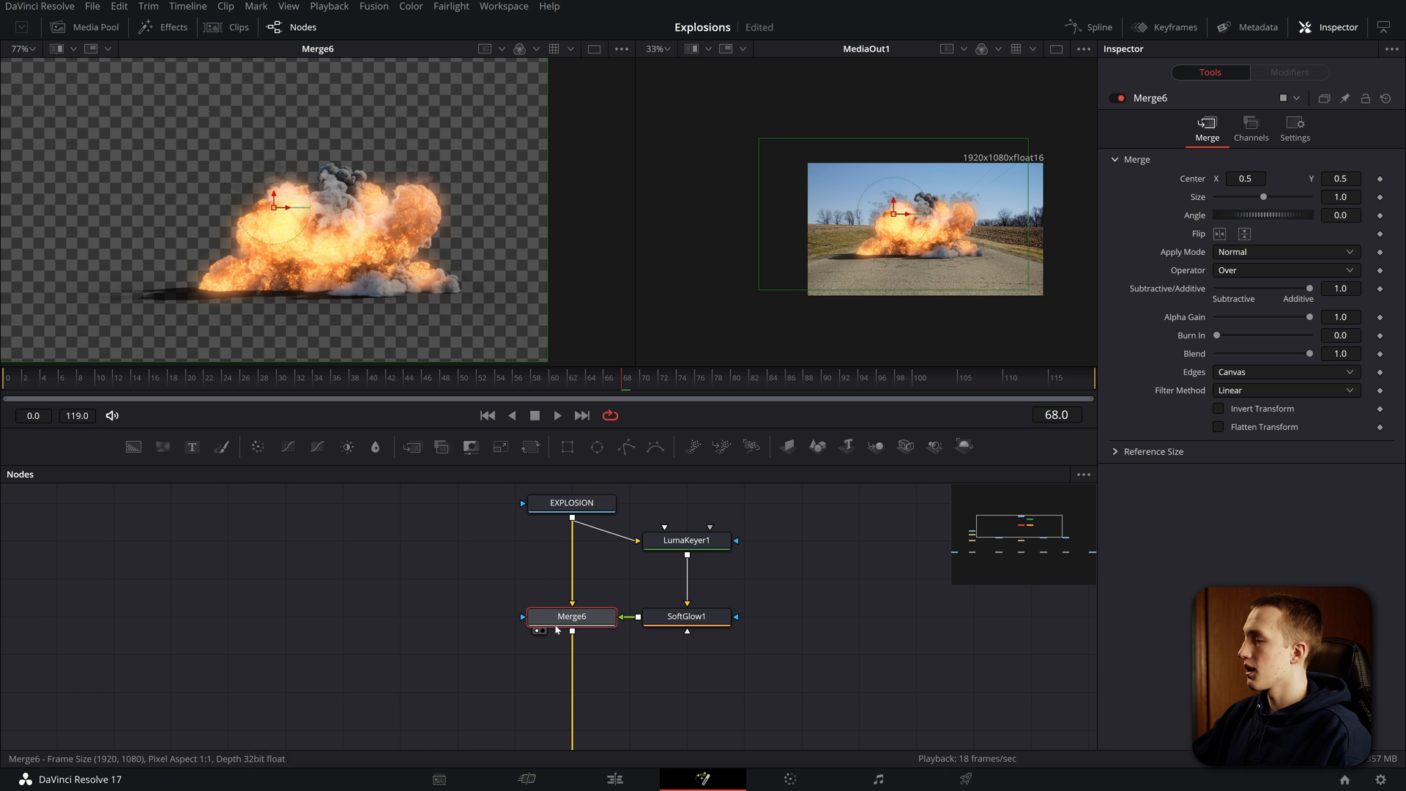
Step: Review Merge6's Apply Mode list, then push SoftGlow1's gain up further
click(1285, 252)
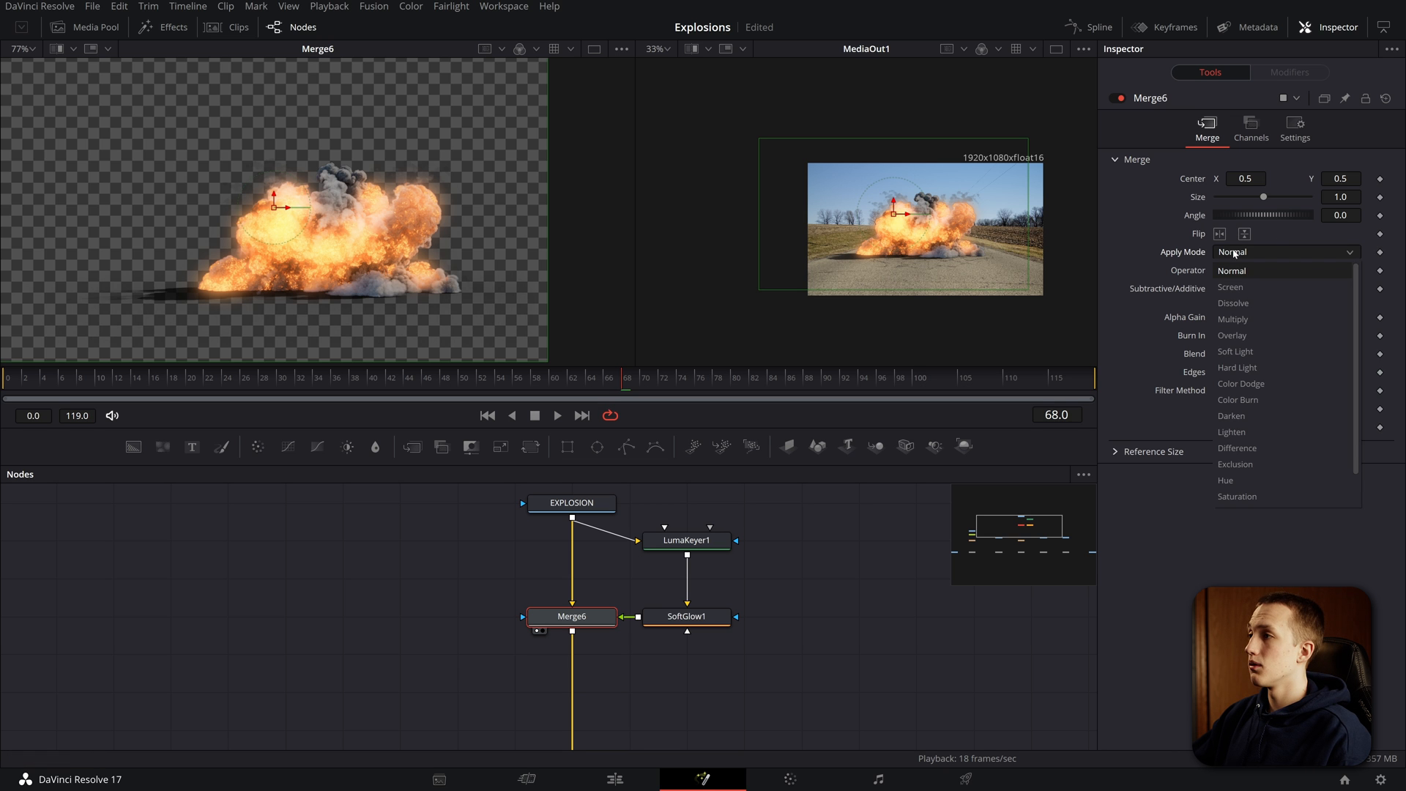
click(686, 617)
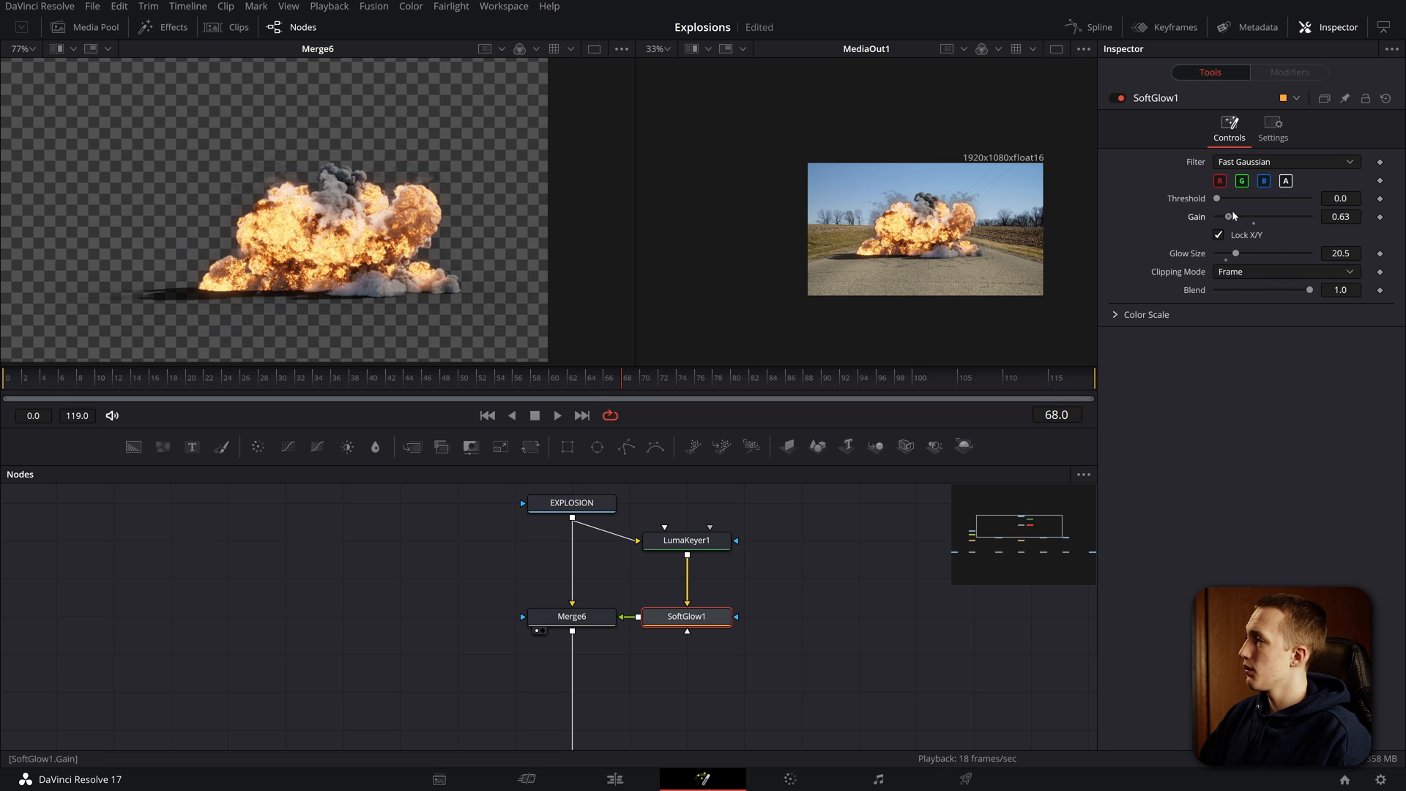
drag(1230, 217, 1248, 217)
text(soft)
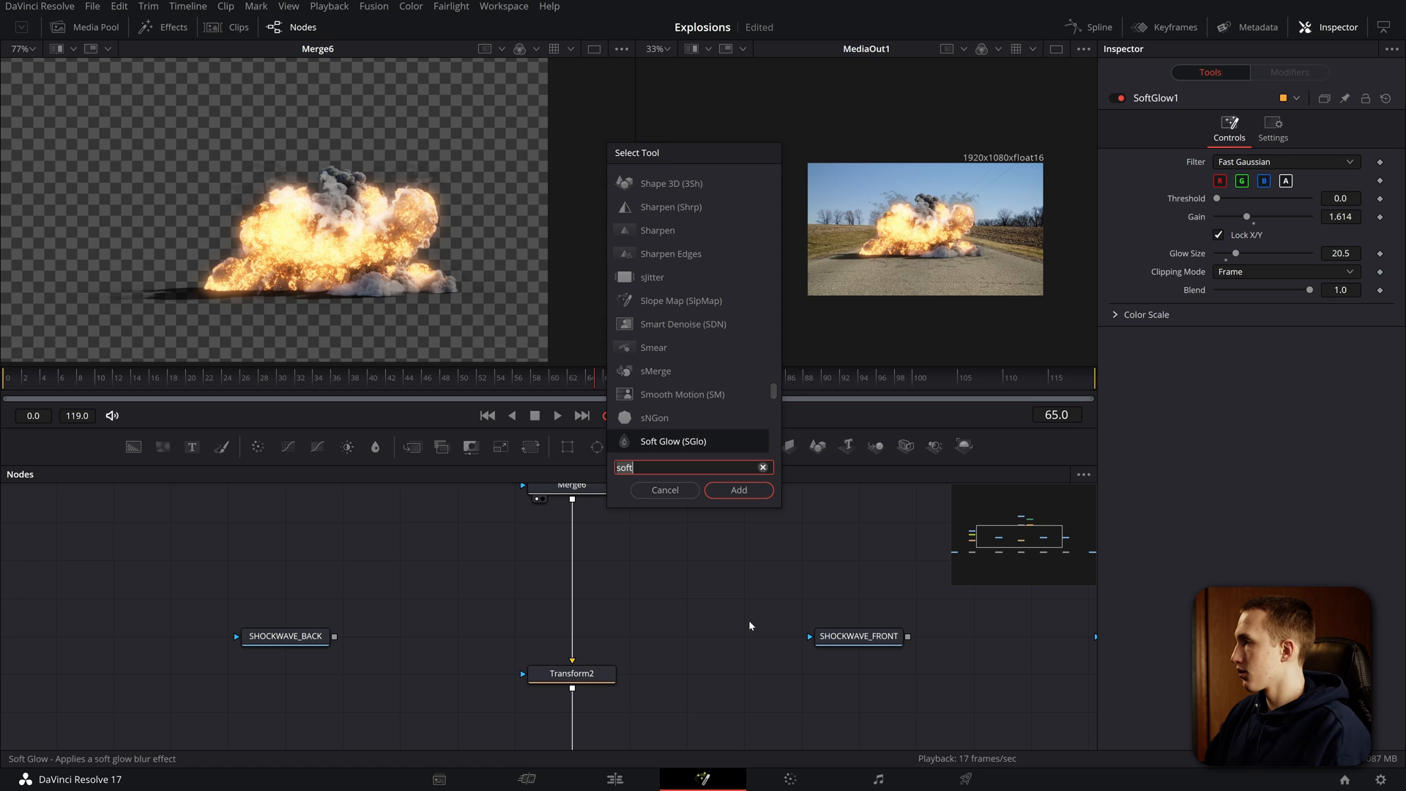
Step: Add a second Soft Glow with Lock X/Y off, Y Glow Size 0 and X Glow Size 100
click(737, 489)
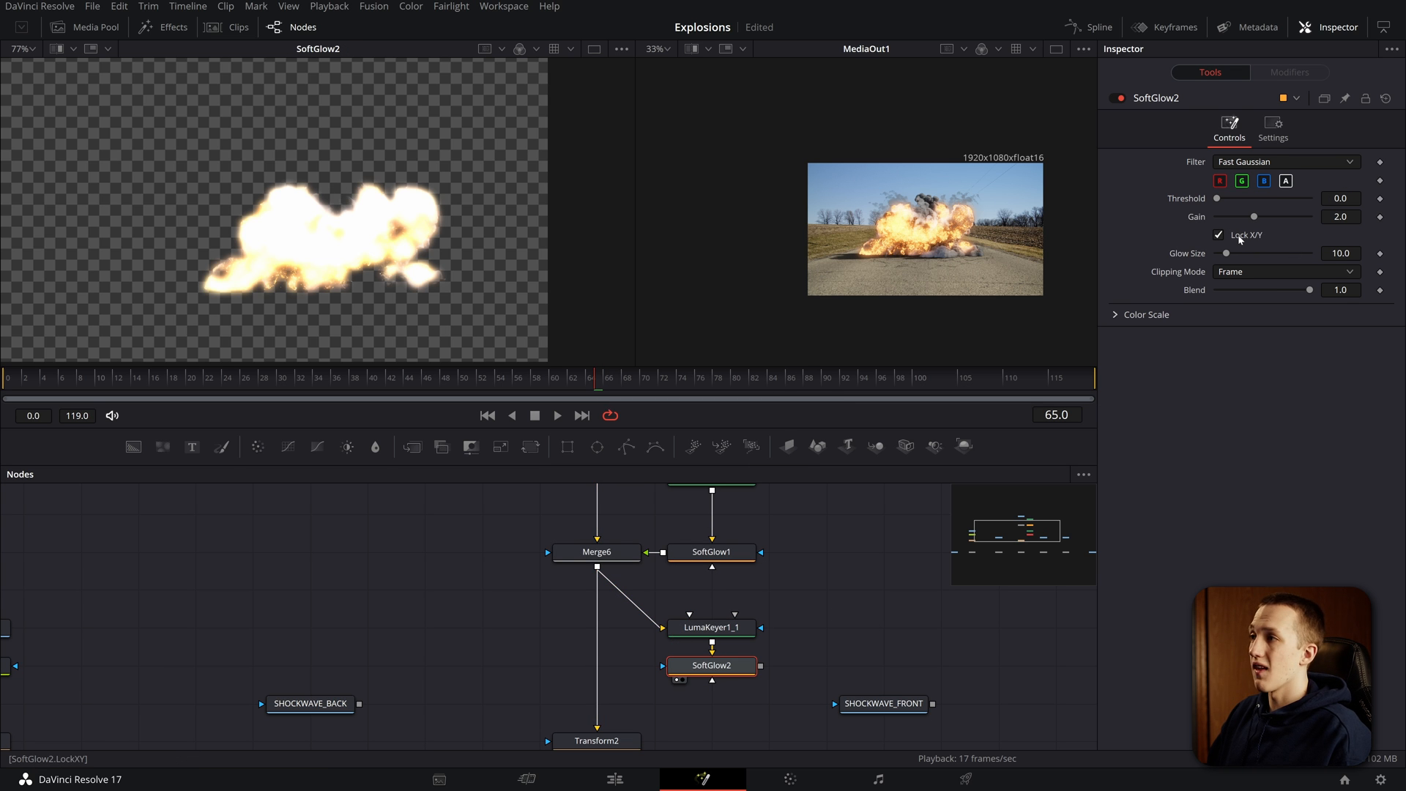
click(1219, 235)
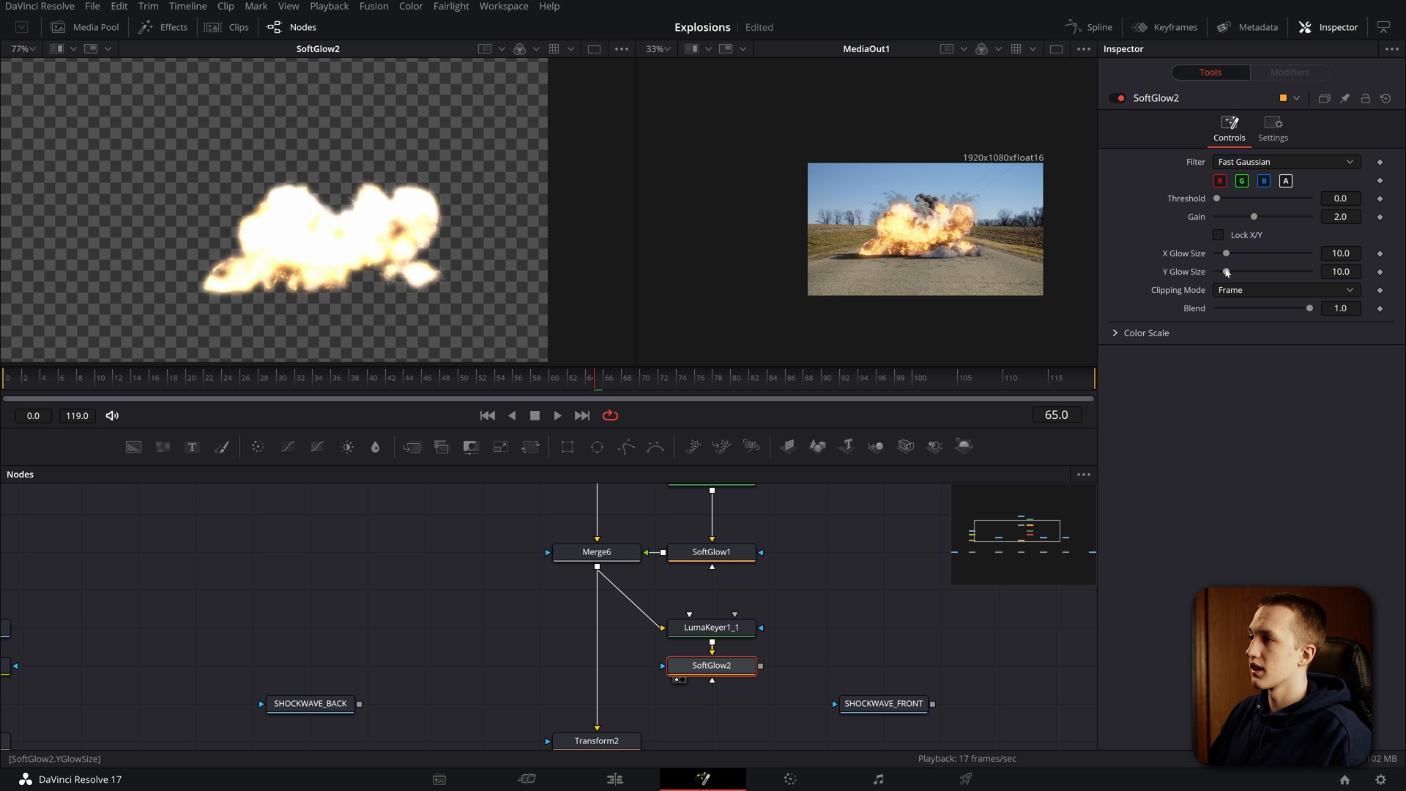
drag(1264, 273, 1220, 273)
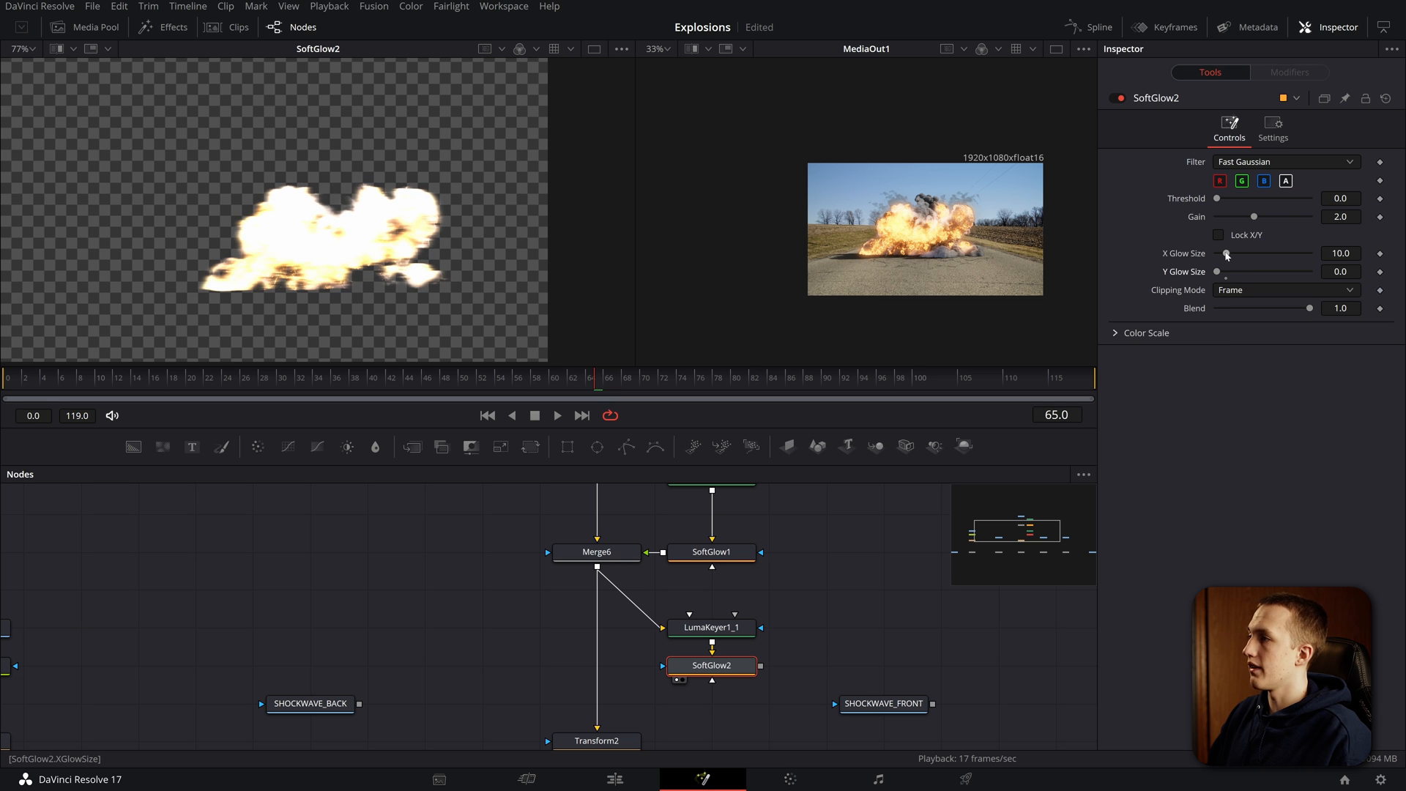
drag(1227, 254, 1309, 254)
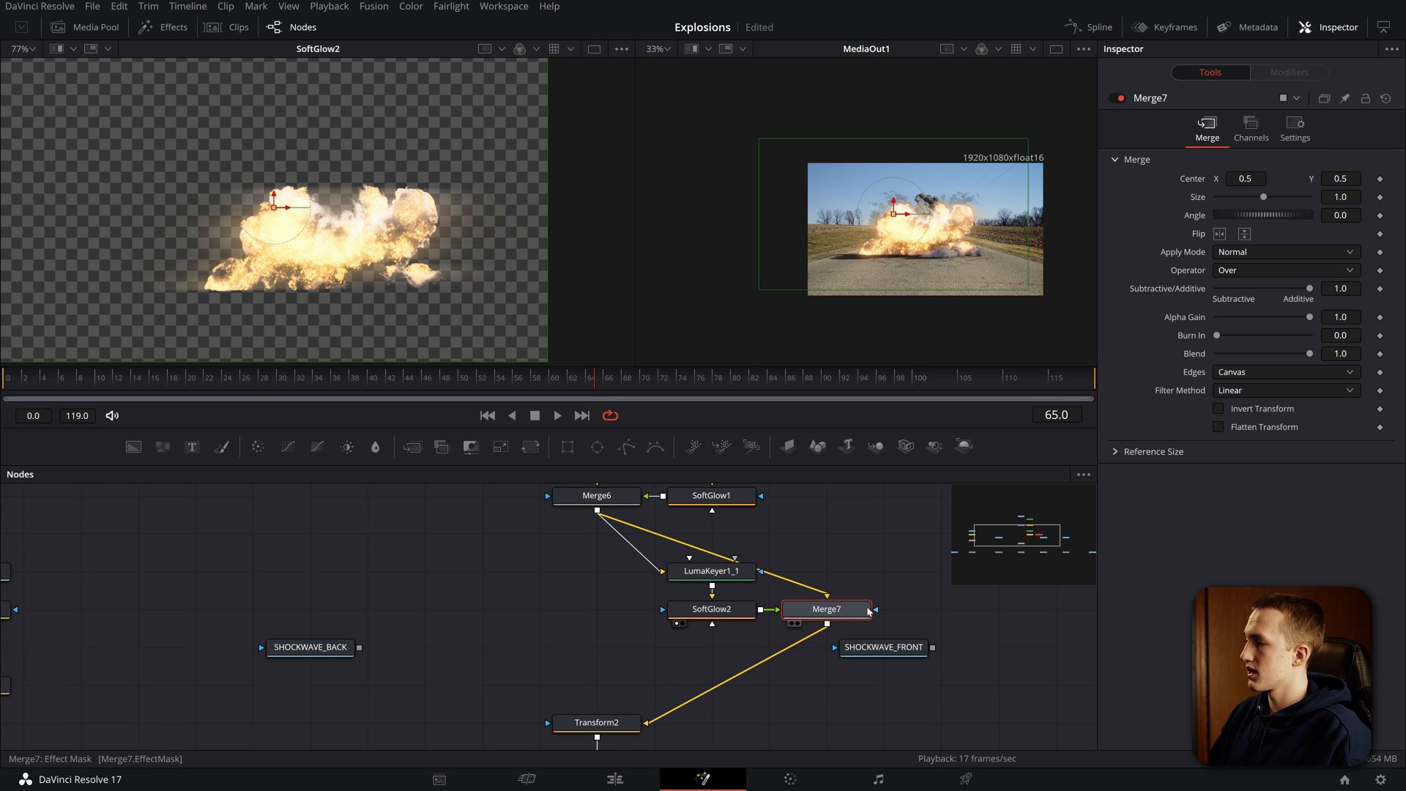
Step: Tone down the streak's gain and spread, and raise the keyer Low threshold to the brightest areas
click(1286, 252)
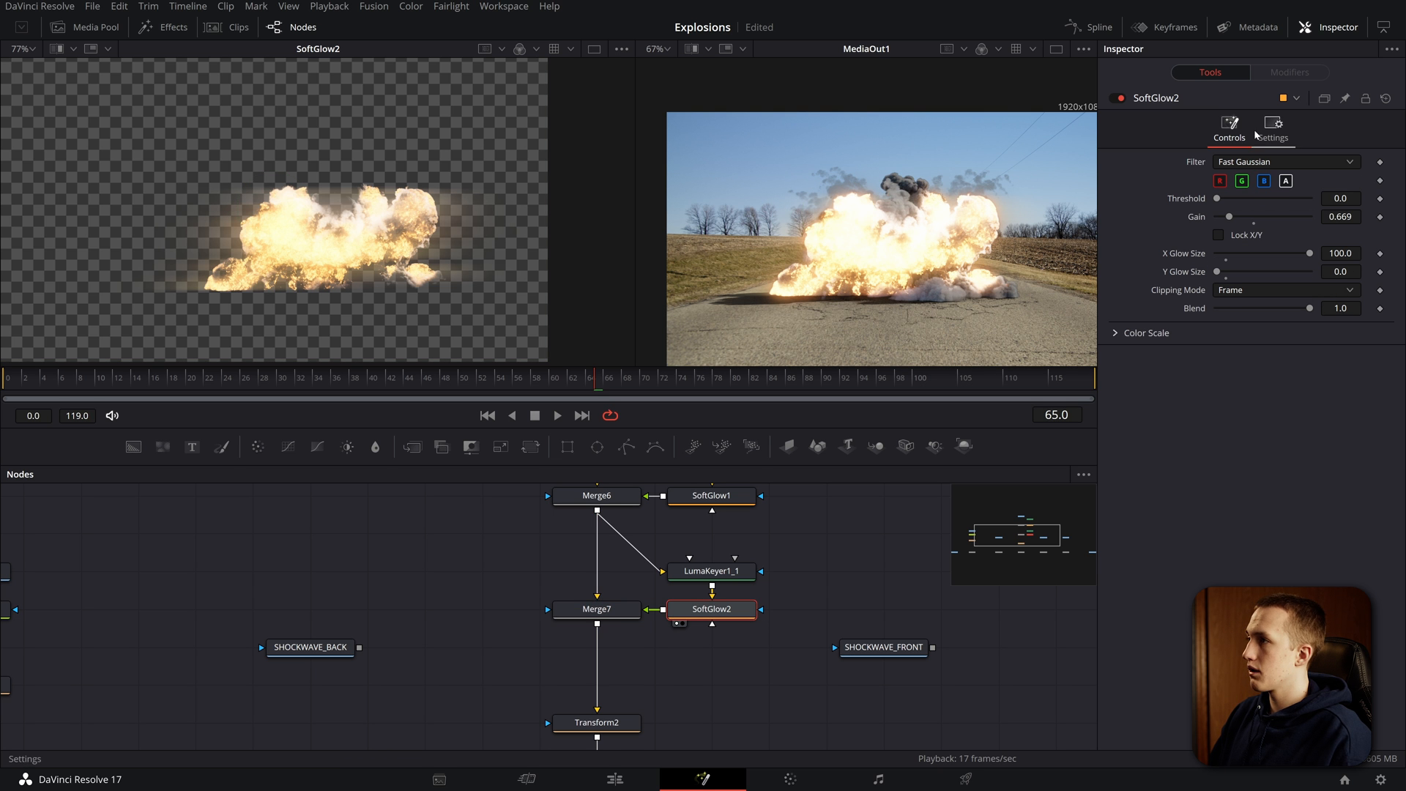
drag(1242, 217, 1228, 217)
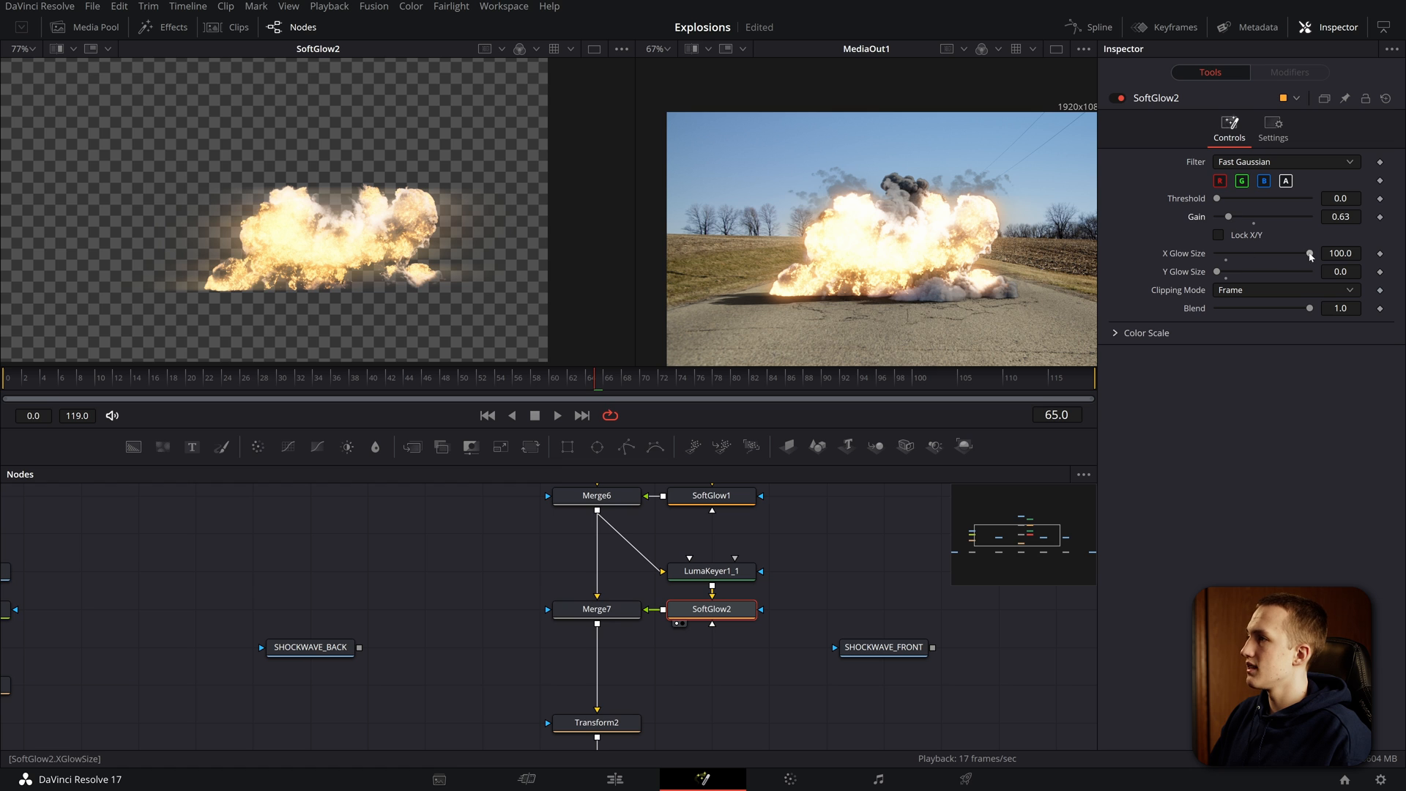
drag(1308, 254, 1287, 253)
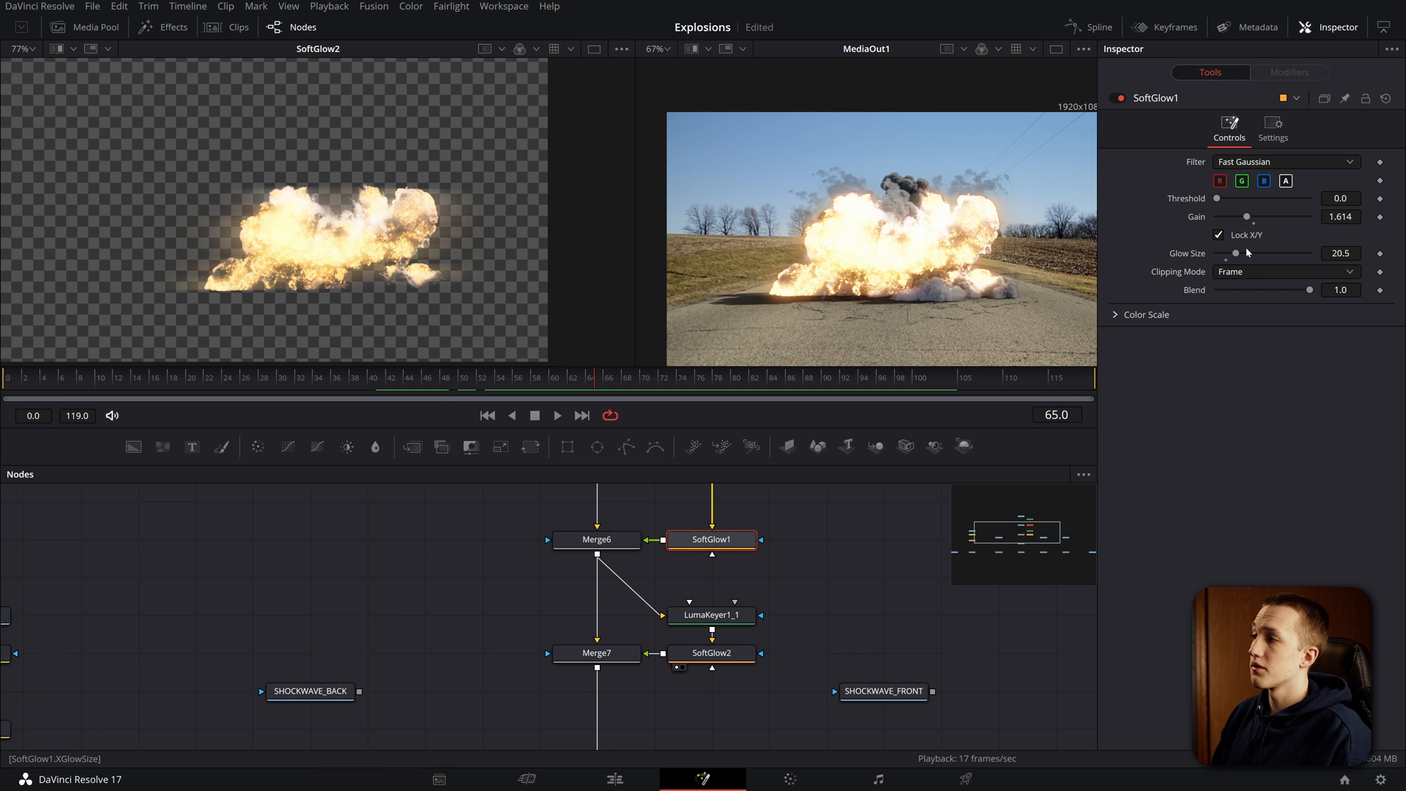
drag(1247, 217, 1229, 217)
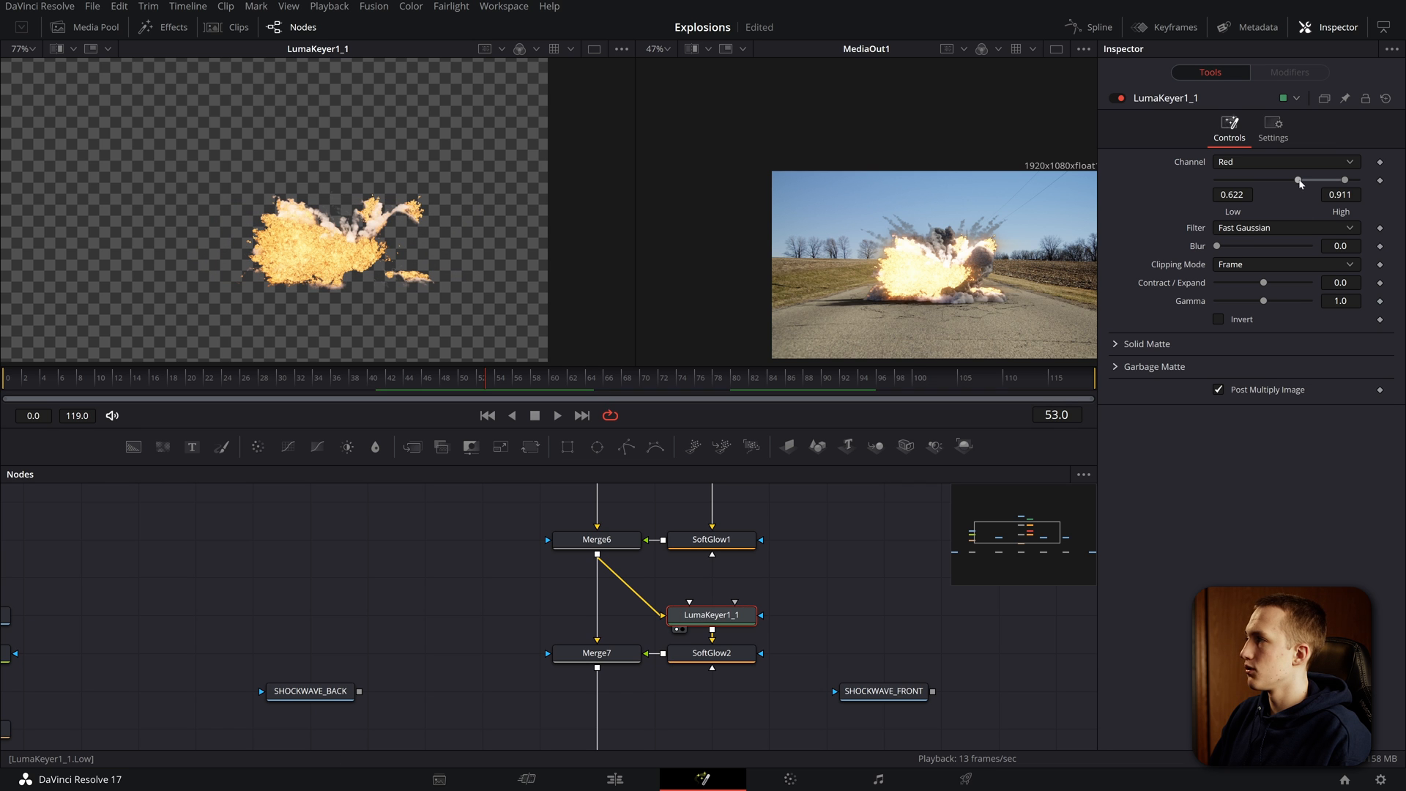
drag(1296, 179, 1336, 179)
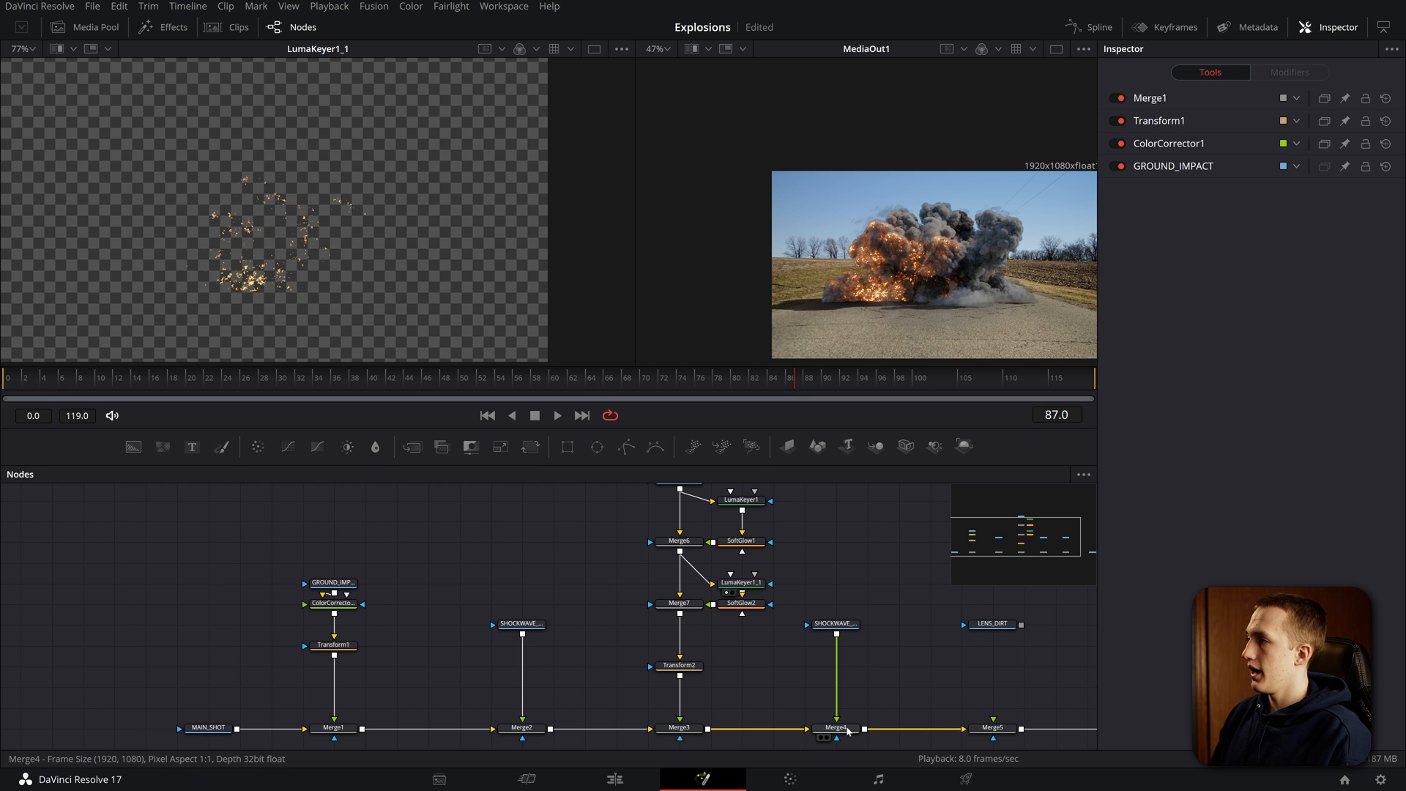
Step: Add a Transform after SHOCKWAVE_FRONT and instance it onto SHOCKWAVE_BACK
click(833, 624)
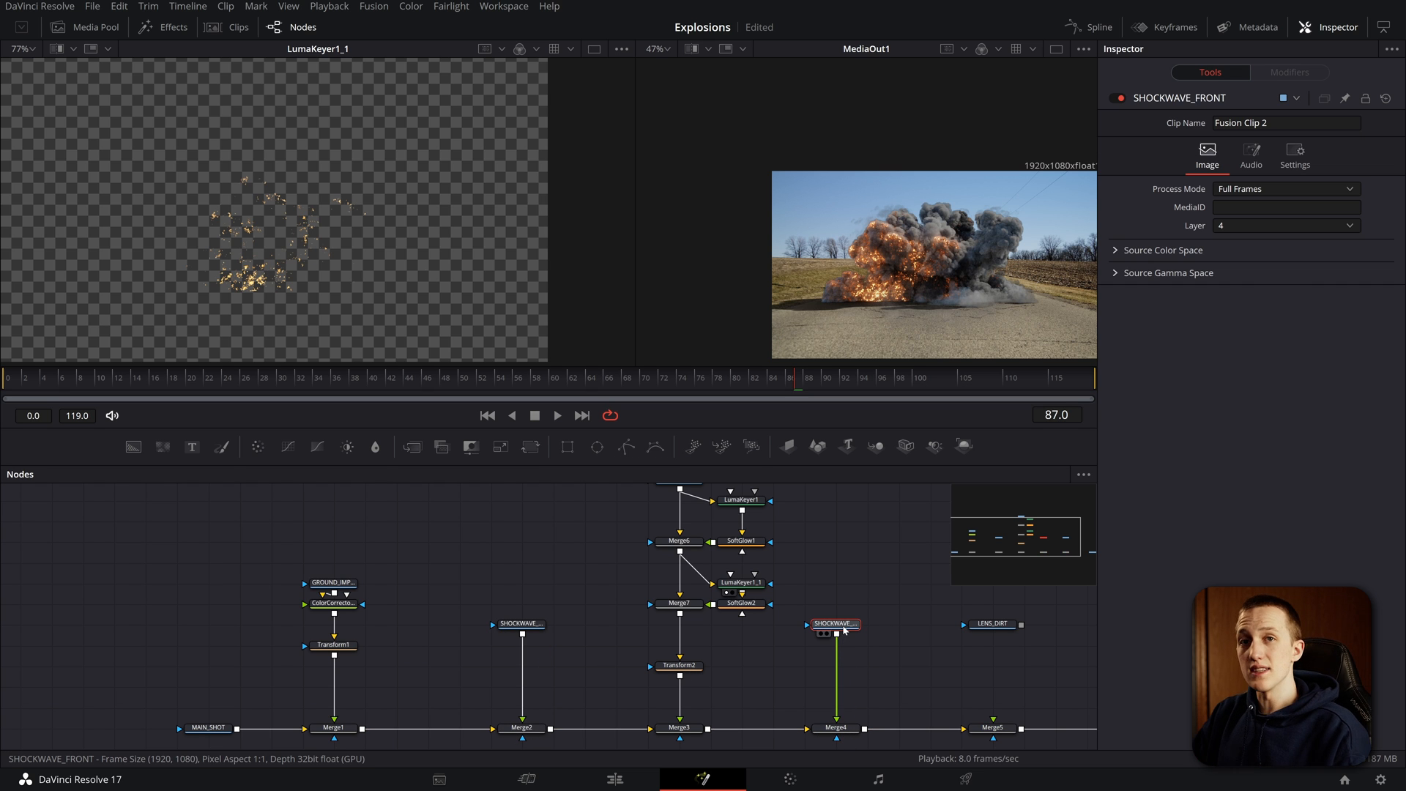
text(tran)
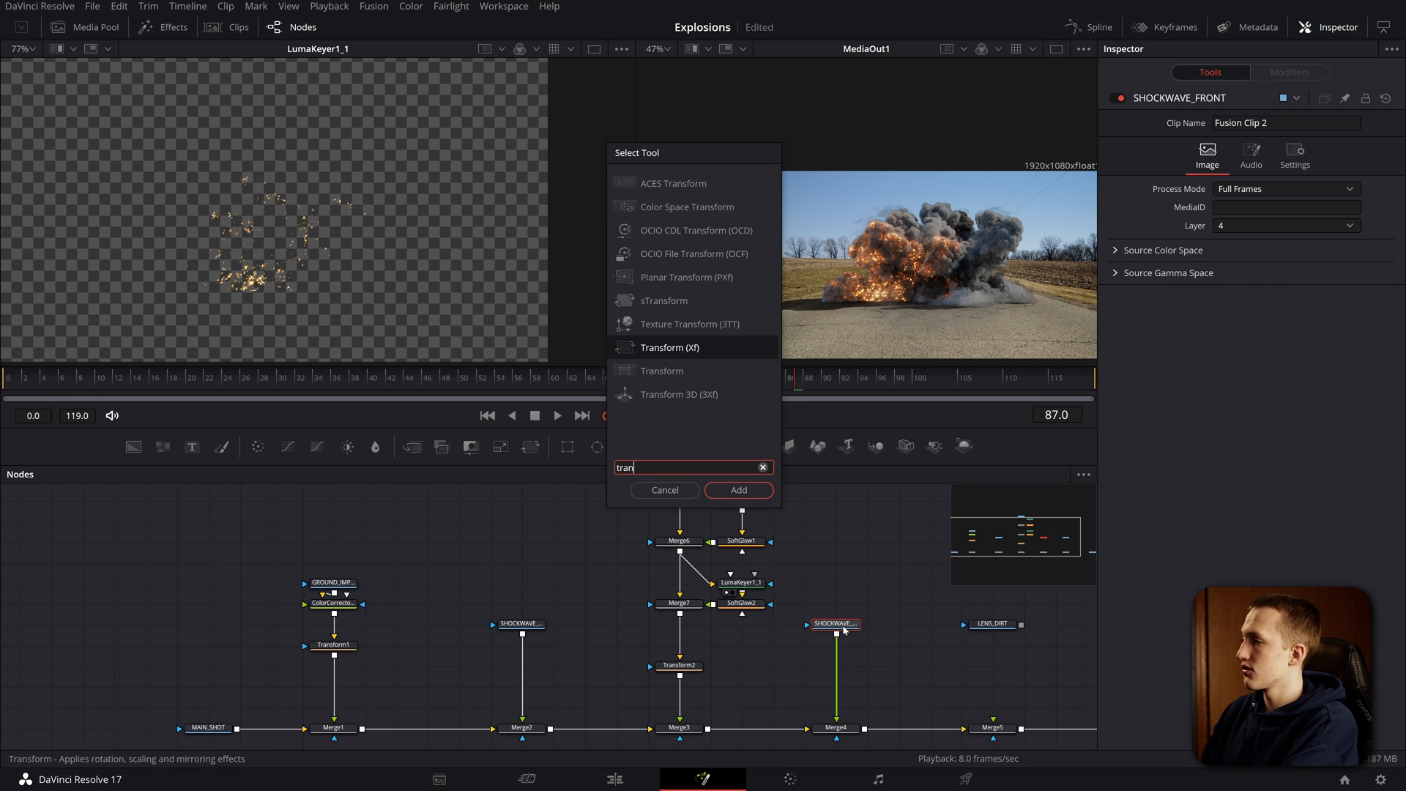
click(736, 489)
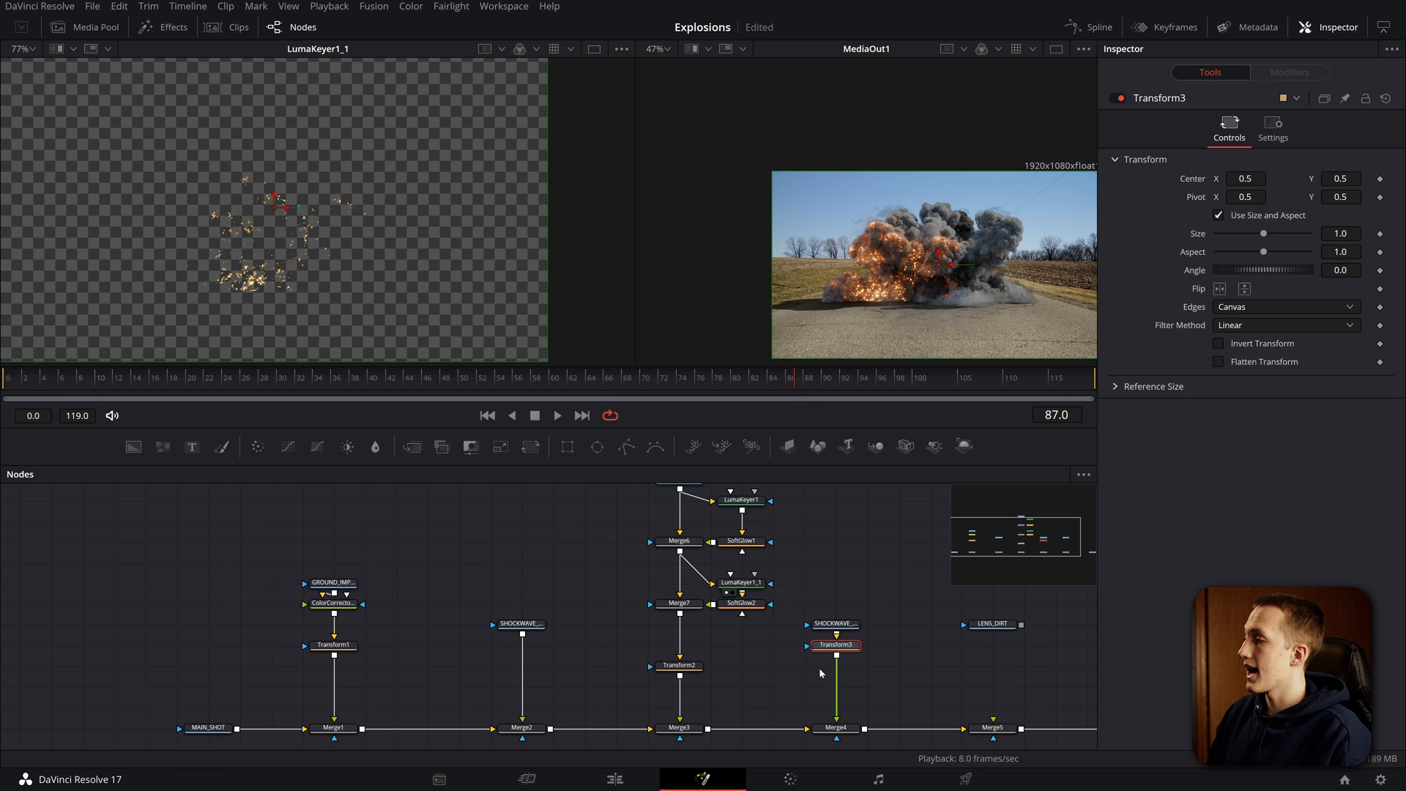
click(520, 623)
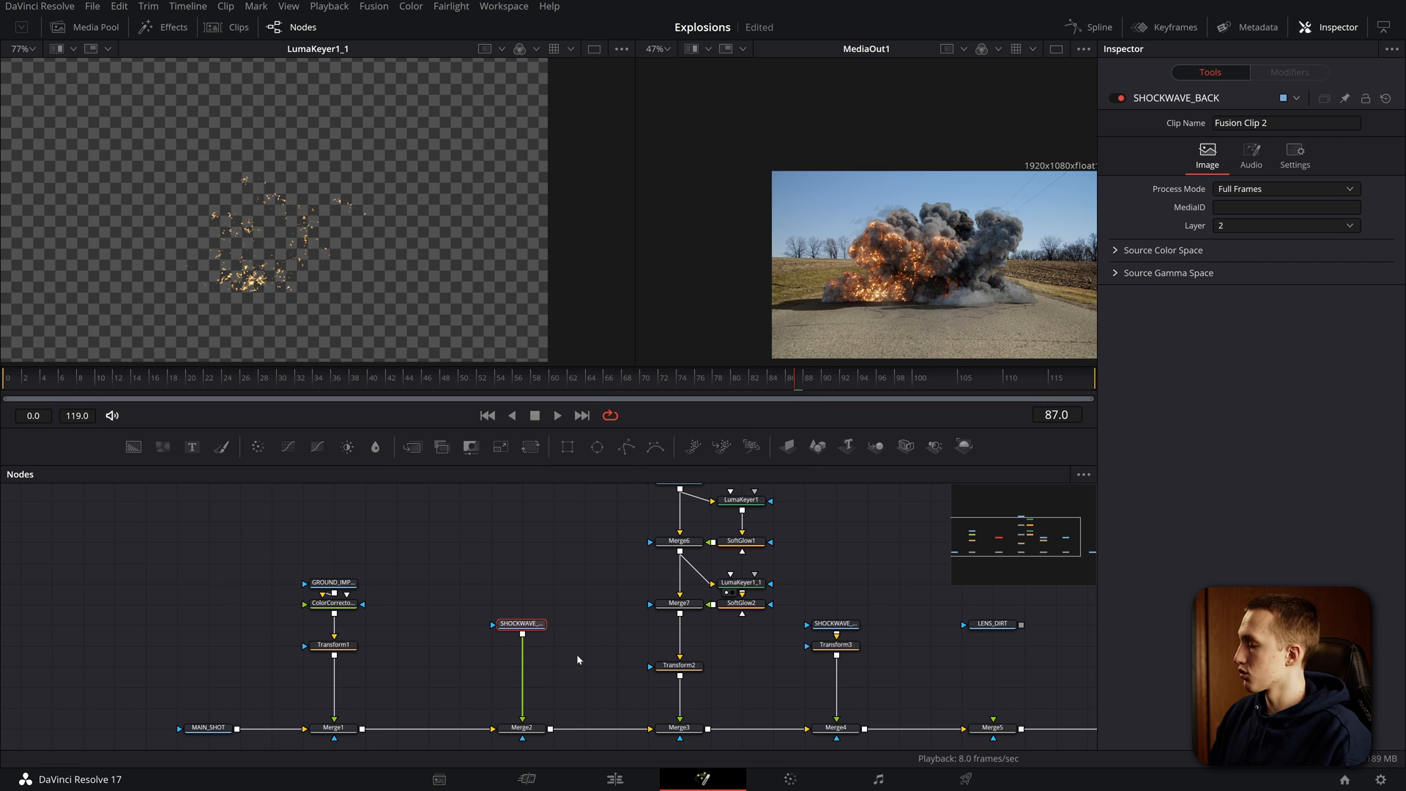
click(520, 645)
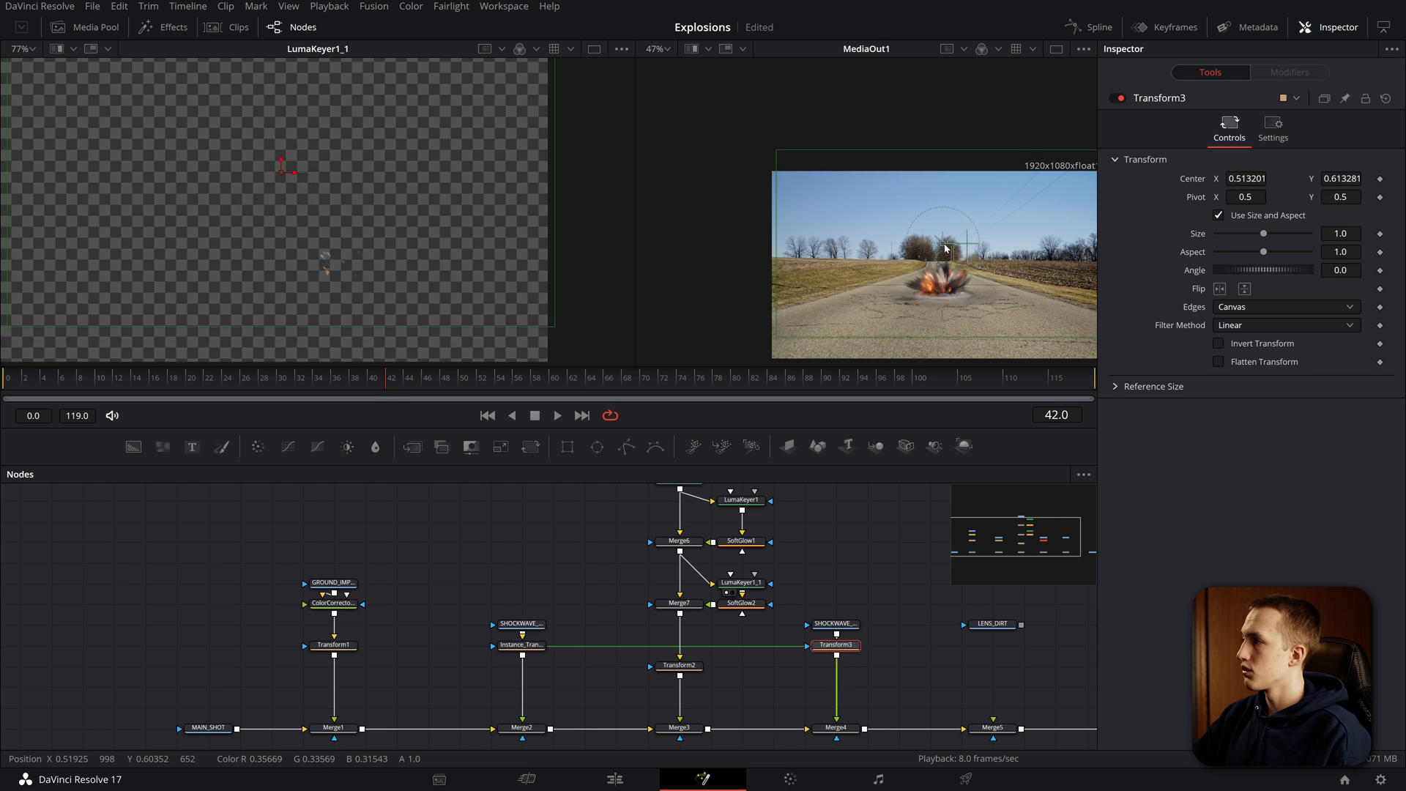
Step: Center the shockwaves on the explosion's base and raise Size to about 1.18
drag(947, 249, 942, 255)
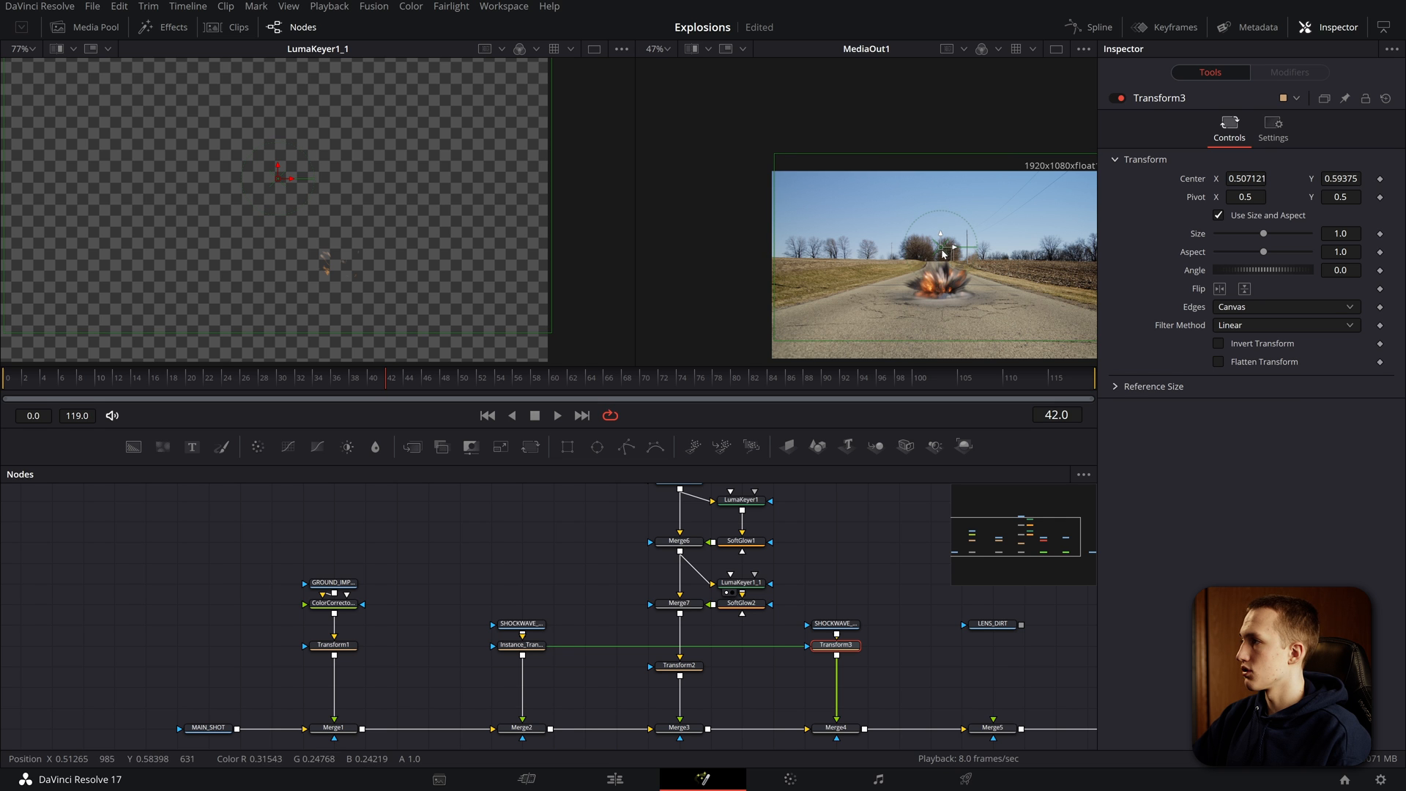
click(556, 415)
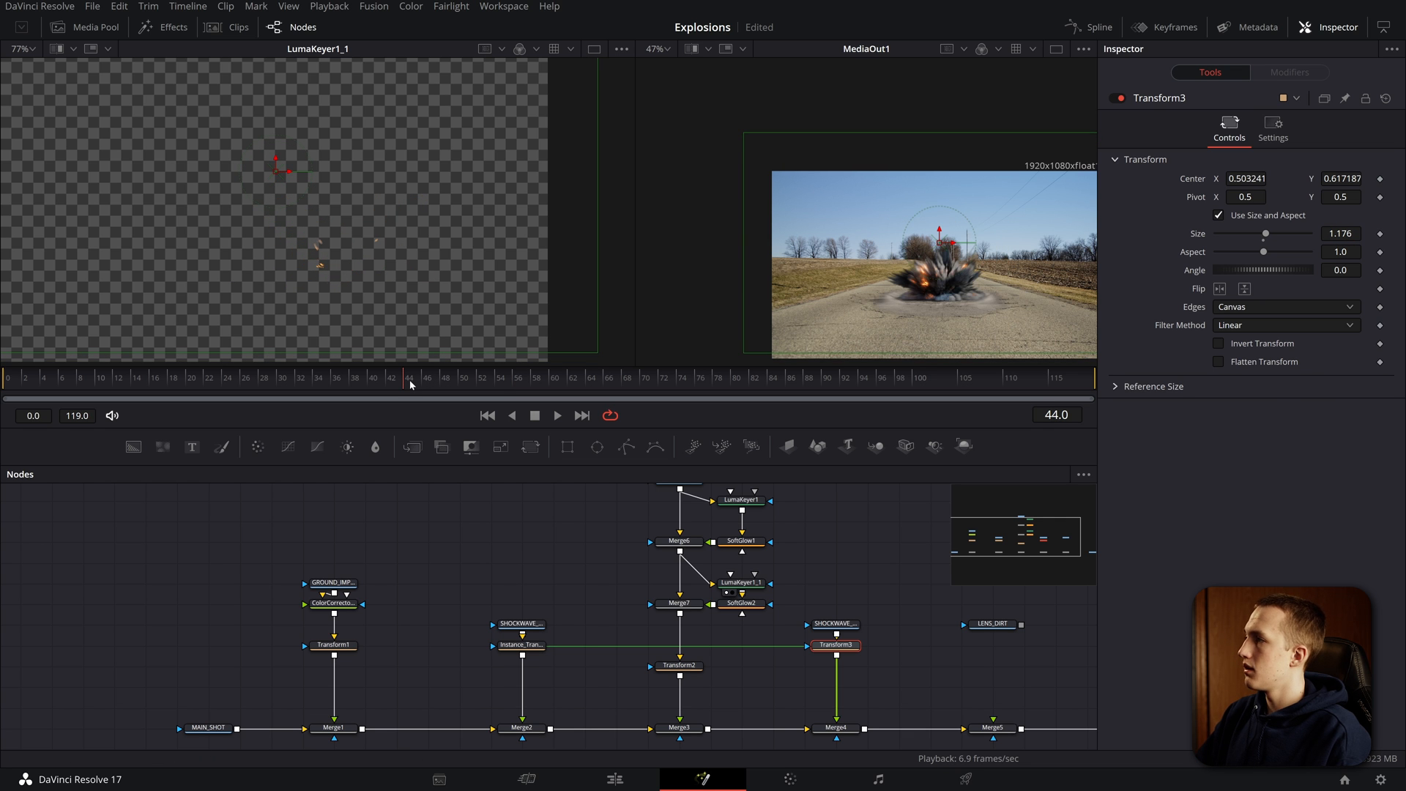
Step: Add an instanced Color Corrector on both shockwaves with a slight wheel tint and Saturation 1.17
text(color)
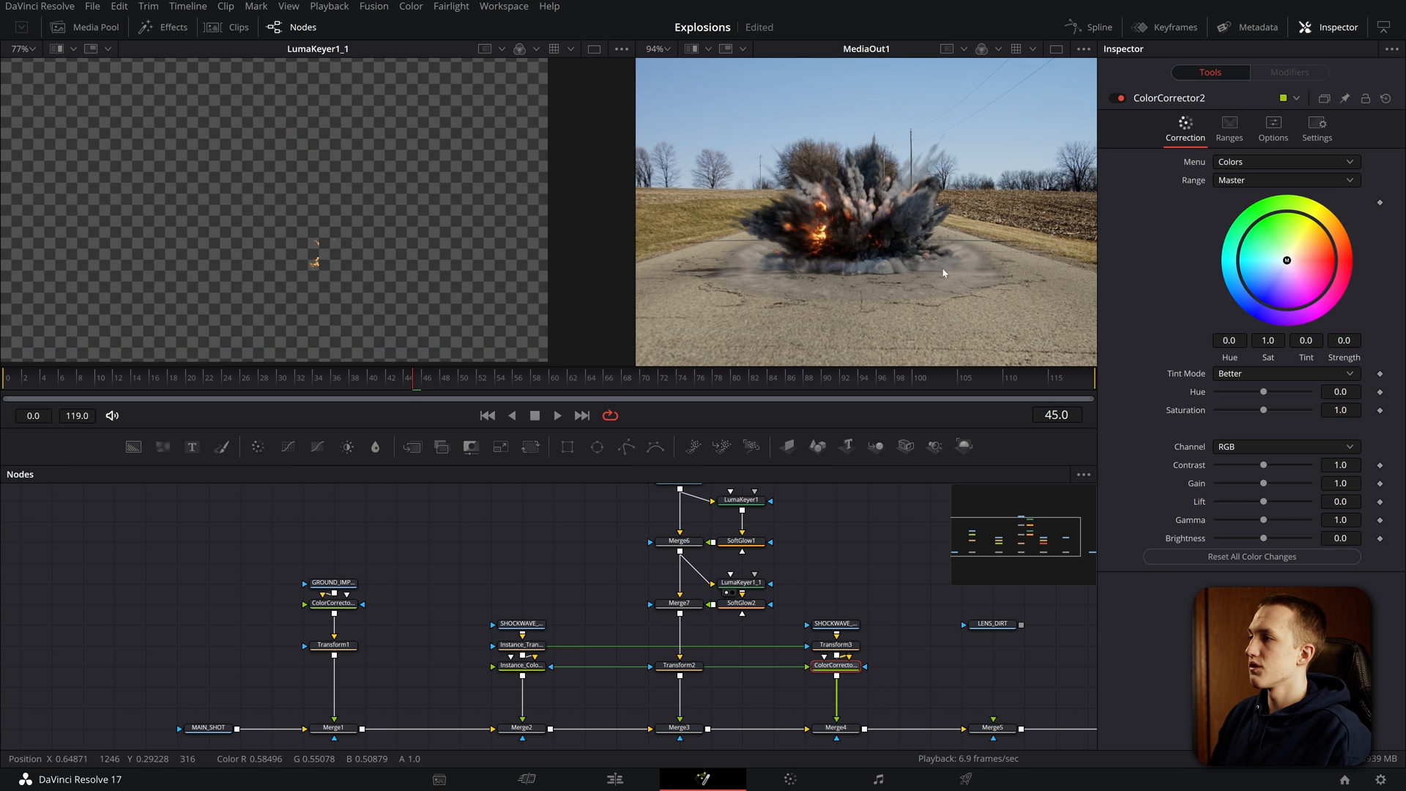
drag(1284, 261, 1305, 253)
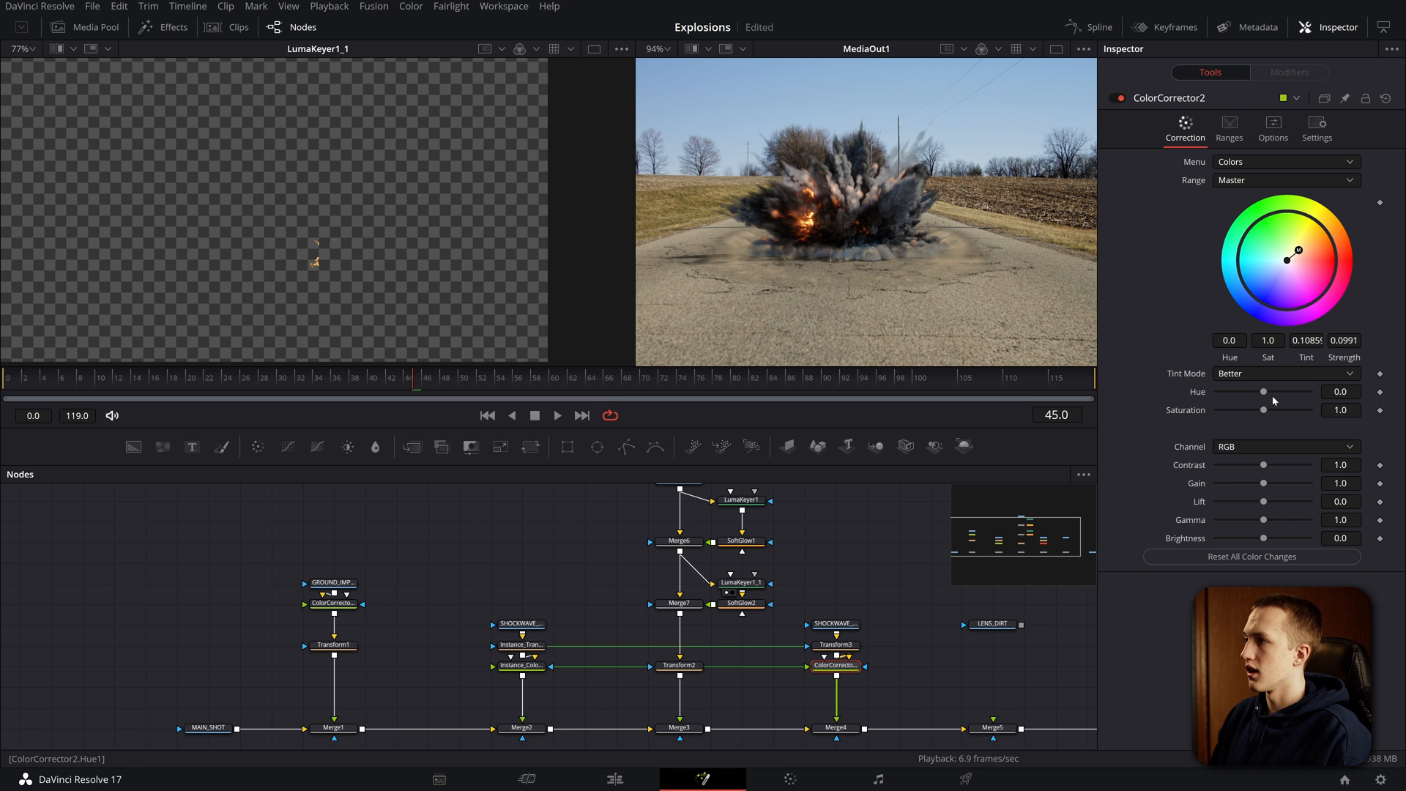
drag(1264, 410, 1271, 410)
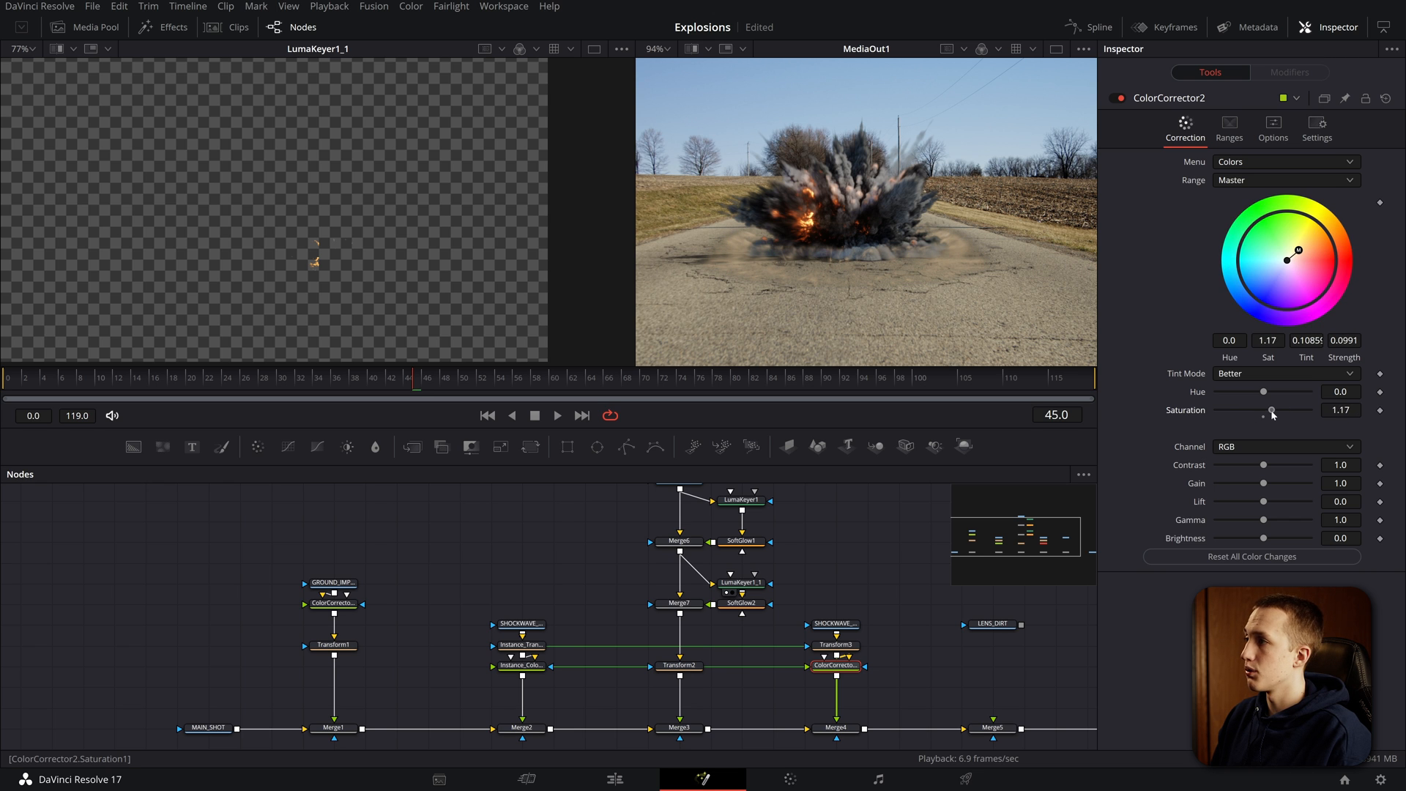
drag(1268, 410, 1261, 410)
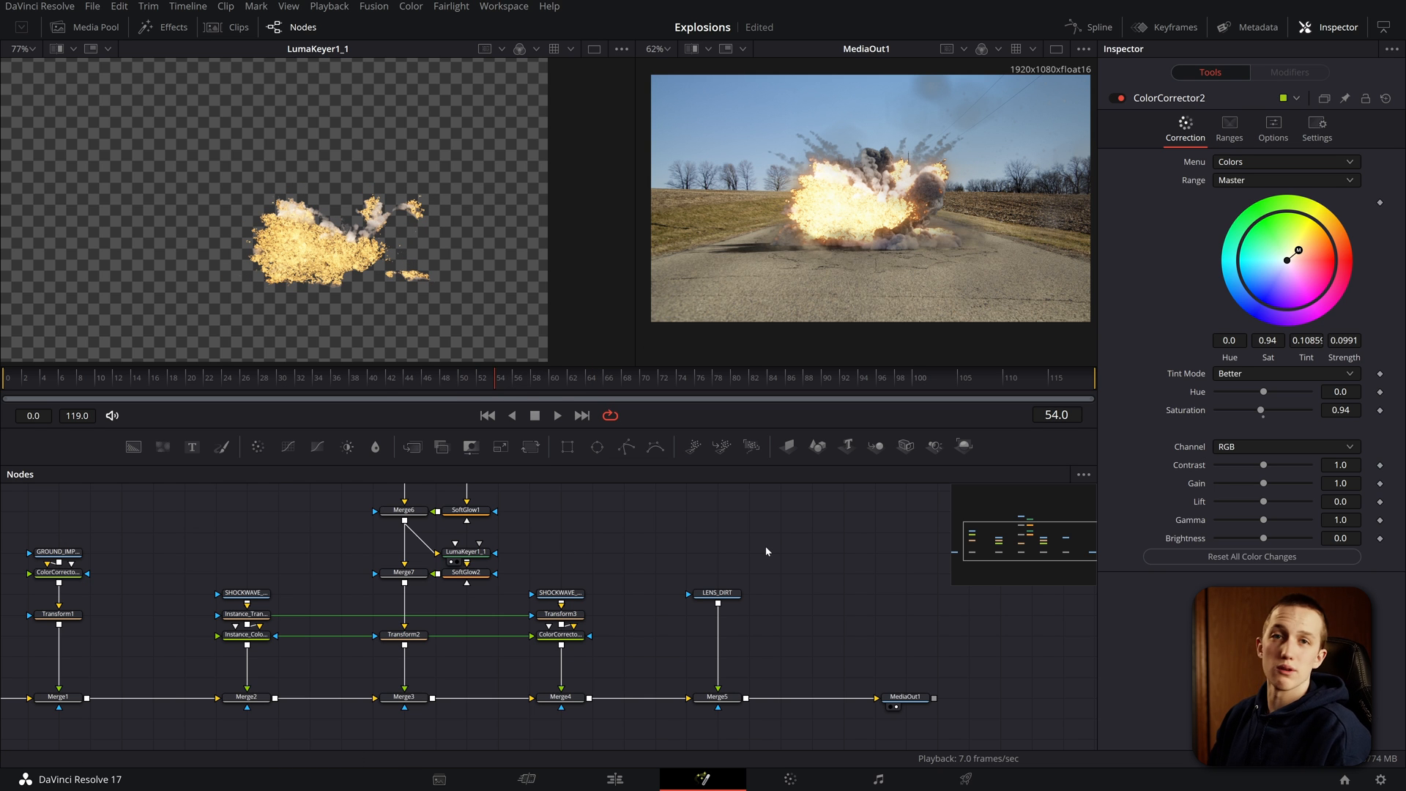
Step: Add a BrightnessContrast node to LENS_DIRT with Gain 0.47 and Gamma 0.67
text(brigh)
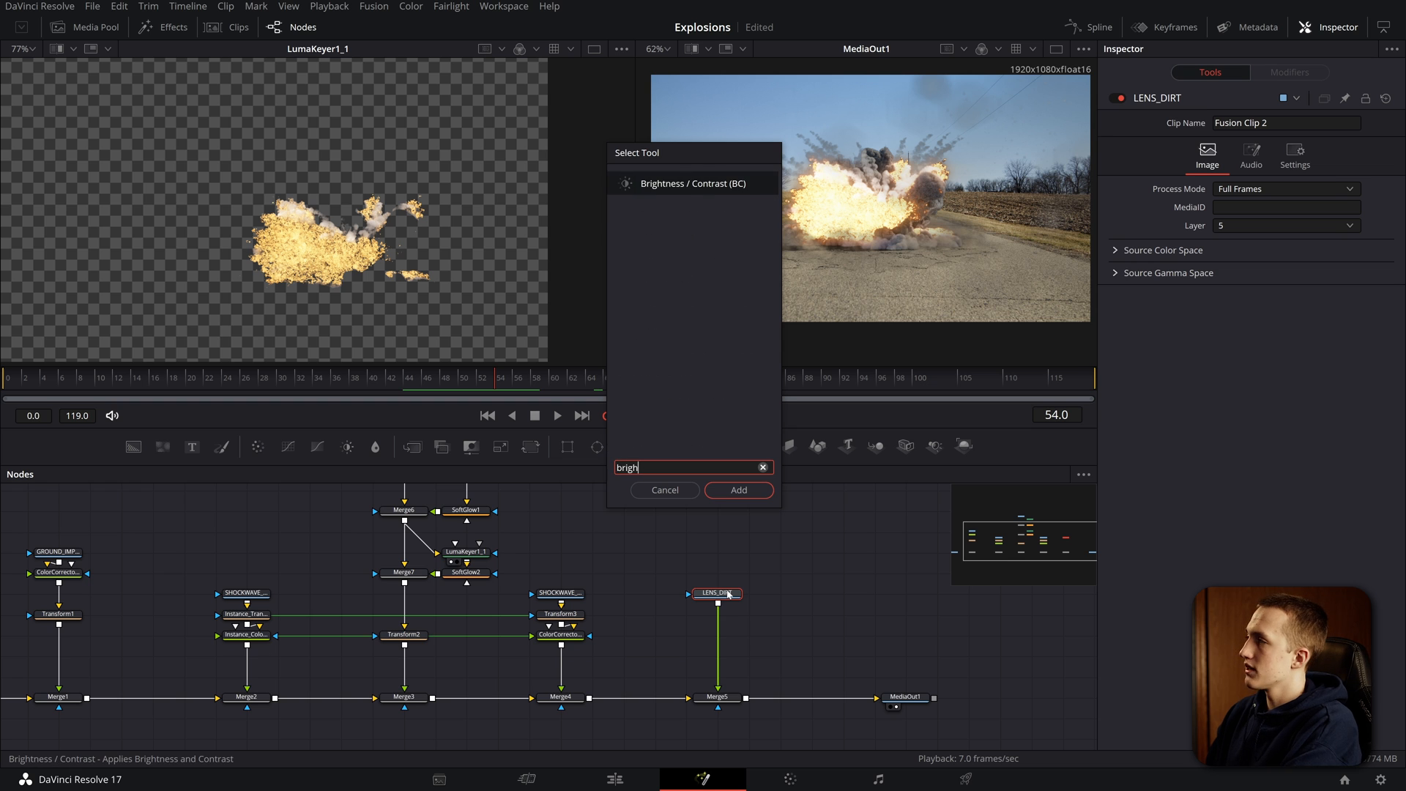
click(737, 489)
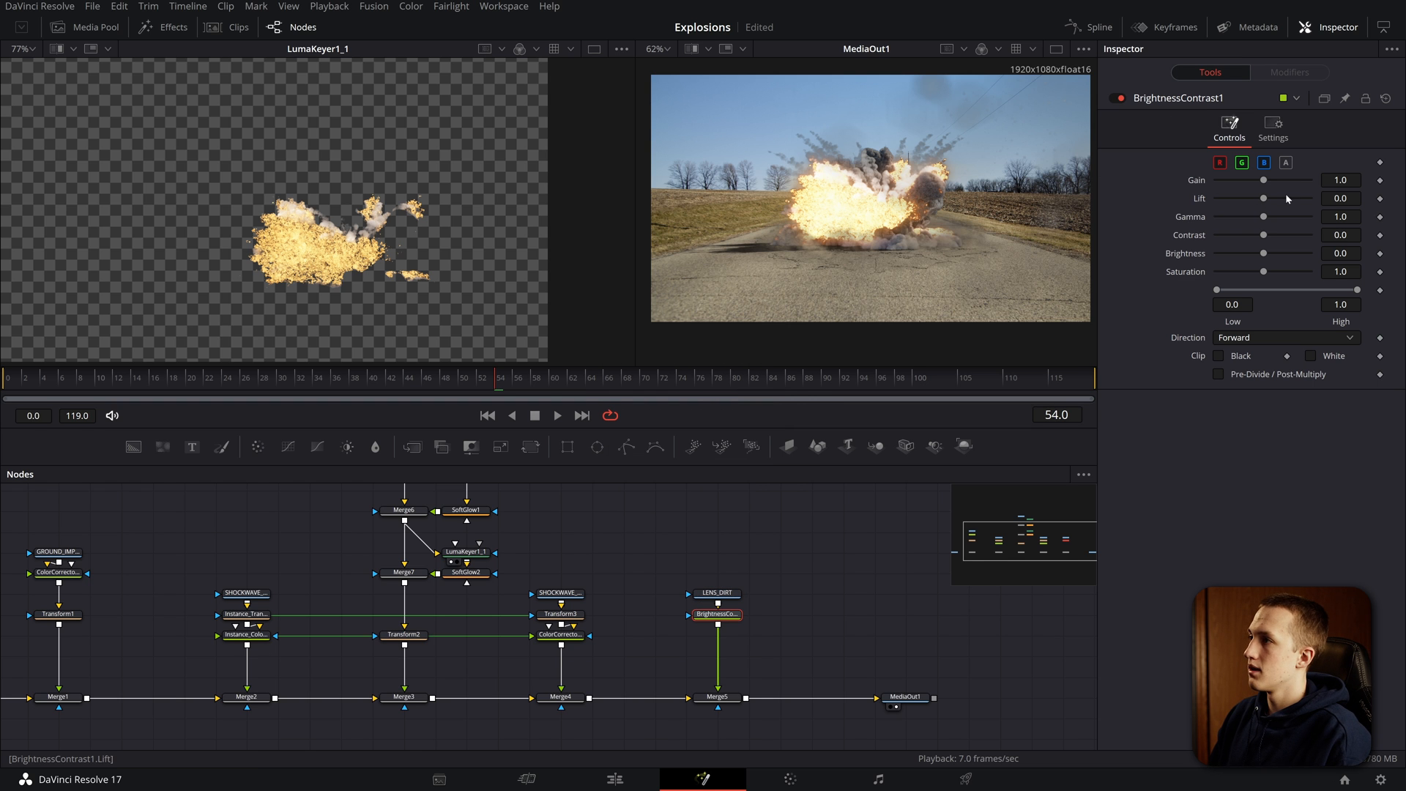
drag(1264, 178, 1273, 179)
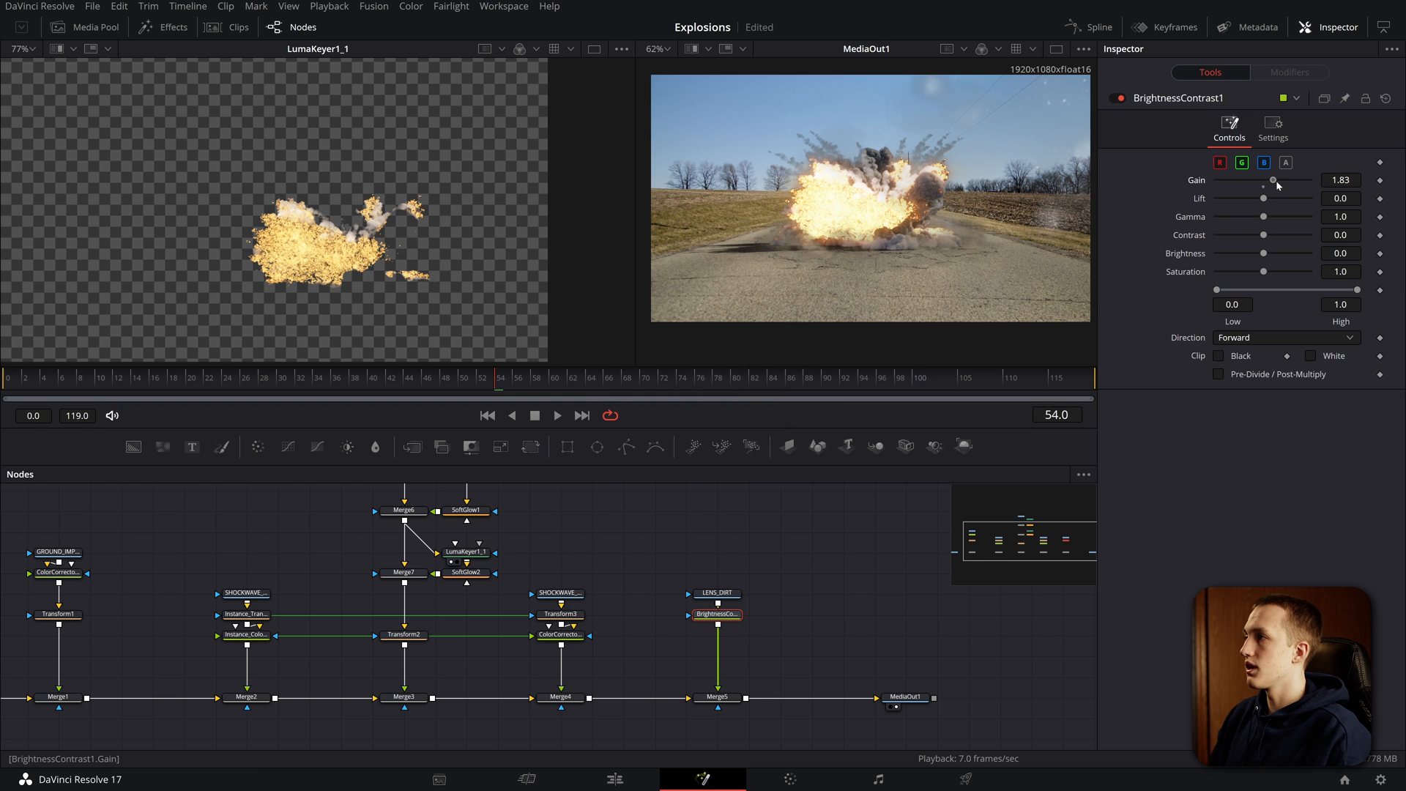
drag(1273, 178, 1229, 179)
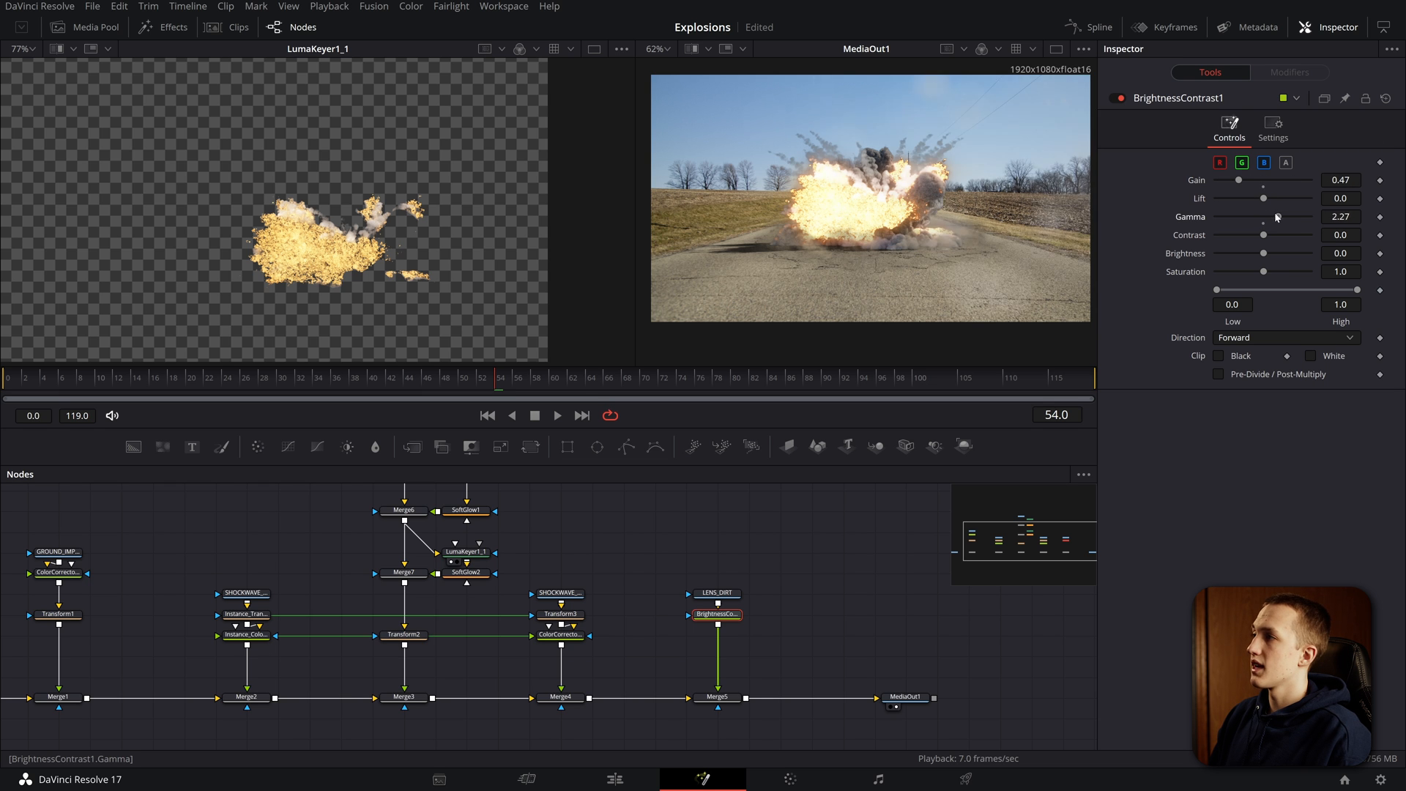
drag(1278, 217, 1248, 217)
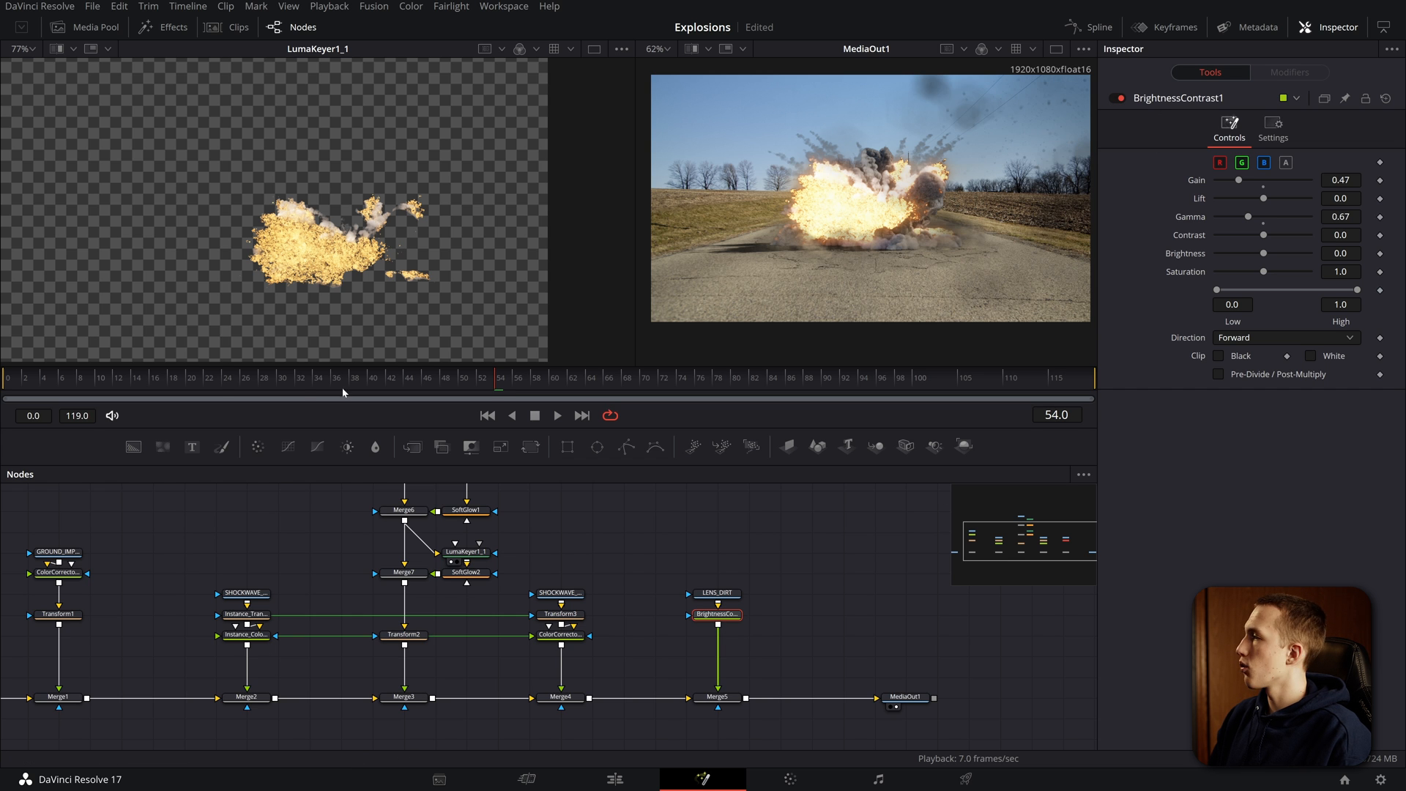
click(556, 415)
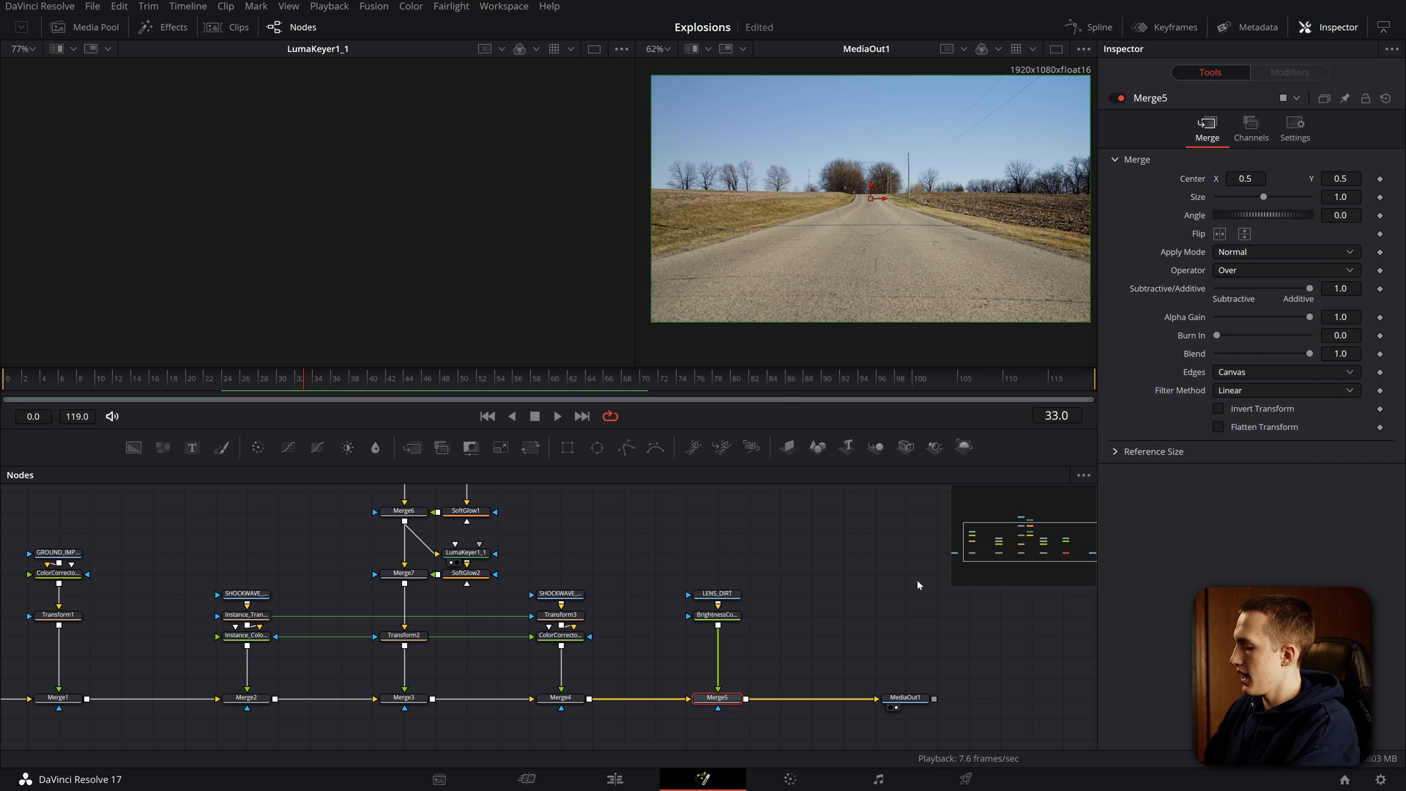
Step: Add Camera Shake after Merge5 with lower X/Y/rotation deviation and Randomness 1.0
text(camera)
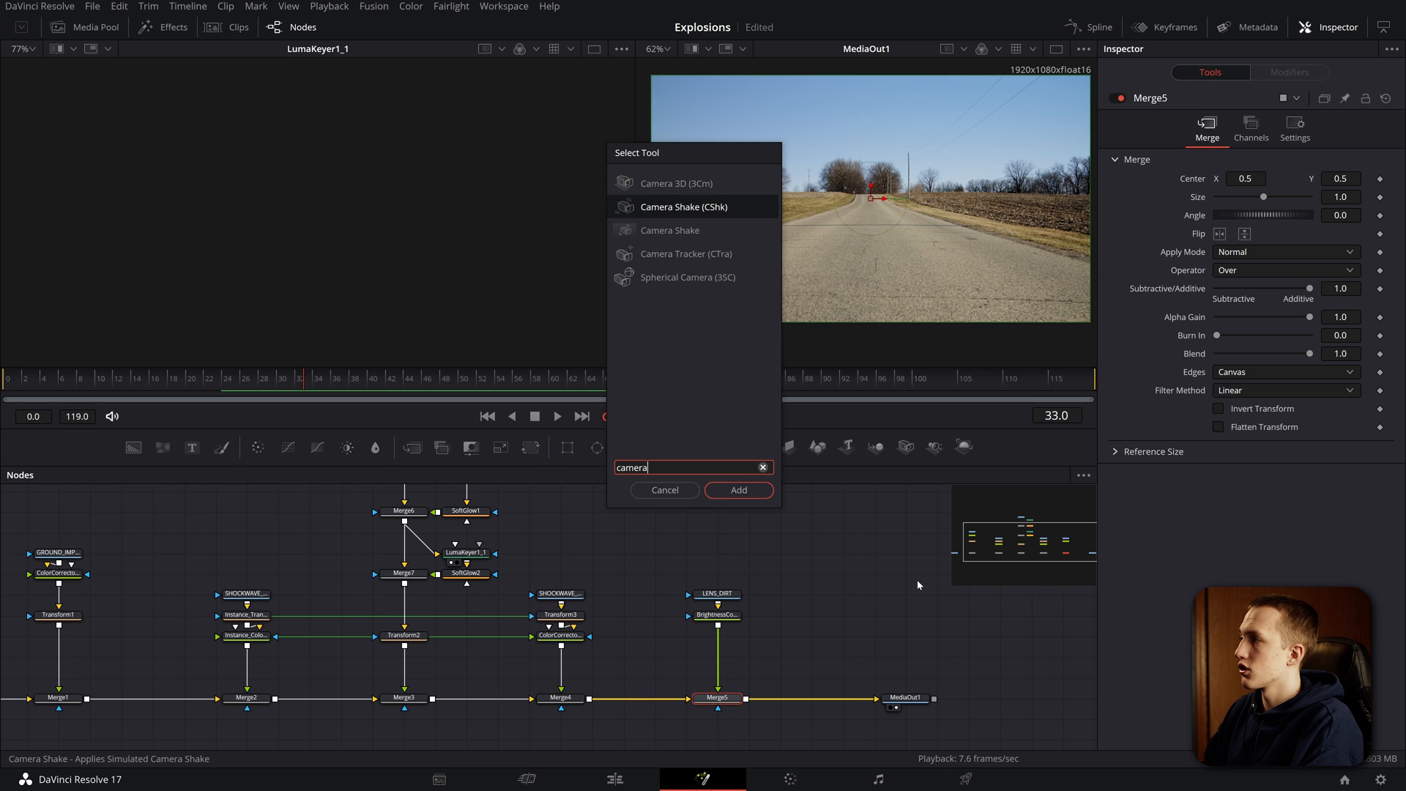
click(738, 489)
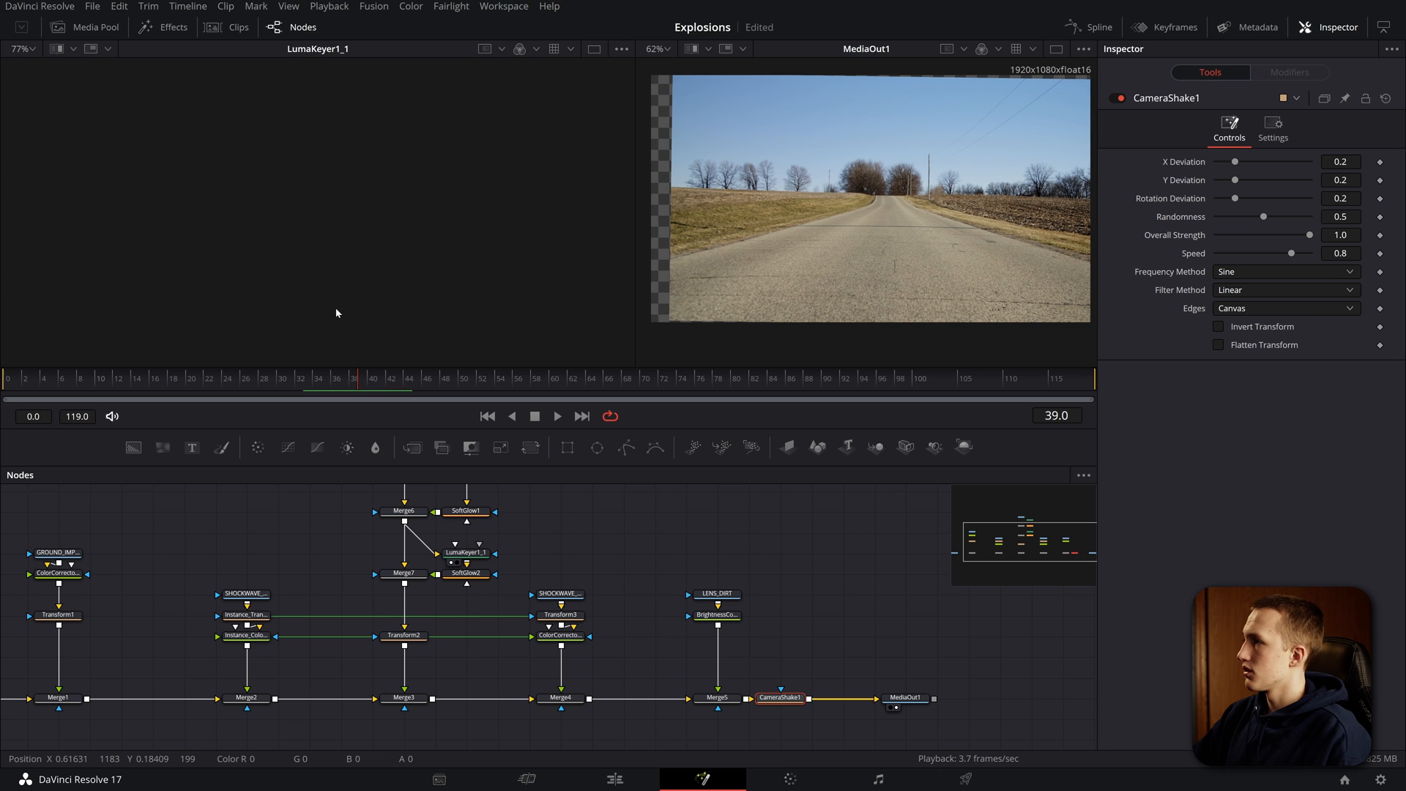
drag(1291, 234, 1257, 234)
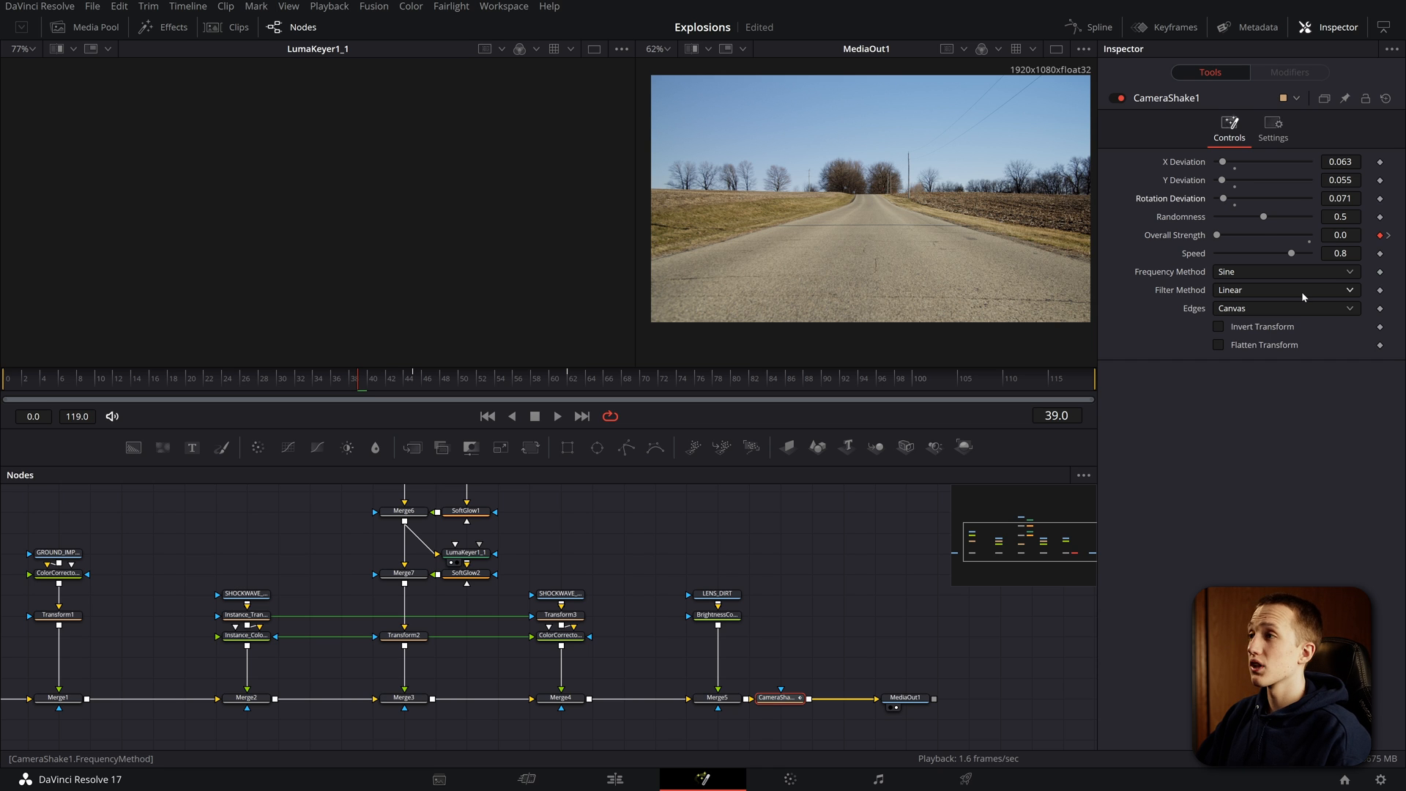
drag(1262, 217, 1298, 217)
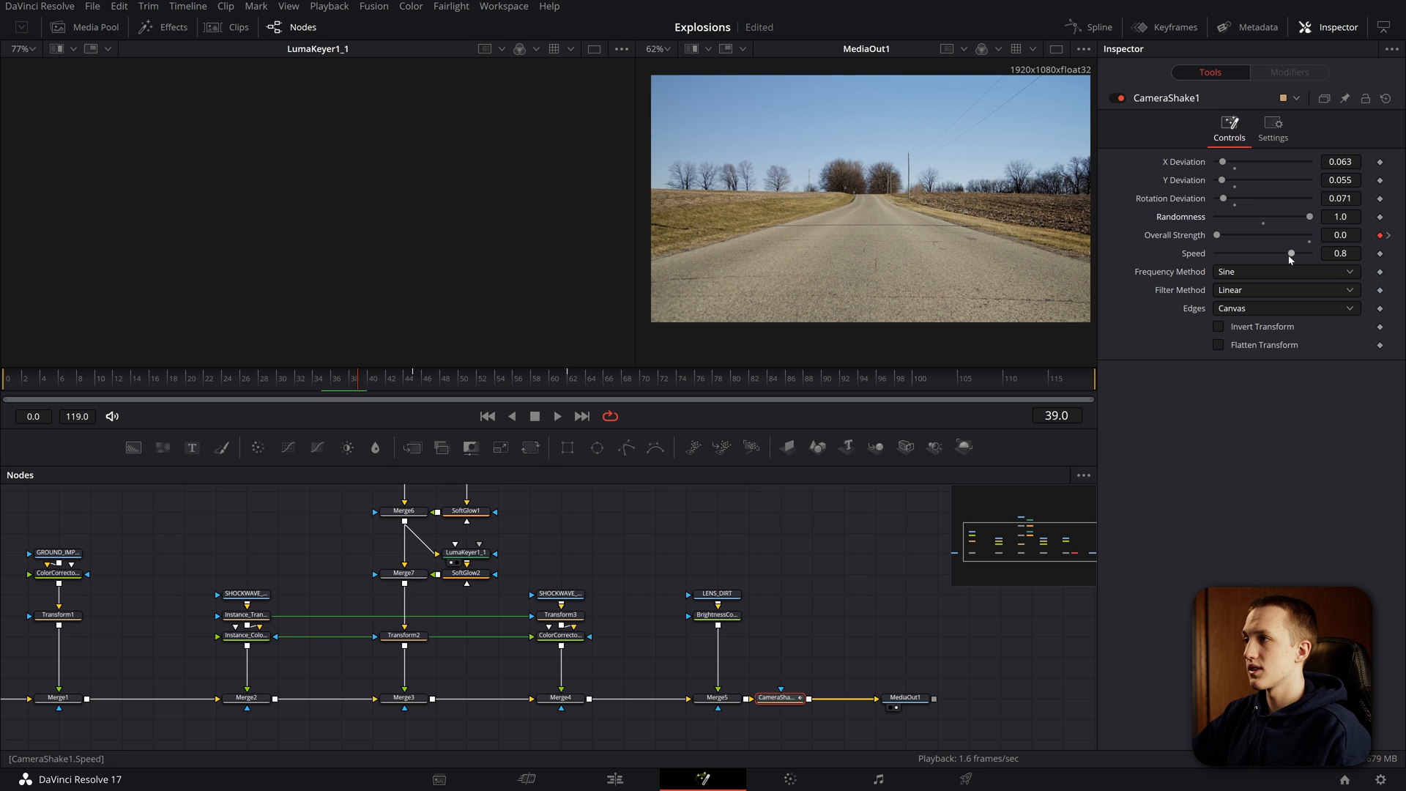
Step: Keyframe Overall Strength and Speed to peak at the explosion and settle afterwards
drag(1289, 253, 1242, 254)
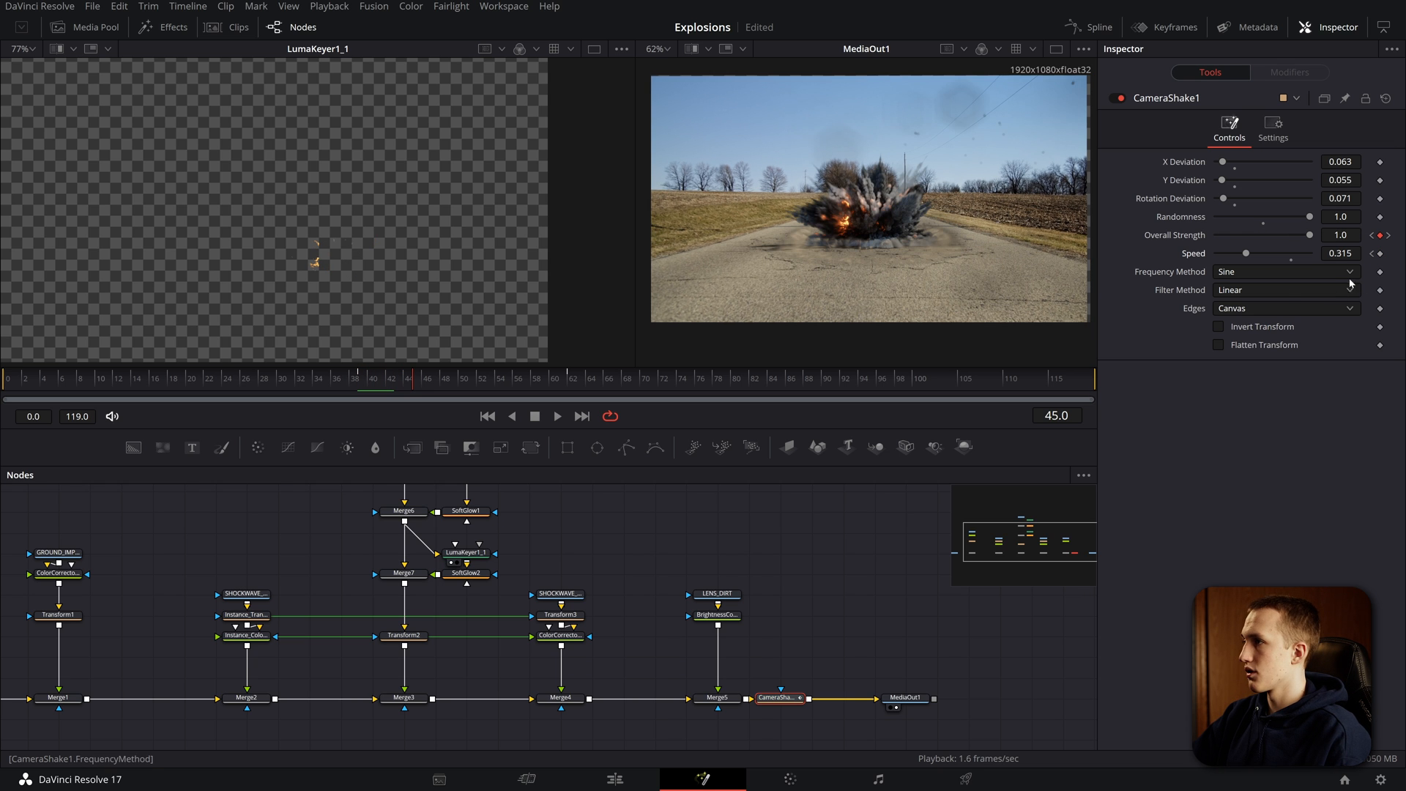
drag(1246, 254, 1277, 254)
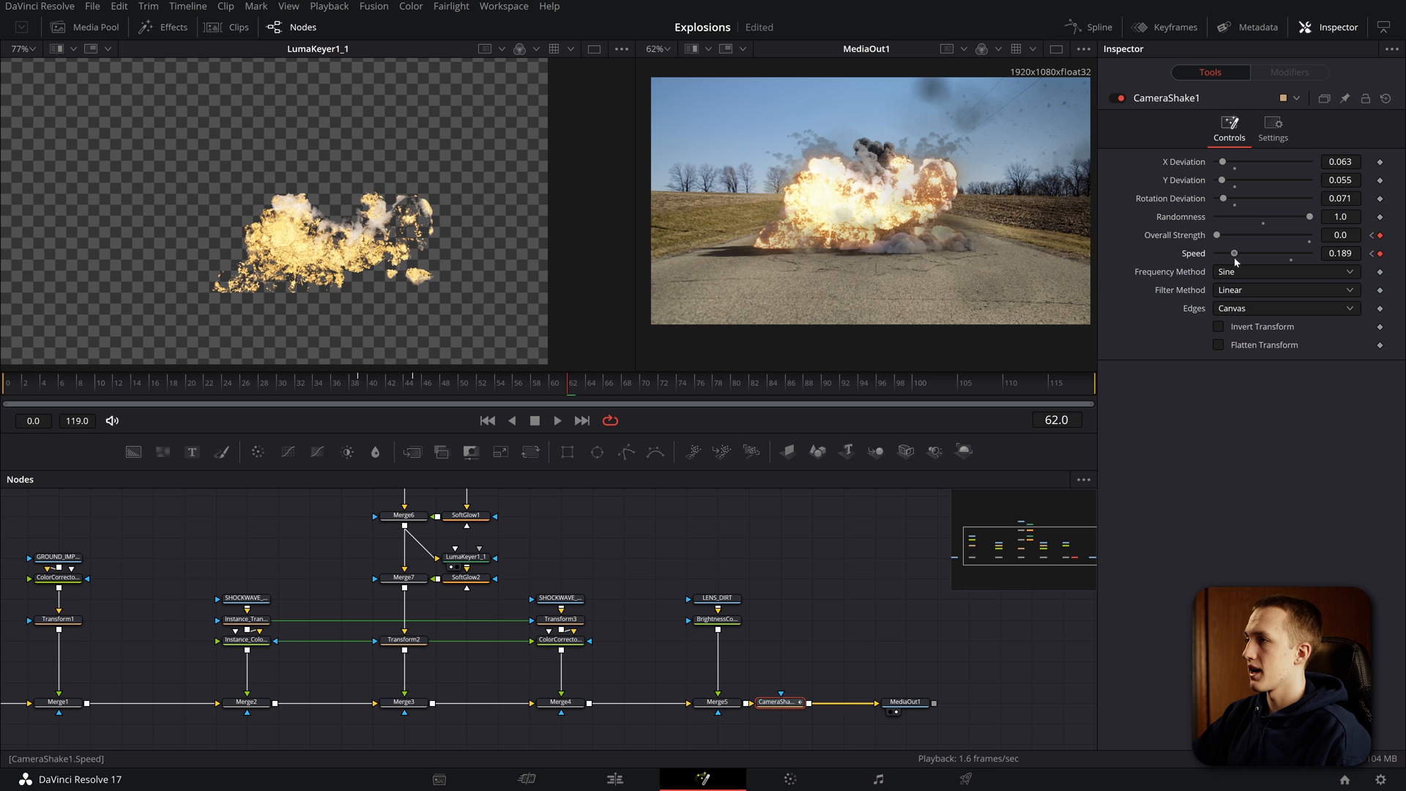
click(557, 420)
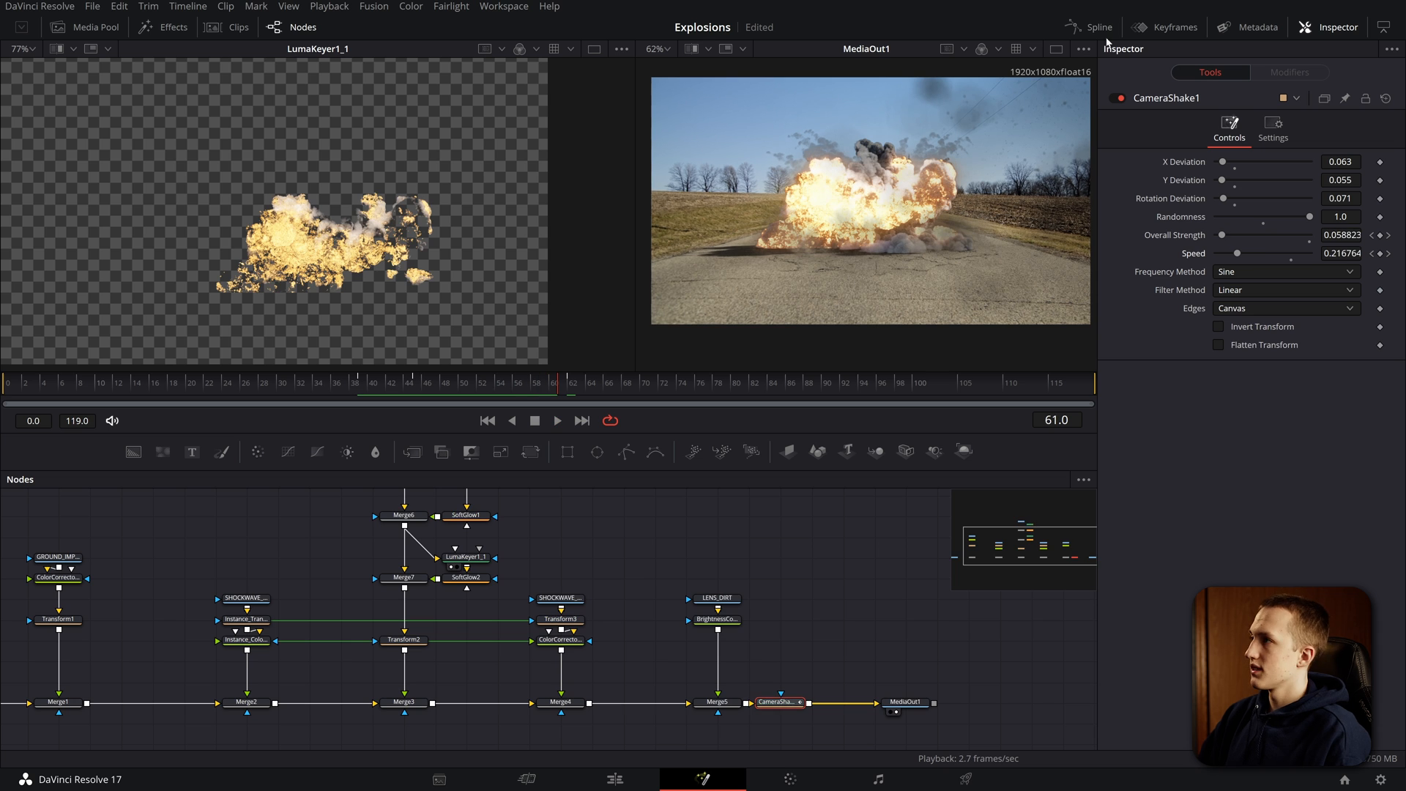
Step: Reshape the strength and speed splines into a short burst and add a Transform with Size 1.03
click(1097, 26)
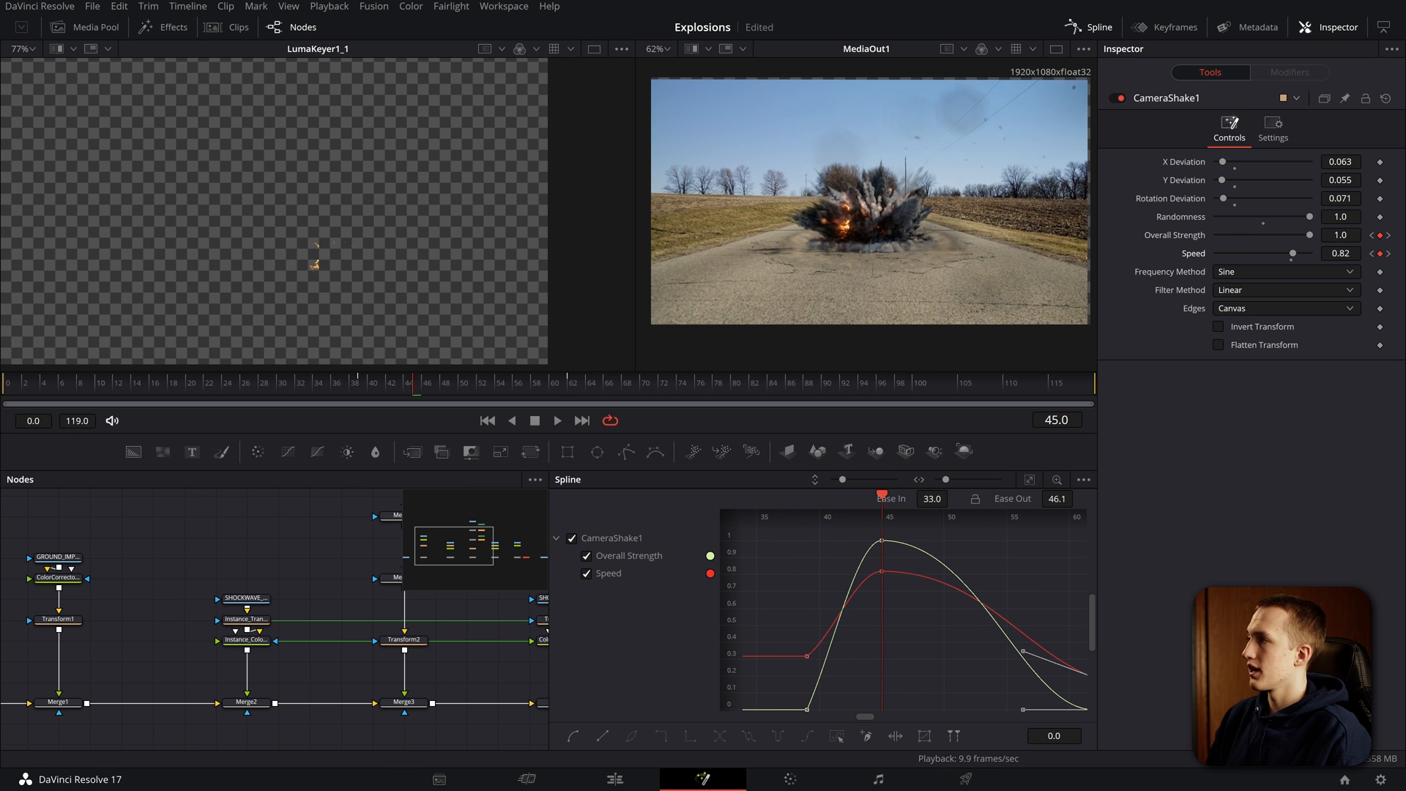
click(557, 420)
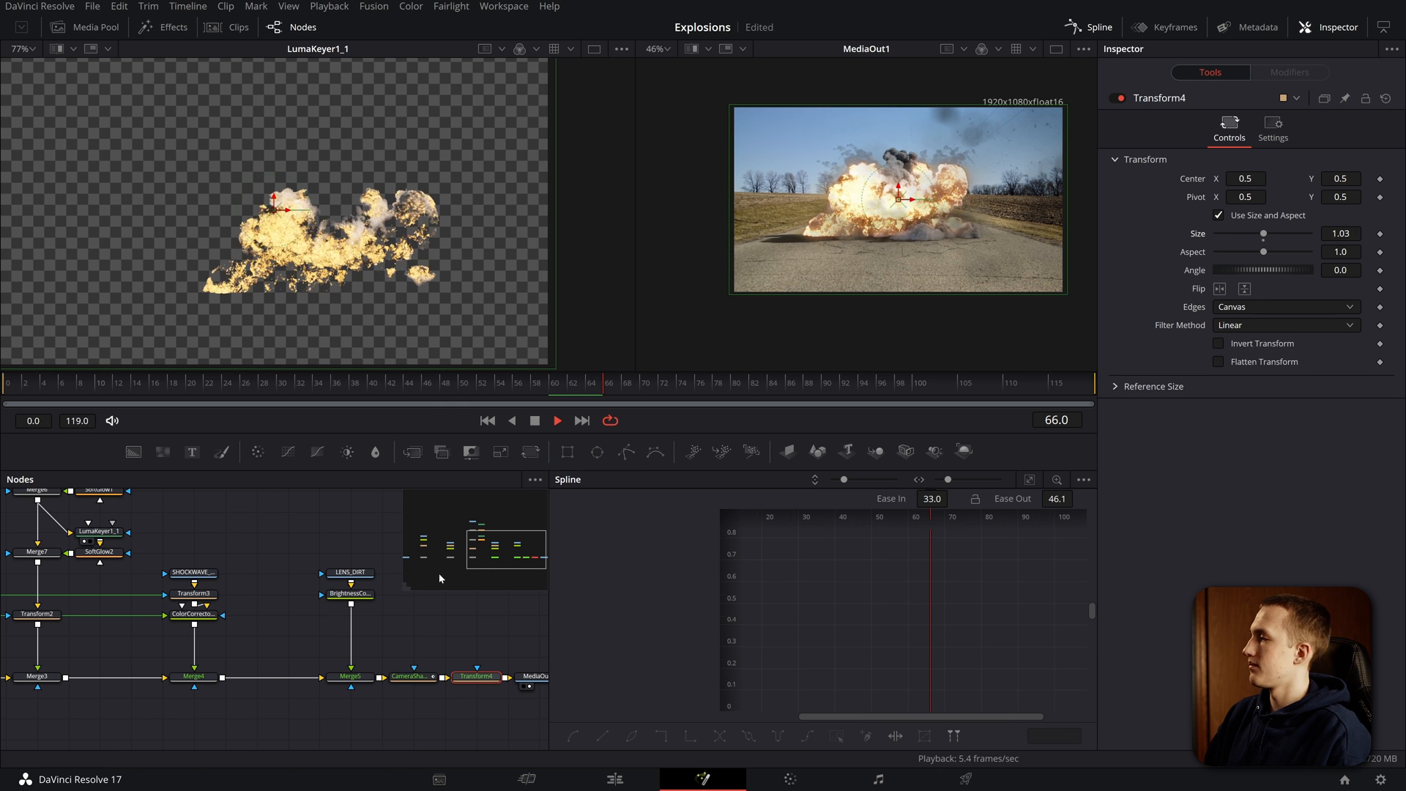
Step: Enable Motion Blur on CameraShake1's Settings with Quality 9
click(412, 677)
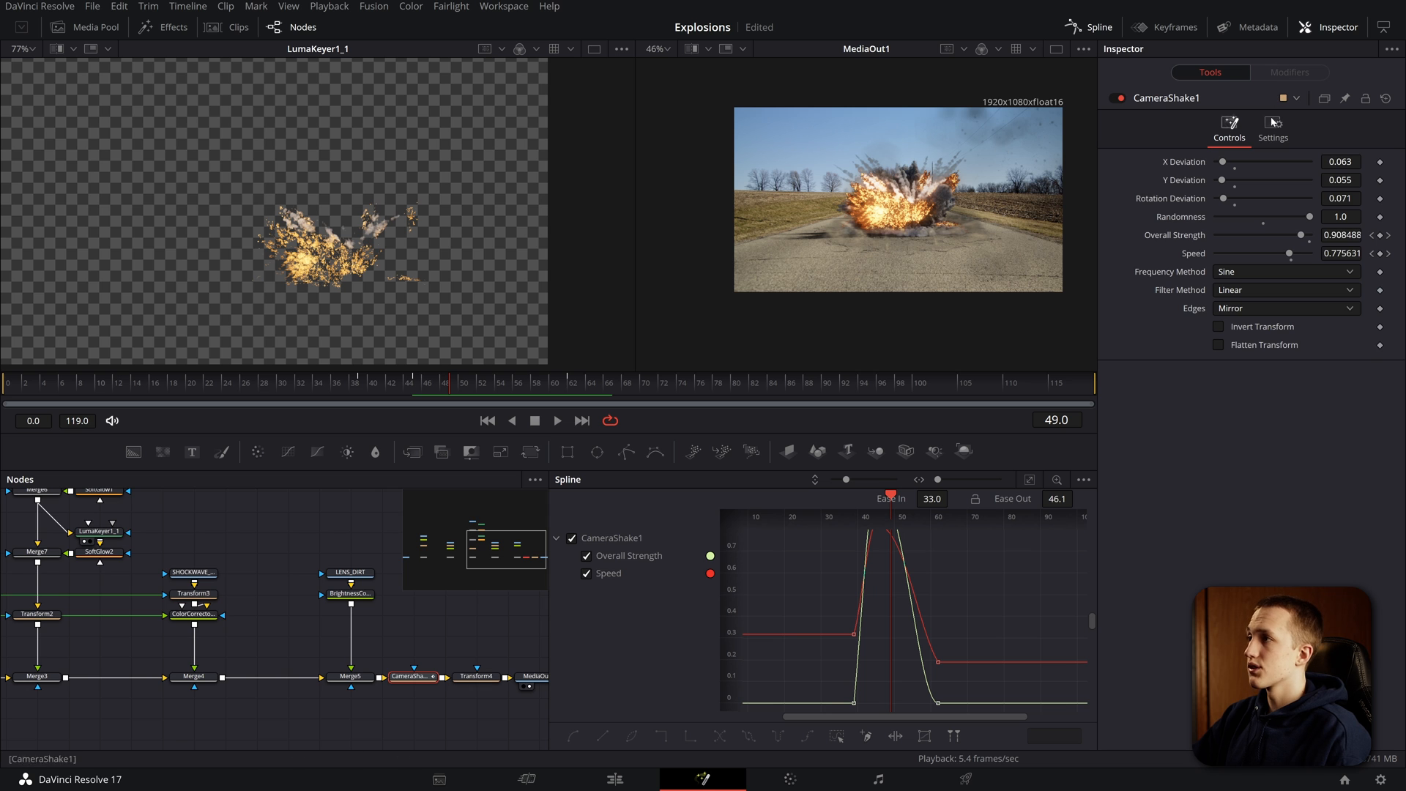
click(1272, 131)
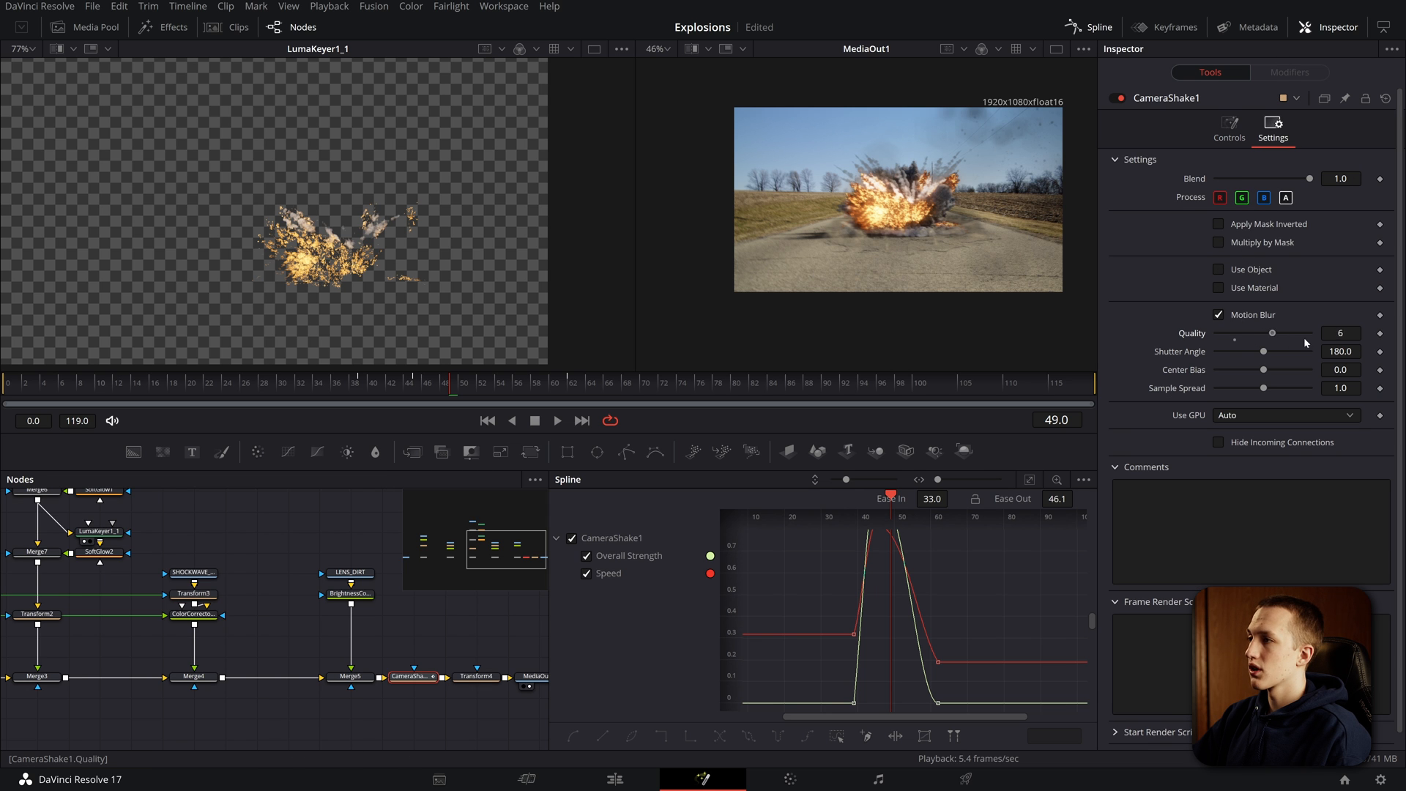
drag(1271, 332, 1297, 332)
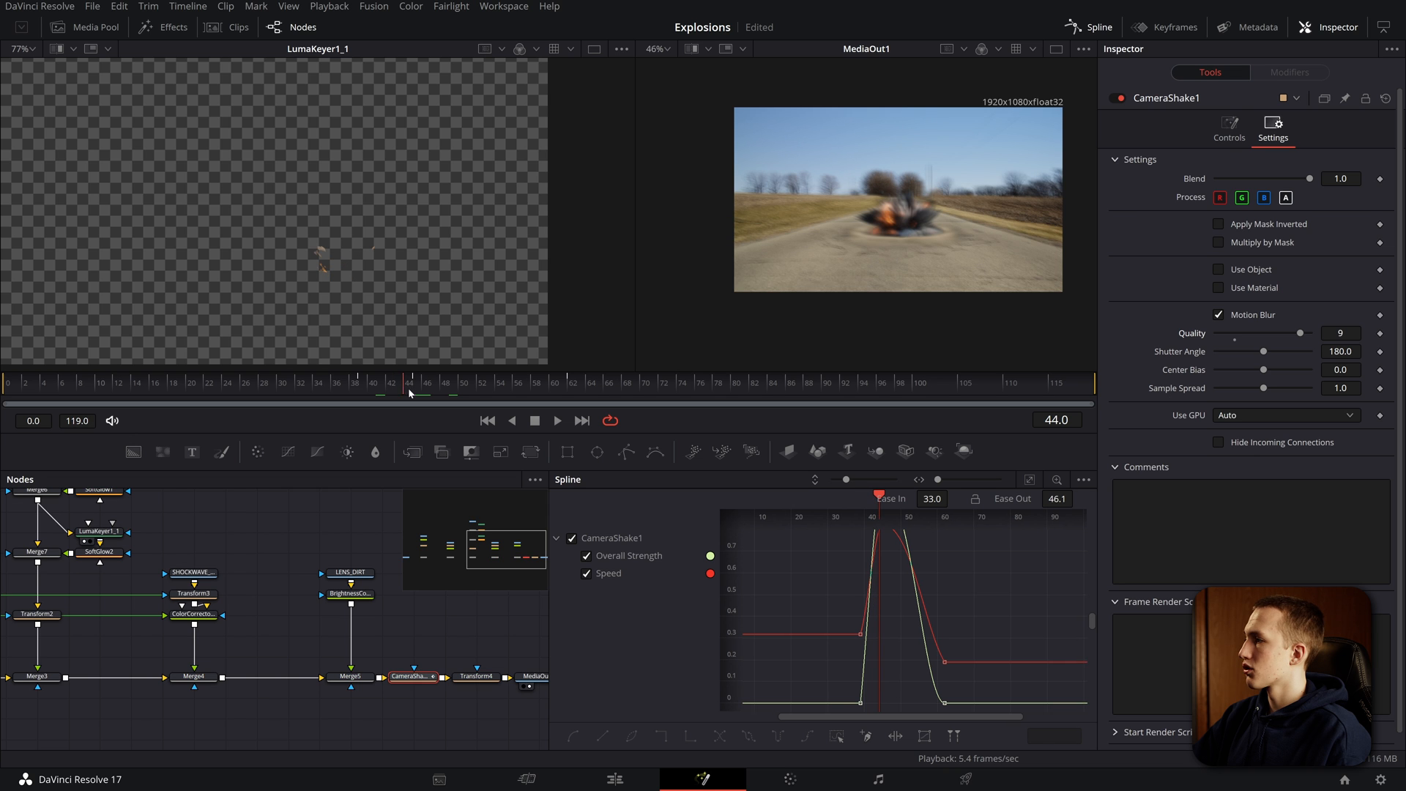
click(1227, 129)
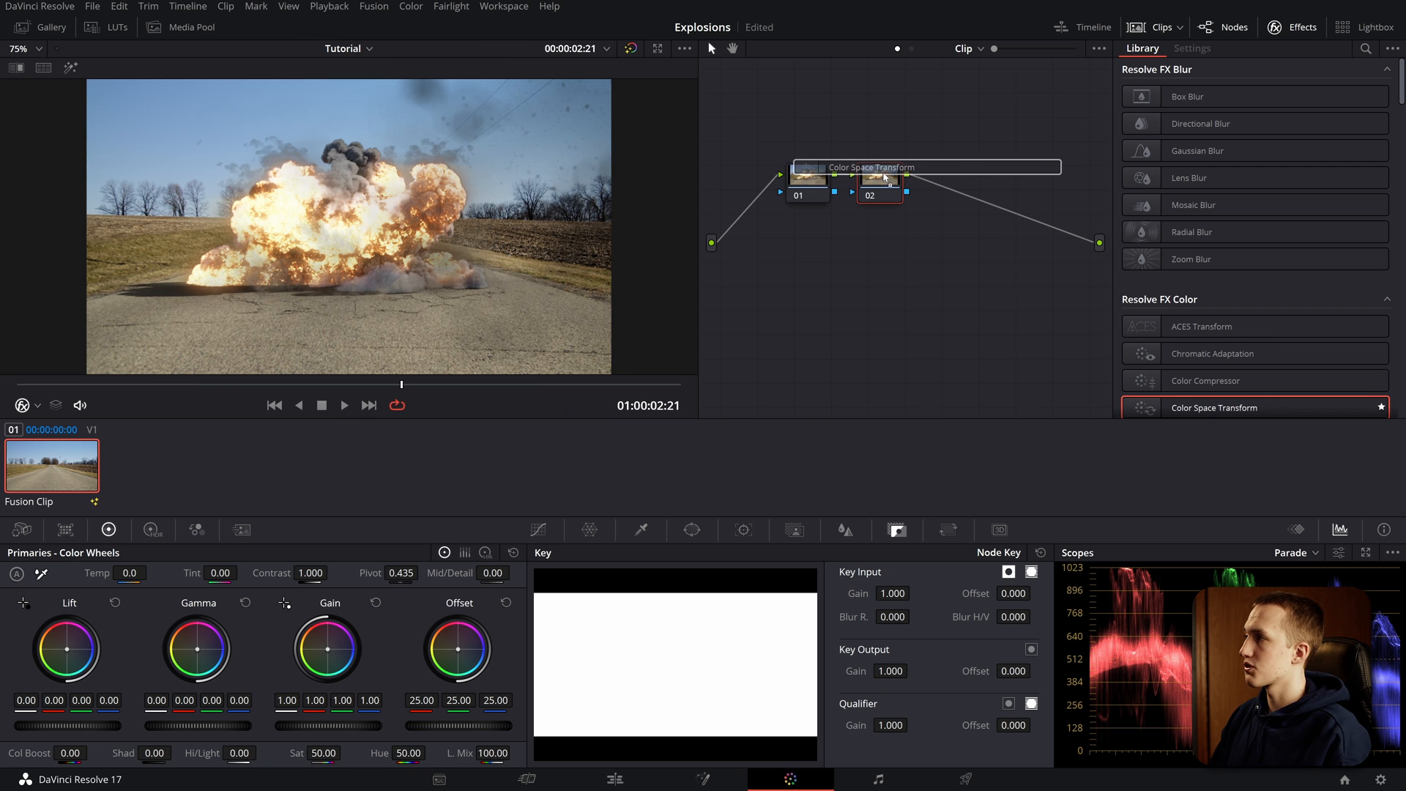
Step: Apply Color Space Transform on node 02 with Output Gamma set to Cineon Film Log
click(1192, 47)
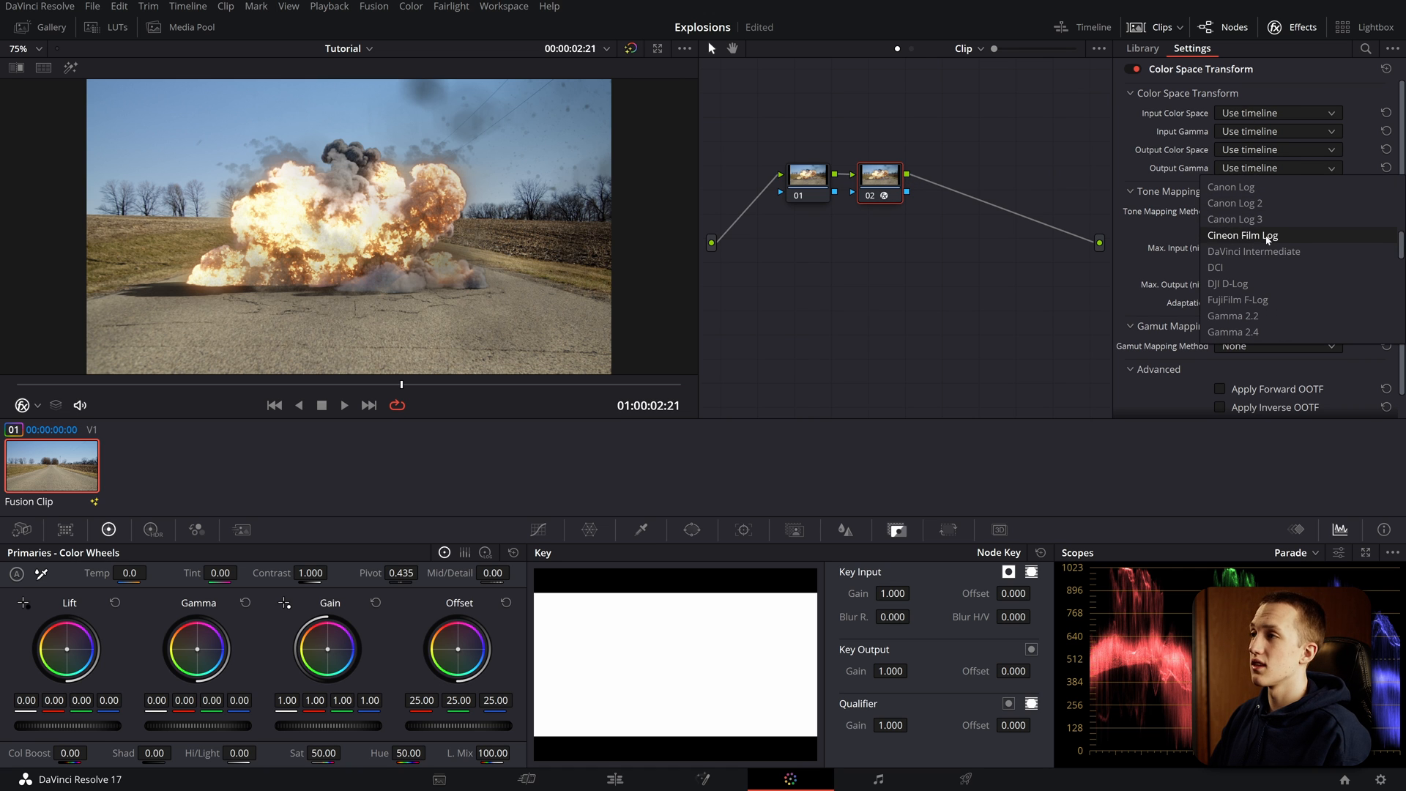
click(1243, 234)
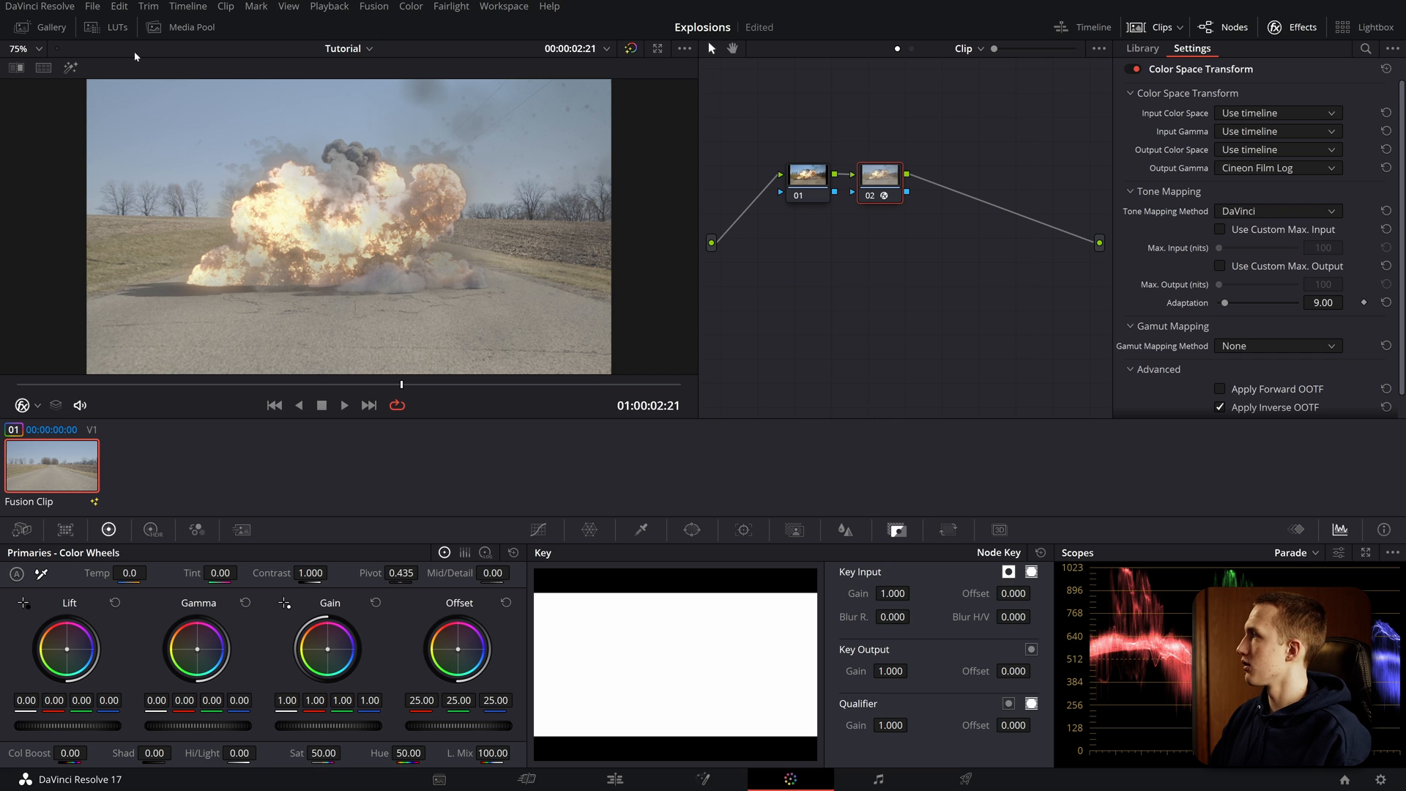
Step: Apply a Film Looks LUT to node 02 and lower Key Output Gain to 0.716
click(117, 26)
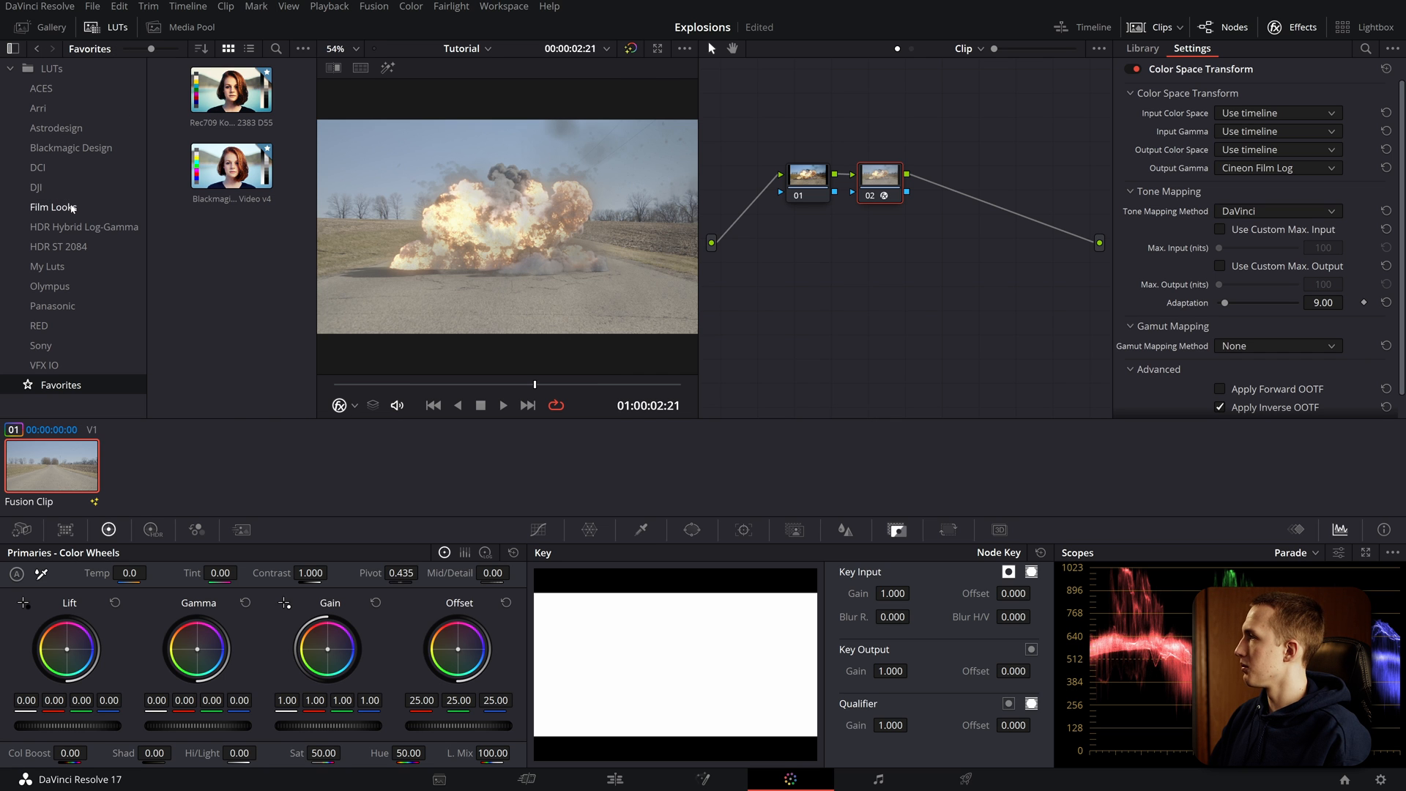
click(54, 207)
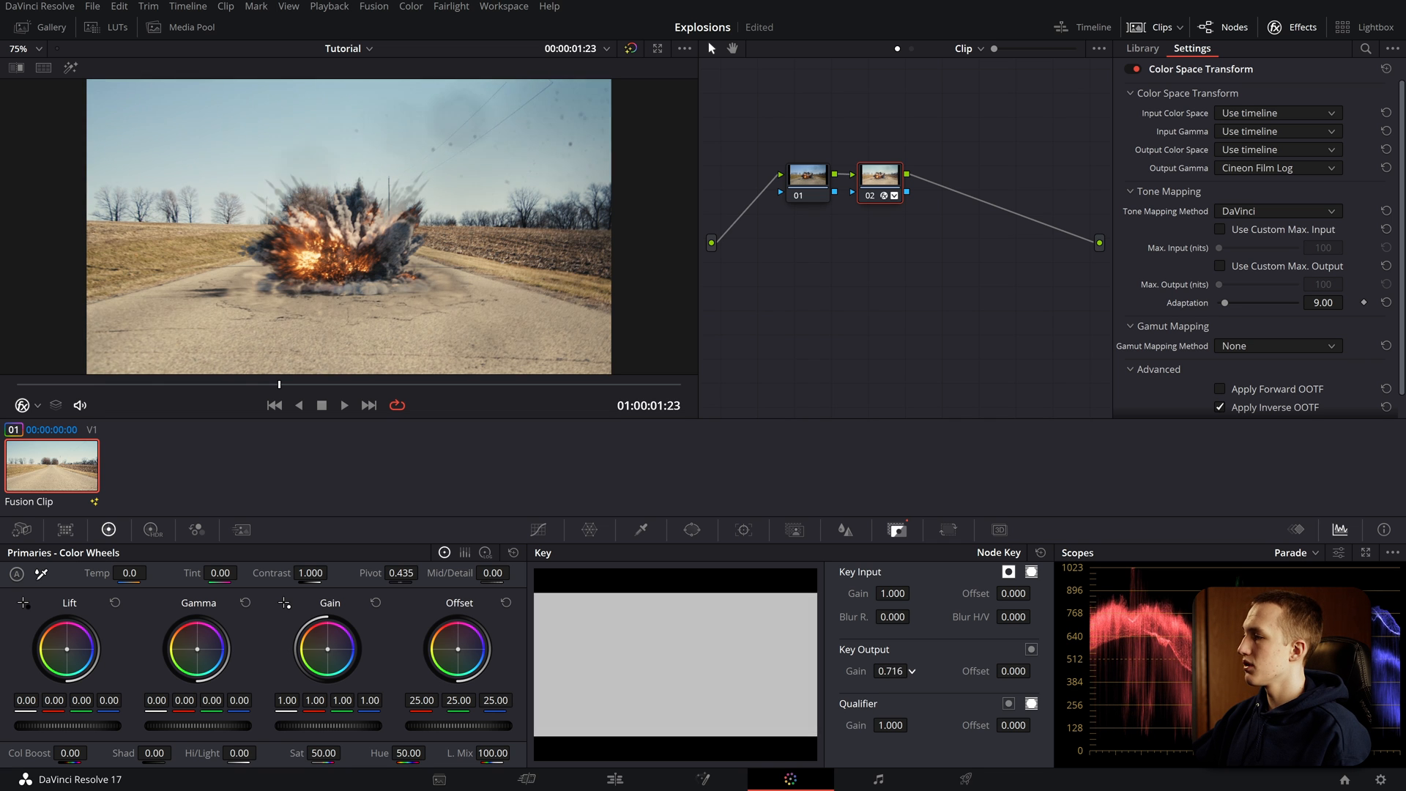
click(1141, 48)
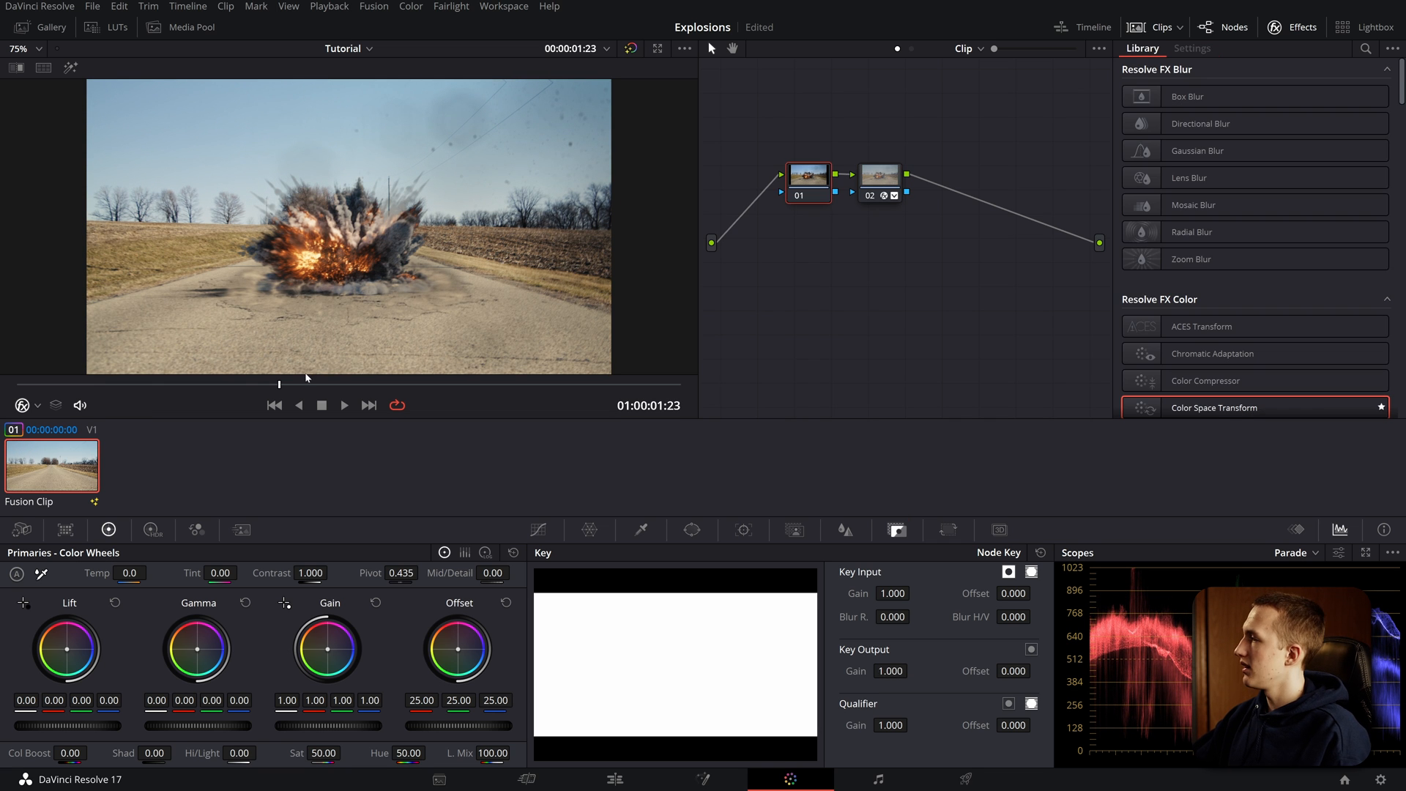